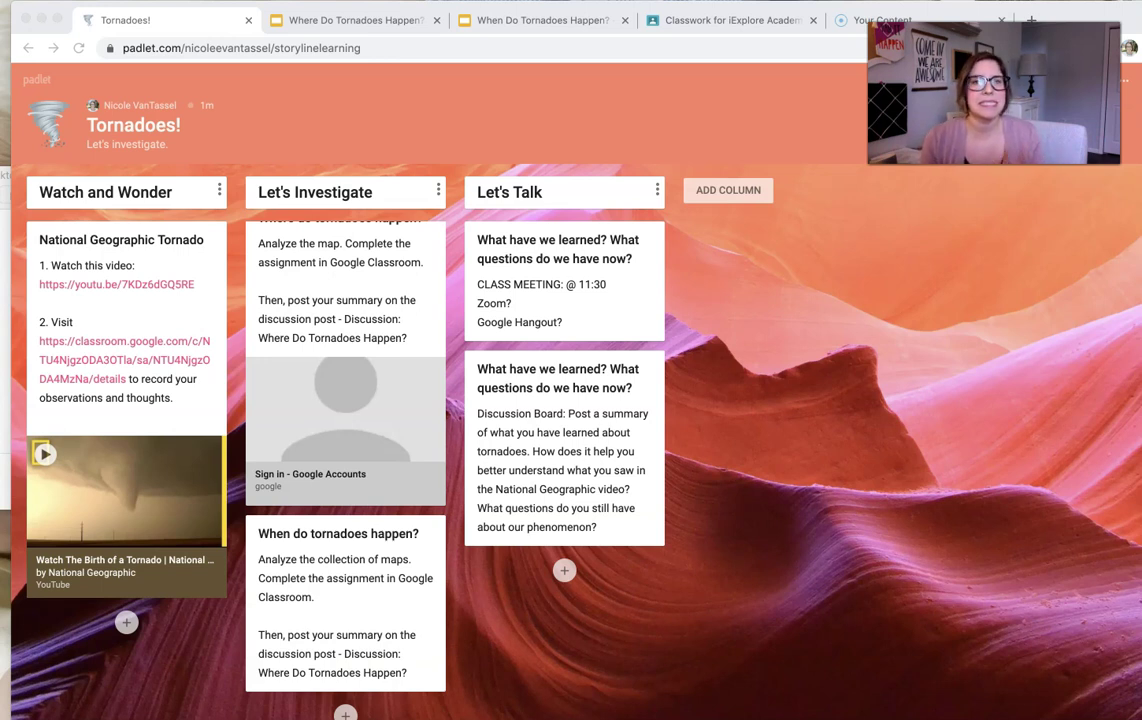
pyautogui.moveTo(408, 290)
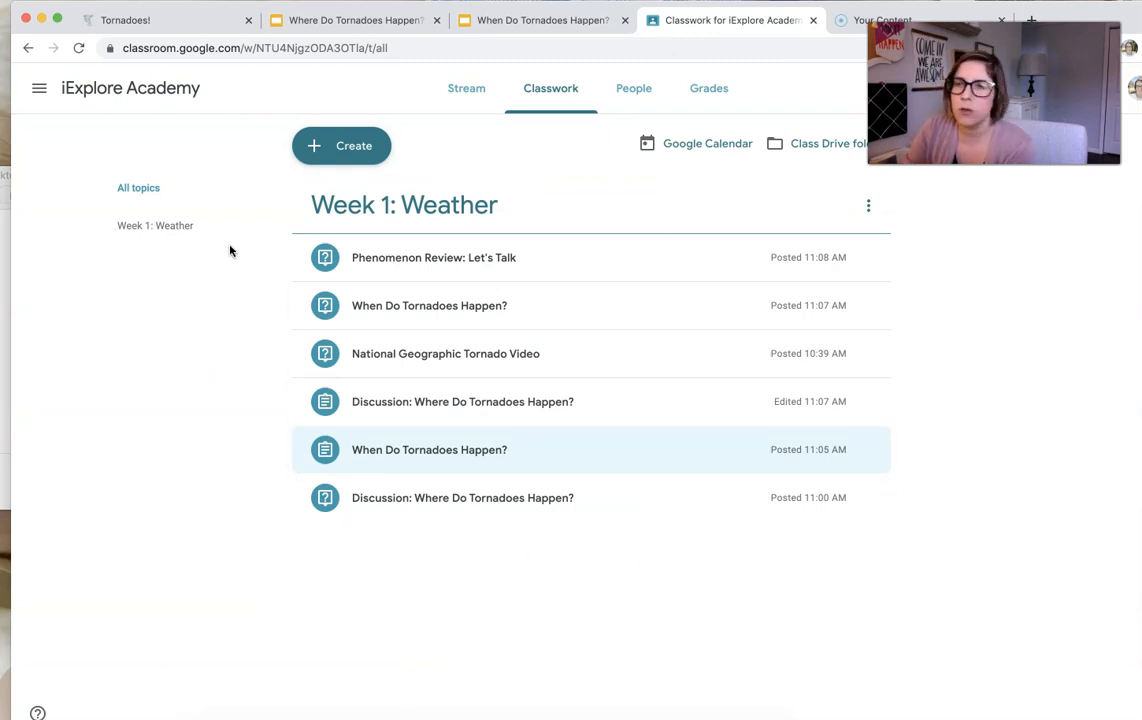
pyautogui.moveTo(392, 464)
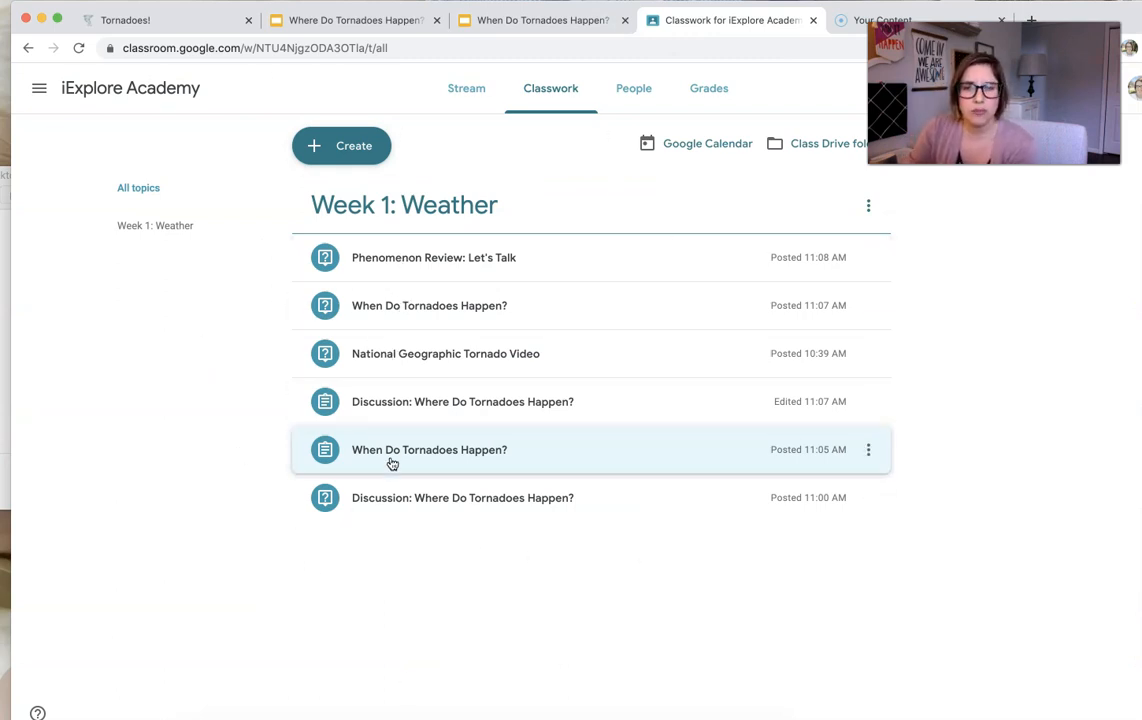
pyautogui.moveTo(246, 292)
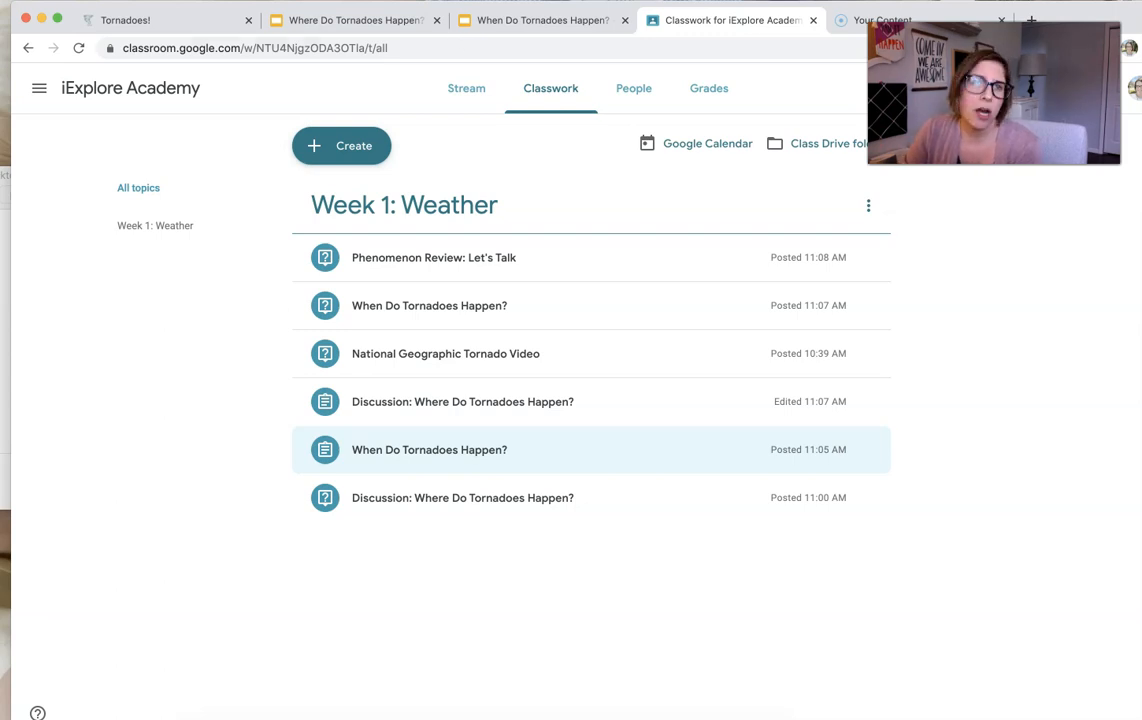
# Add a new ANNOUNCEMENTS column at the start of the board.
pyautogui.click(156, 20)
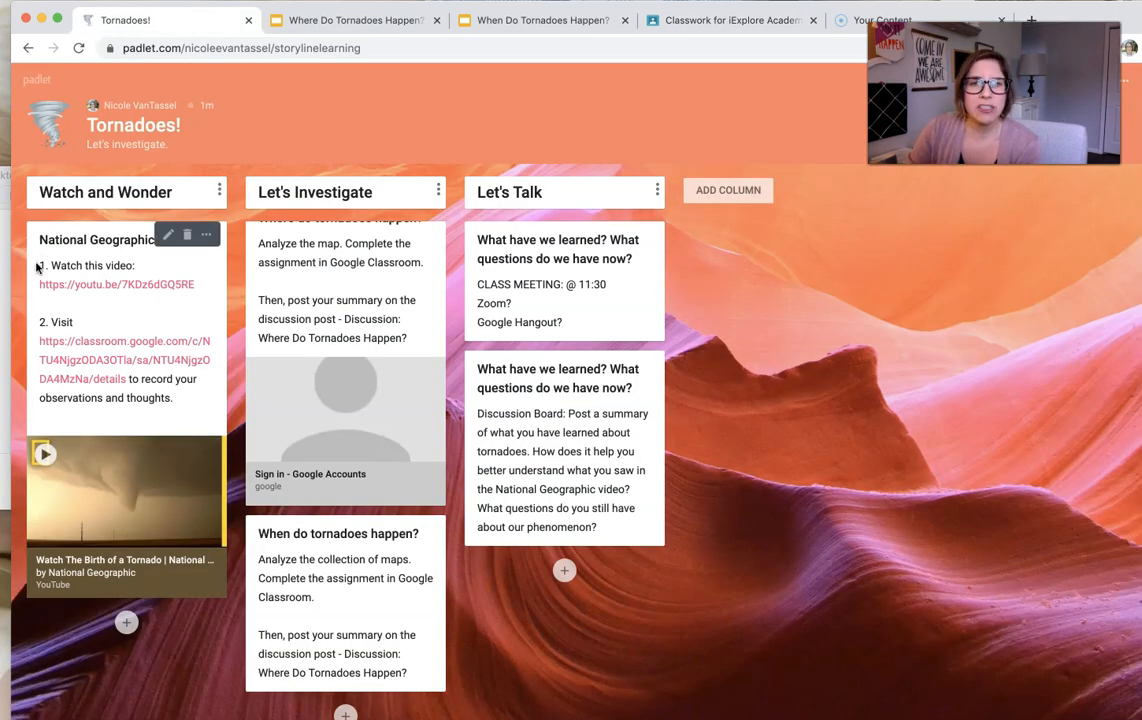
pyautogui.moveTo(792, 146)
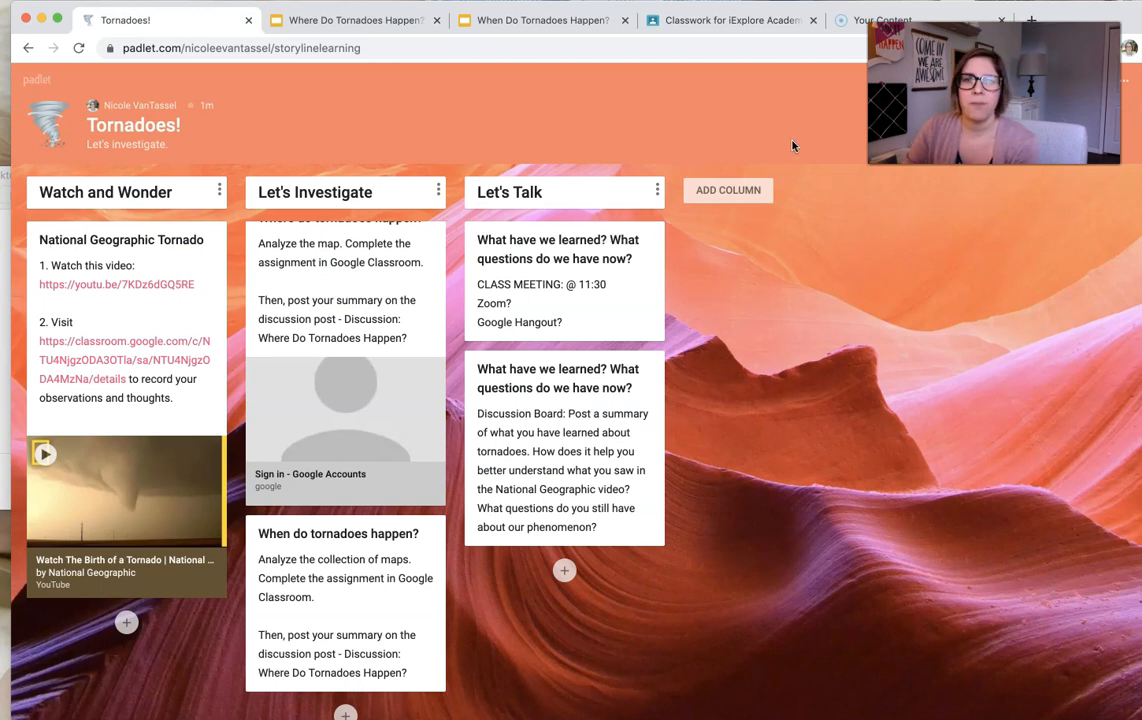
pyautogui.write('ANNOUNCEMENTS')
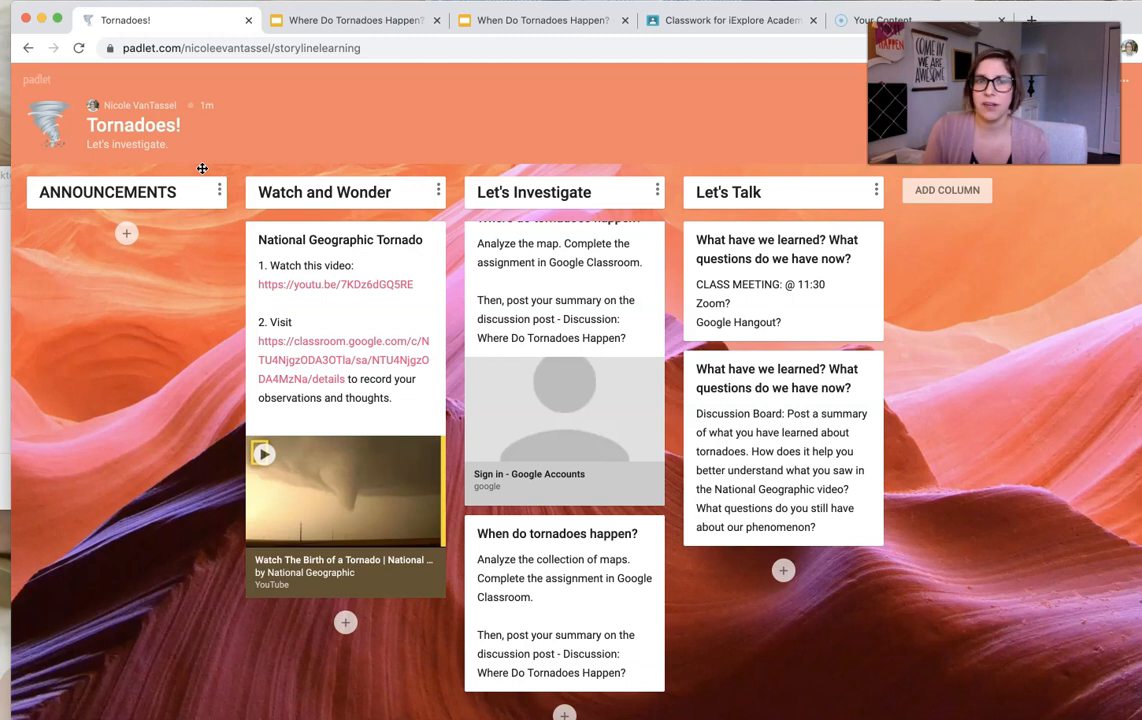
# Post NEW ASSIGNMENTS in it: new assignments posted Monday, Wednesday, and Friday.
pyautogui.click(126, 232)
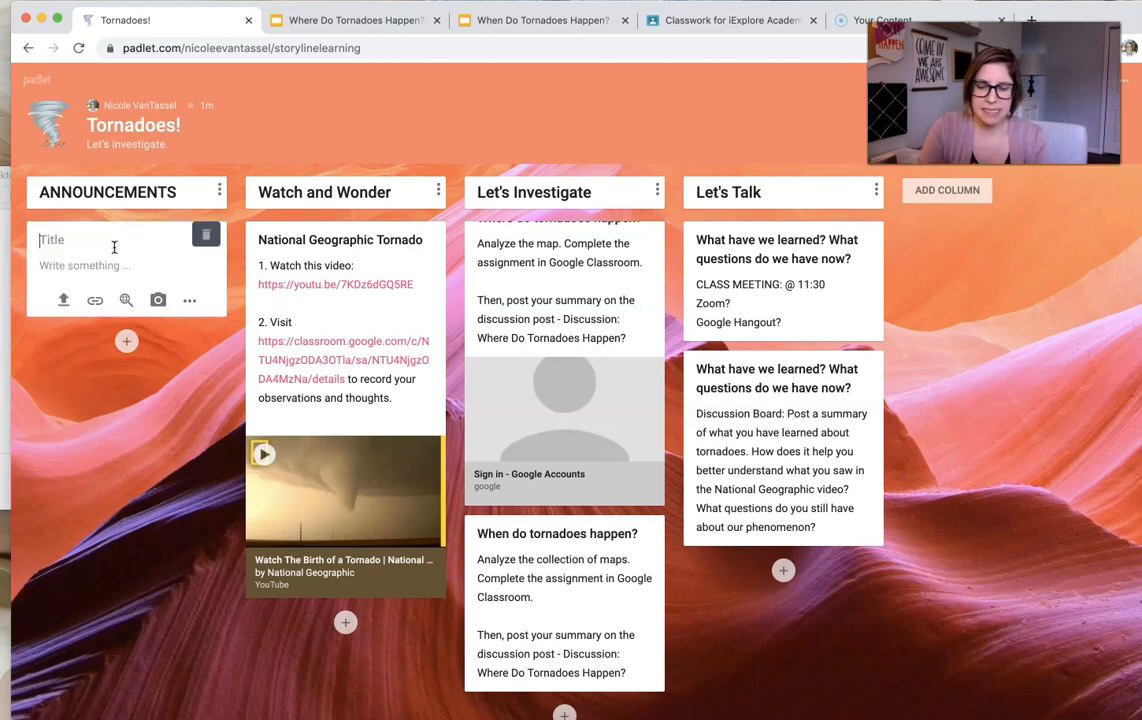
pyautogui.write('NEW ASSGIN')
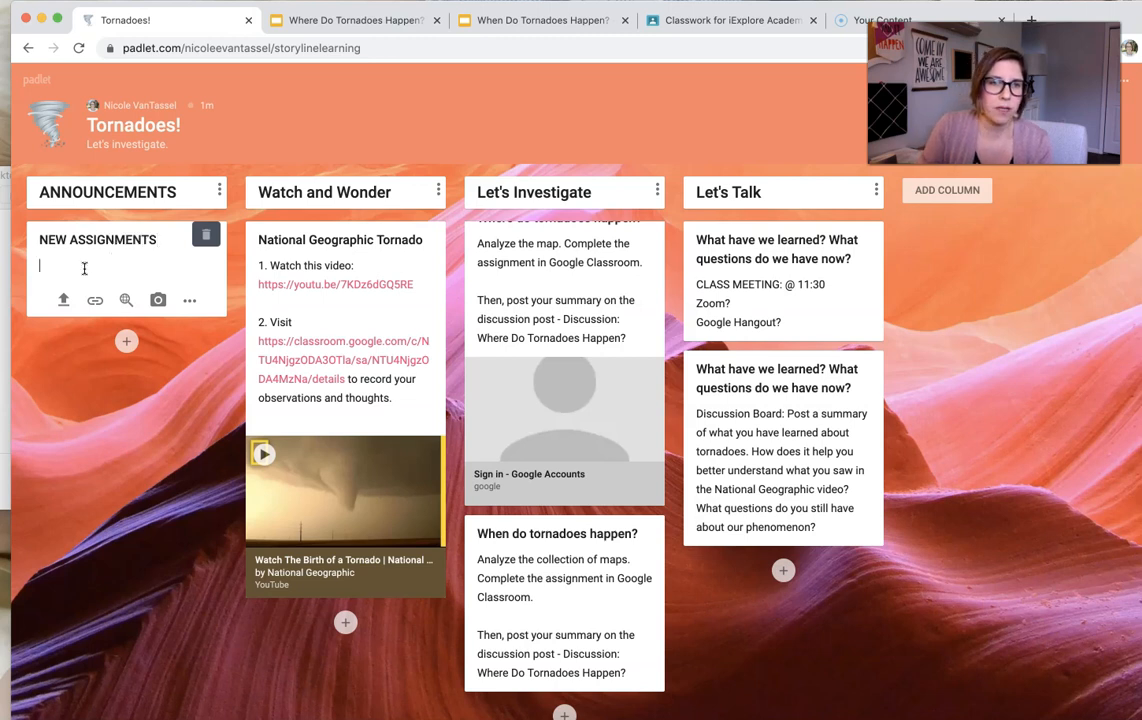
pyautogui.write('New assignments w')
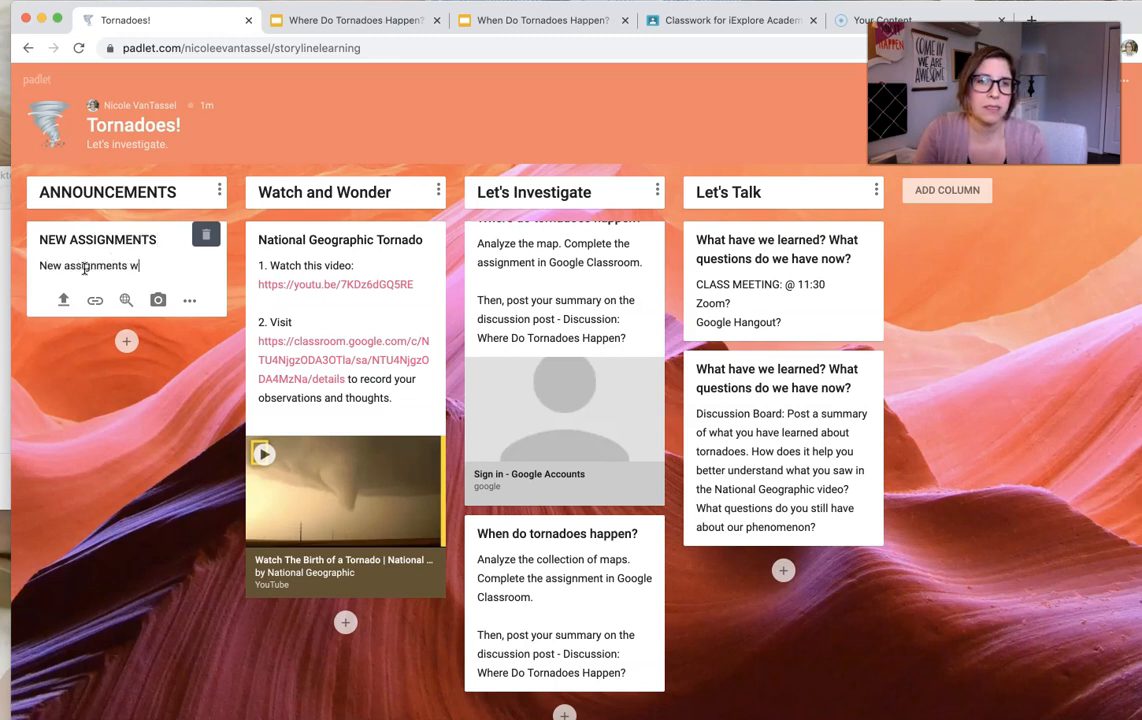
pyautogui.write('ill be postd')
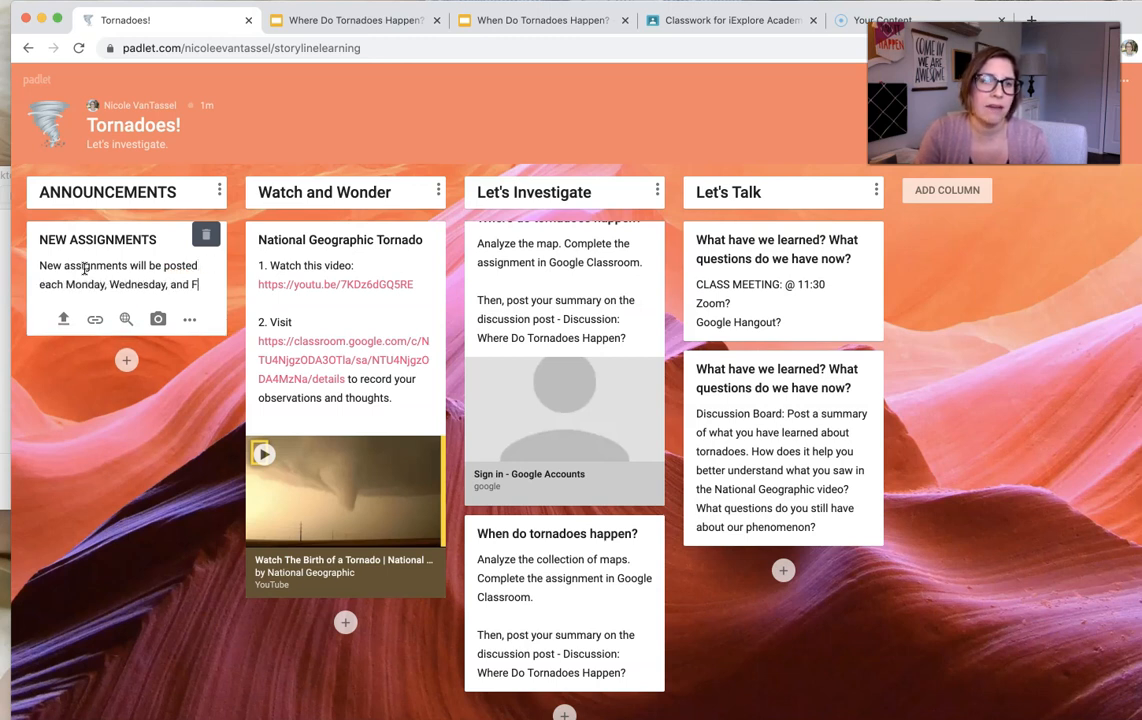
pyautogui.write('riday.')
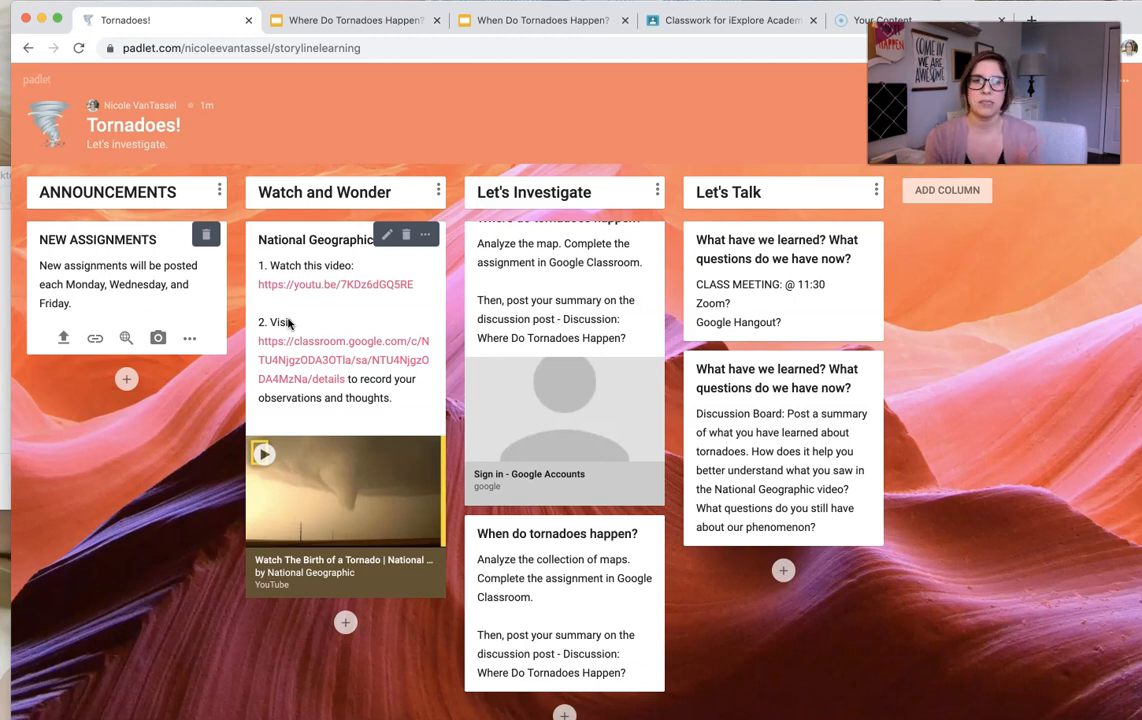
pyautogui.moveTo(322, 526)
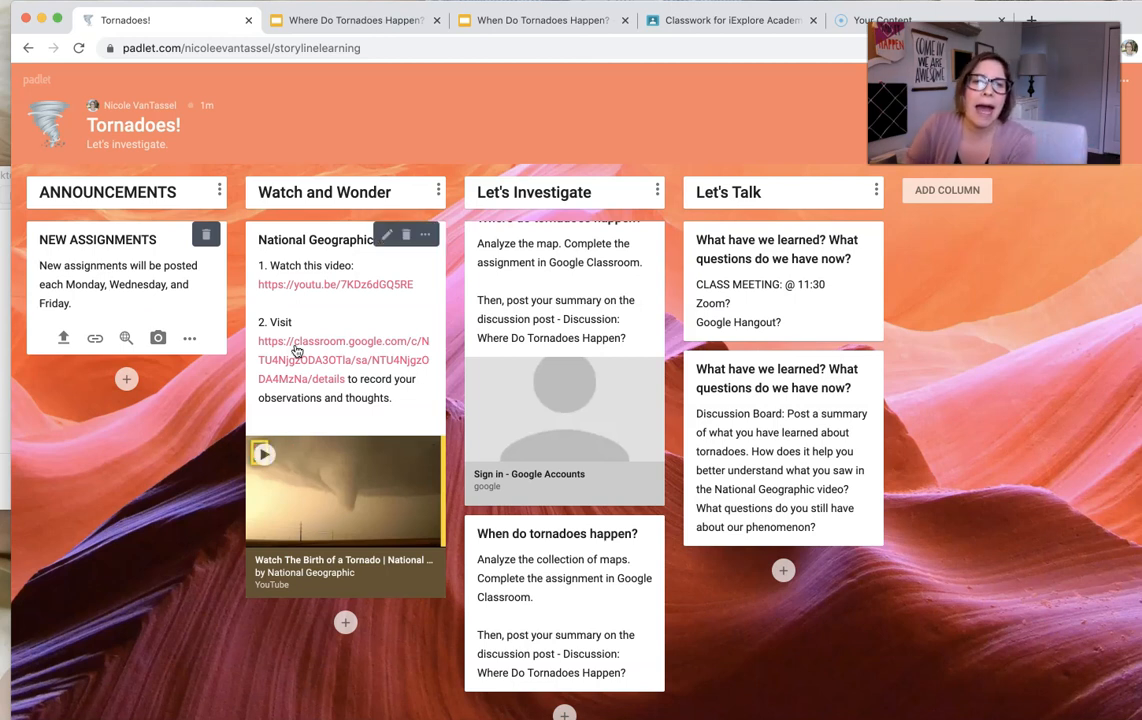
pyautogui.moveTo(332, 312)
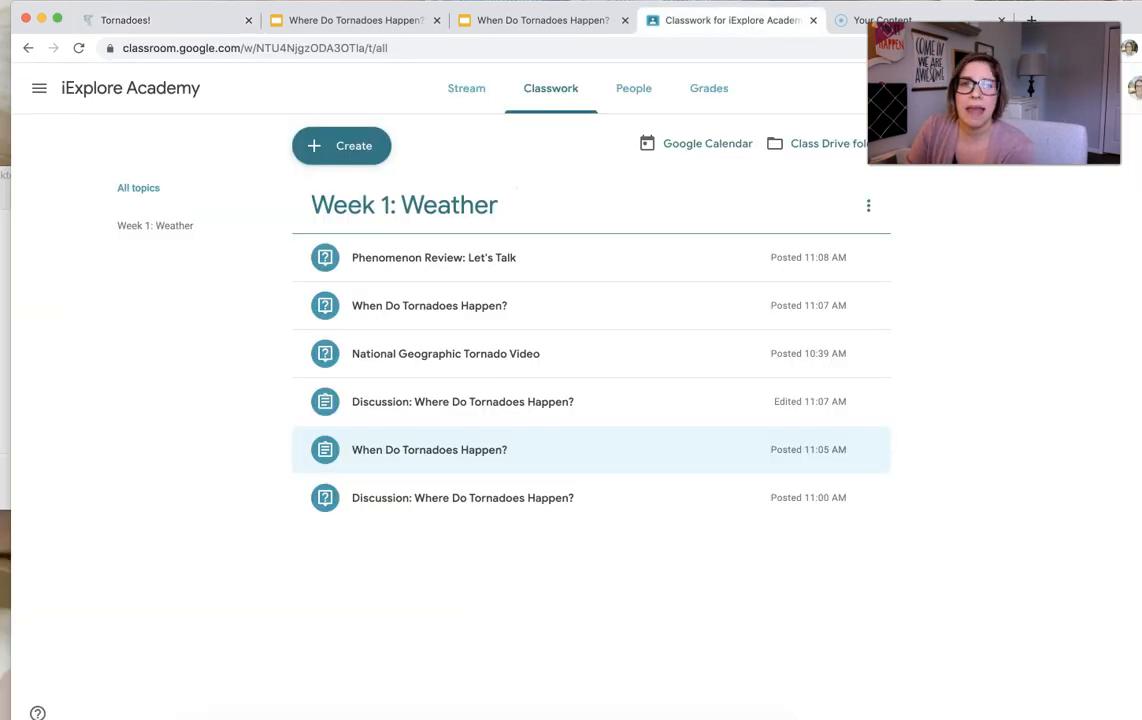
pyautogui.moveTo(588, 288)
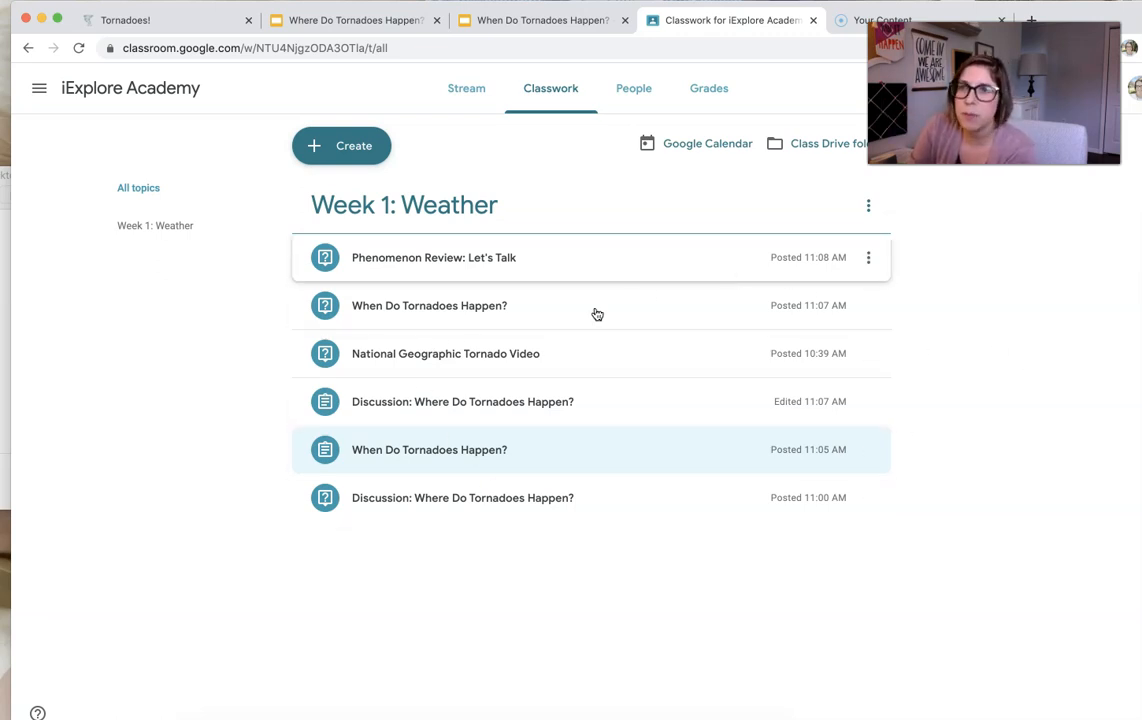
pyautogui.moveTo(508, 368)
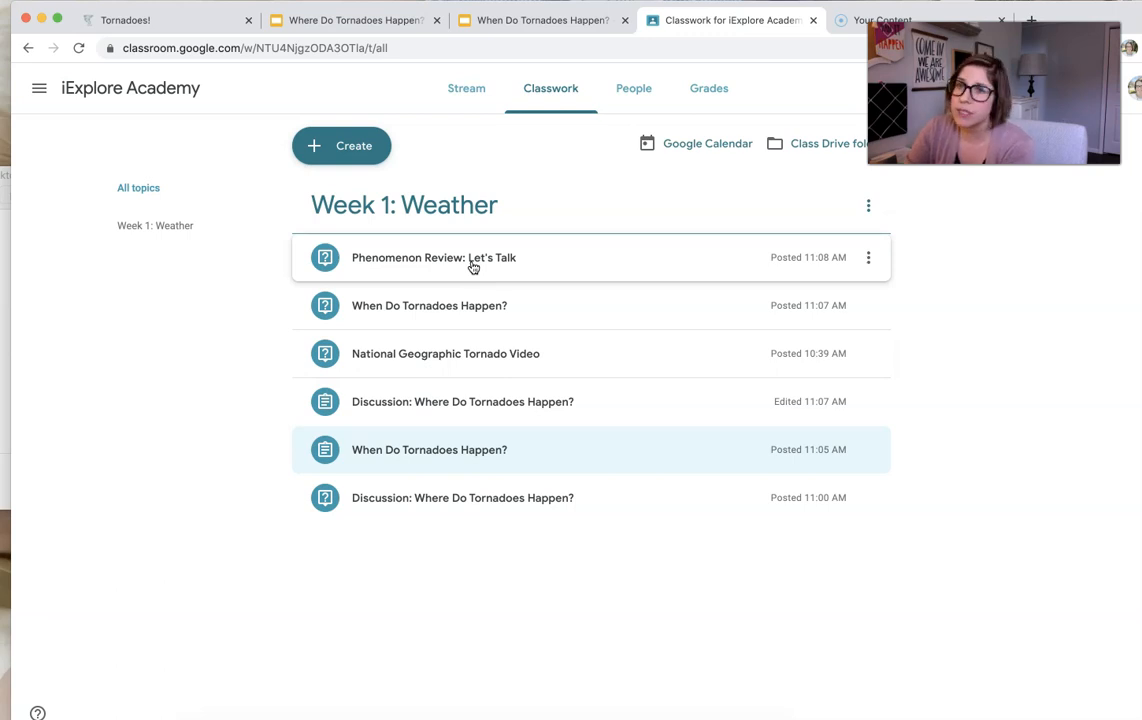
pyautogui.moveTo(612, 368)
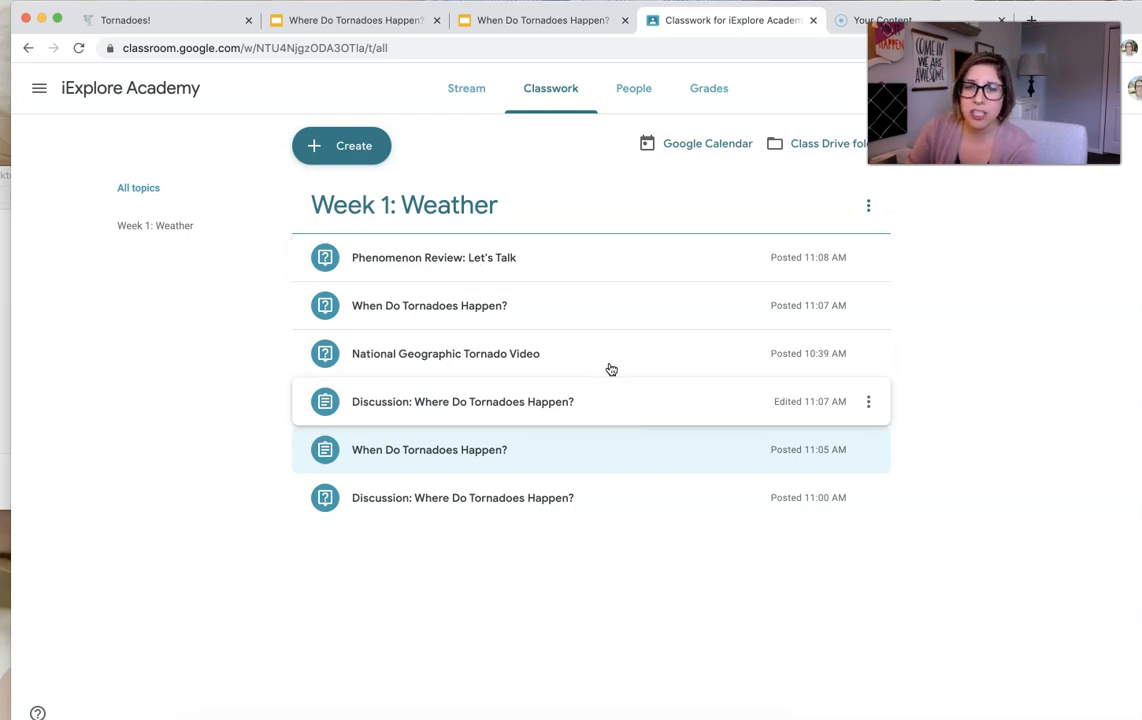
pyautogui.moveTo(544, 268)
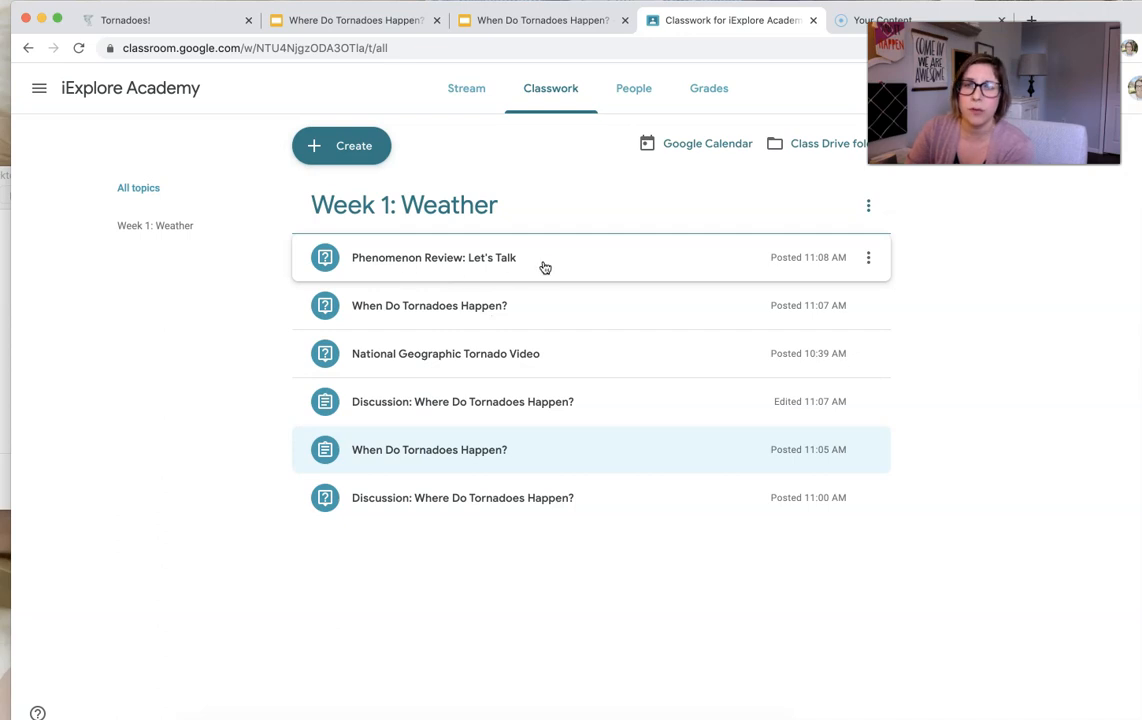
pyautogui.click(868, 304)
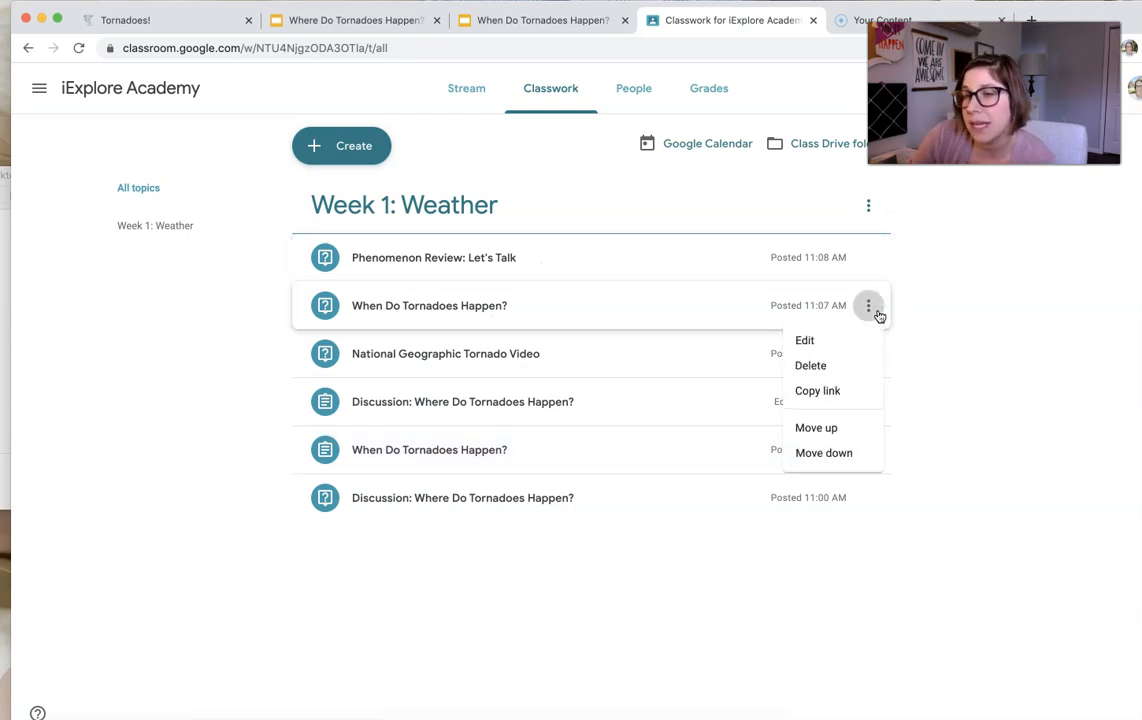
pyautogui.click(868, 304)
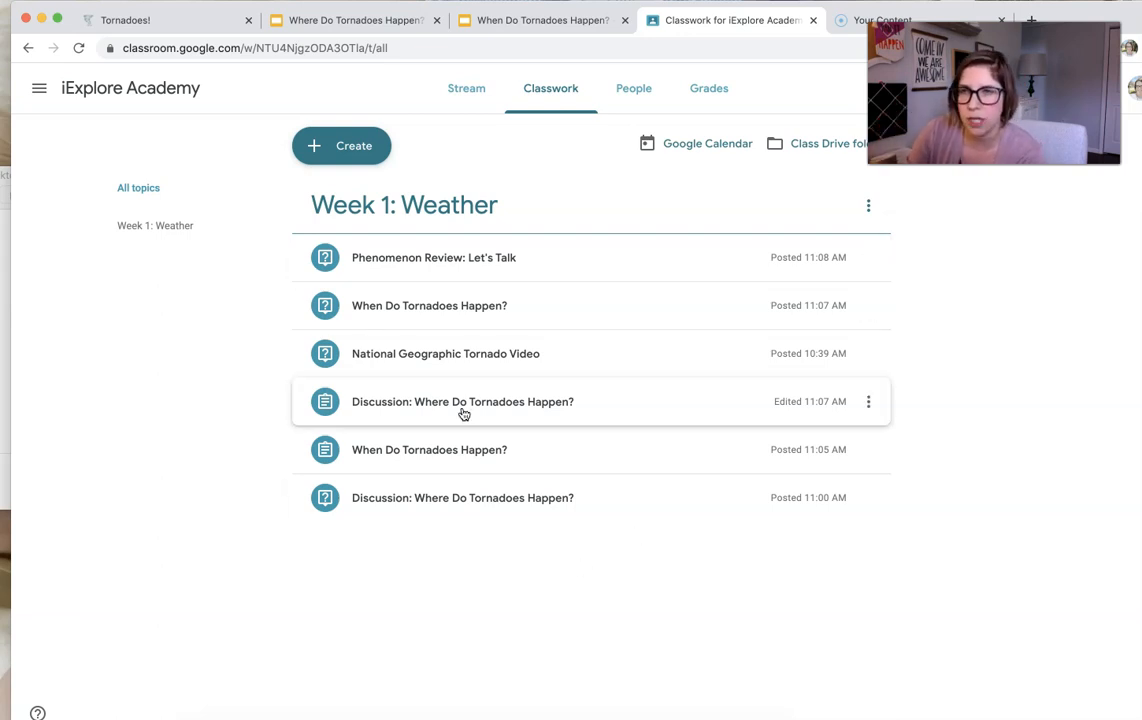
pyautogui.moveTo(404, 256)
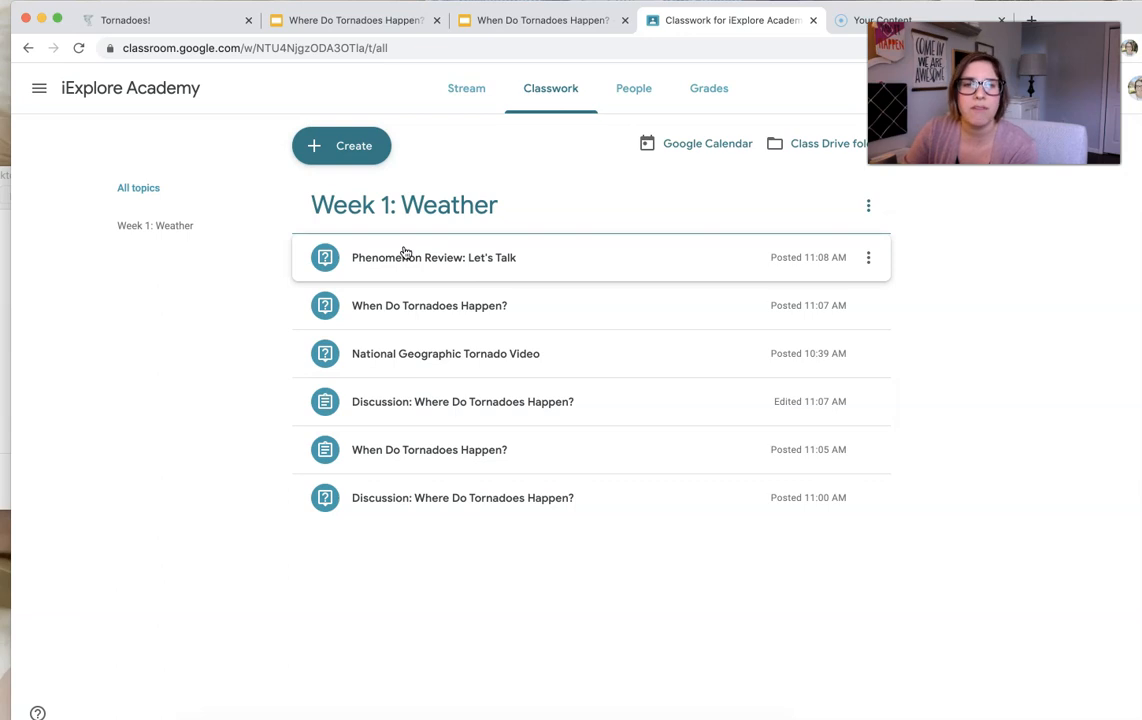
# Move Phenomenon Review: Let's Talk down to the end of the Week 1: Weather list.
pyautogui.click(434, 256)
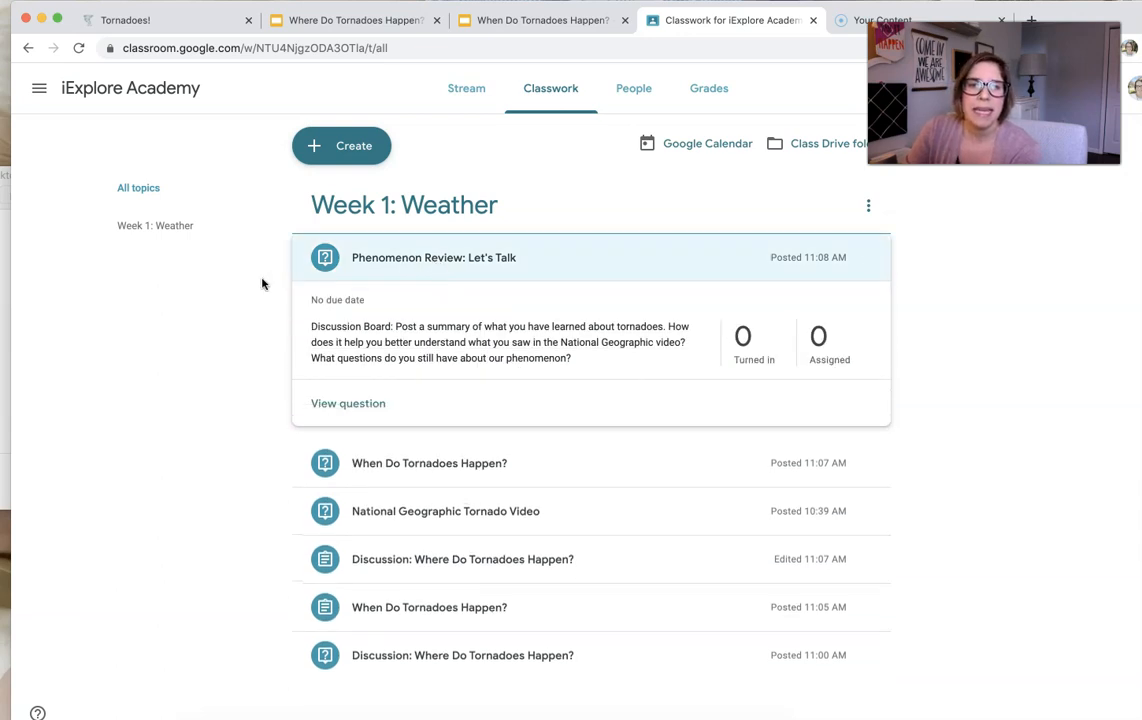
pyautogui.moveTo(482, 336)
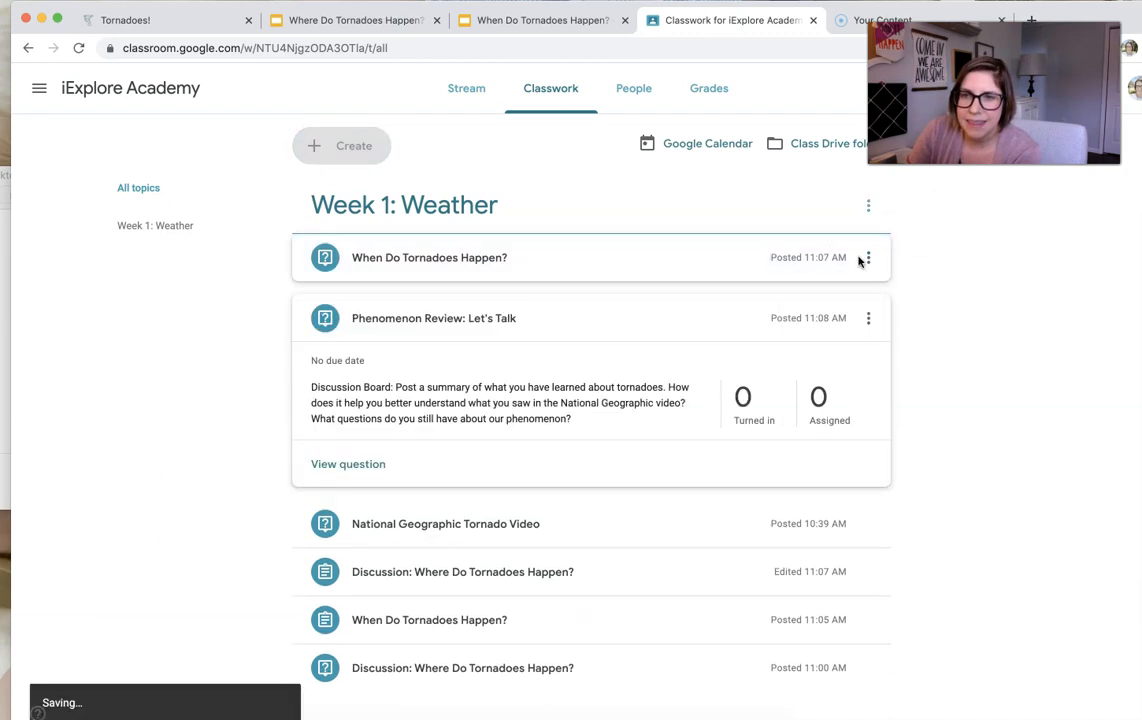
pyautogui.click(868, 318)
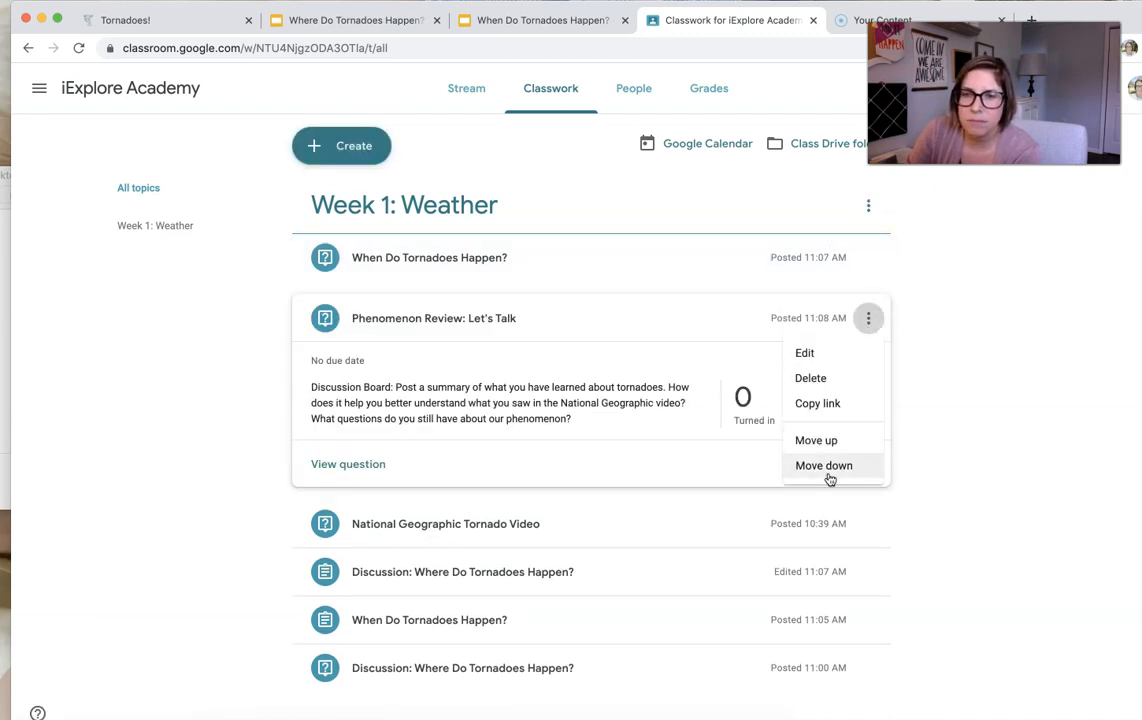
pyautogui.click(824, 464)
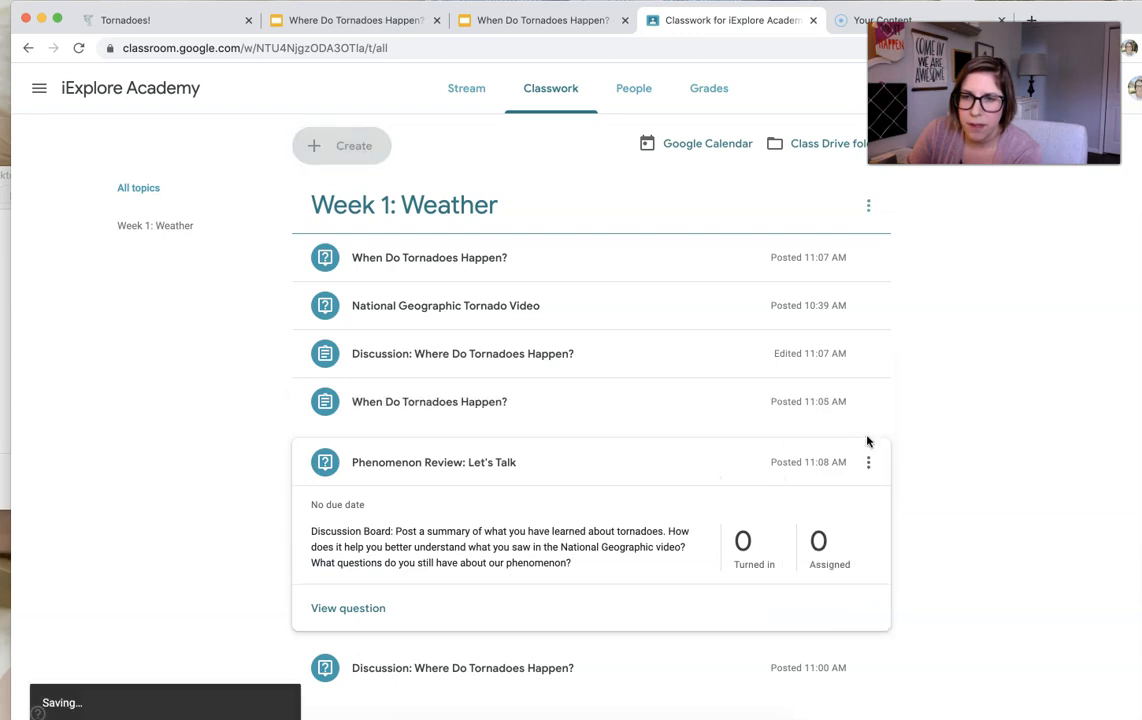
pyautogui.click(868, 462)
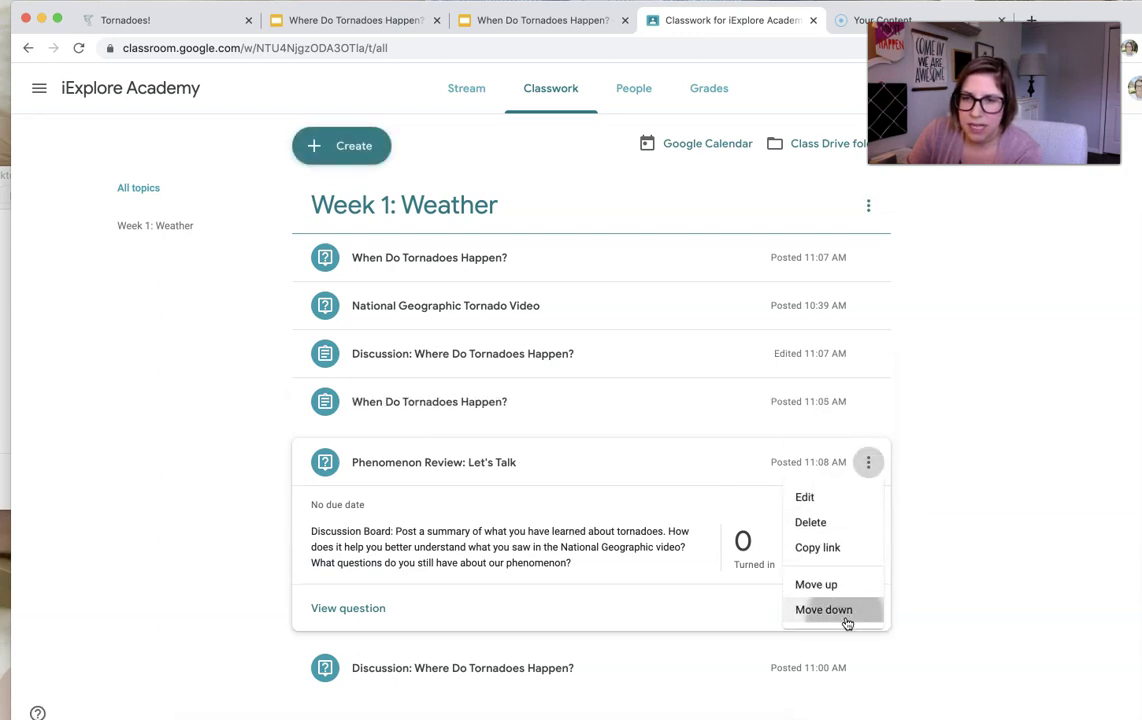
pyautogui.click(828, 608)
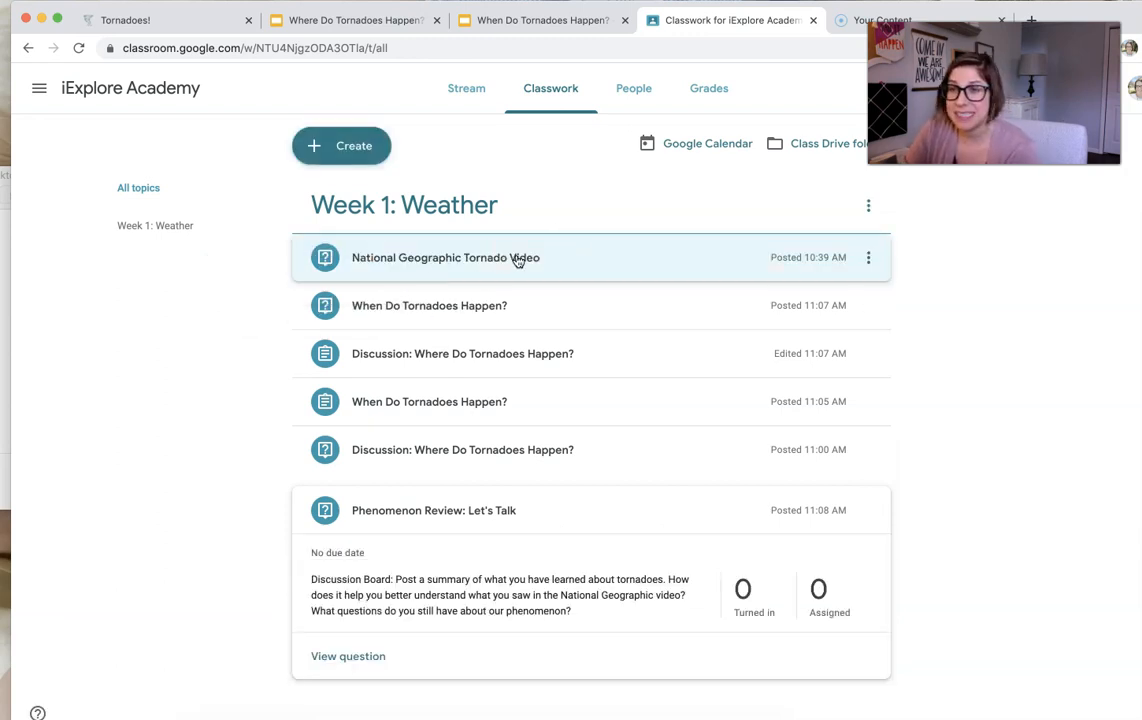
# Expand the National Geographic Tornado Video question and play its attached YouTube video.
pyautogui.click(444, 256)
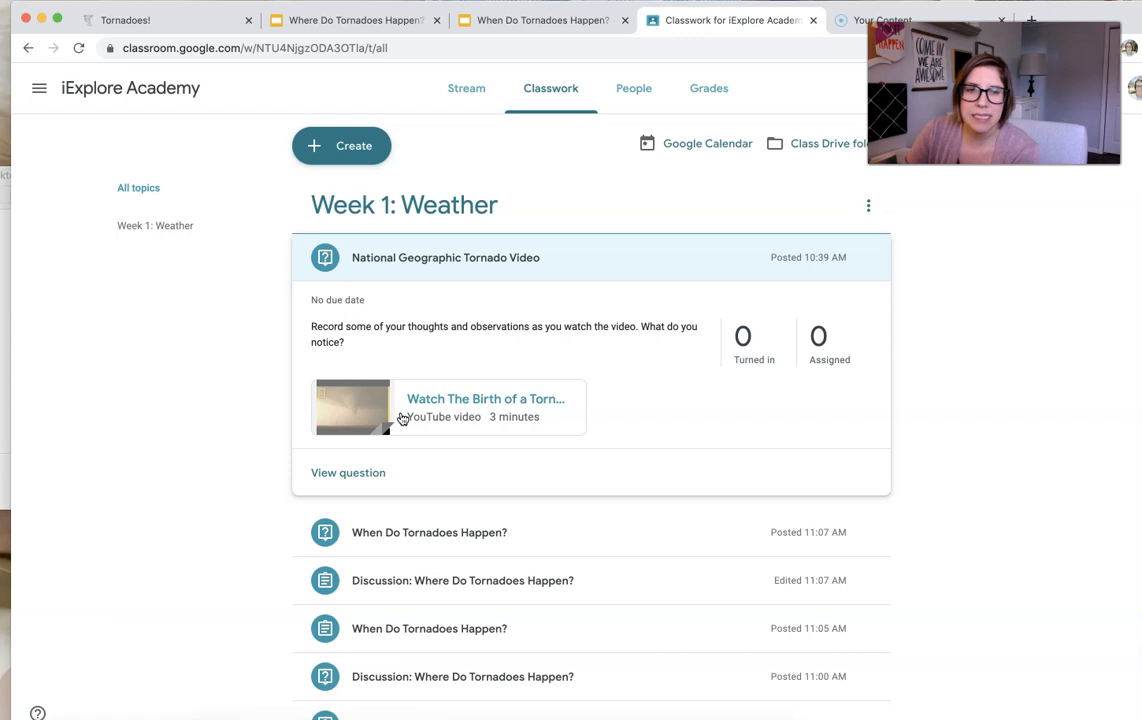
pyautogui.click(352, 408)
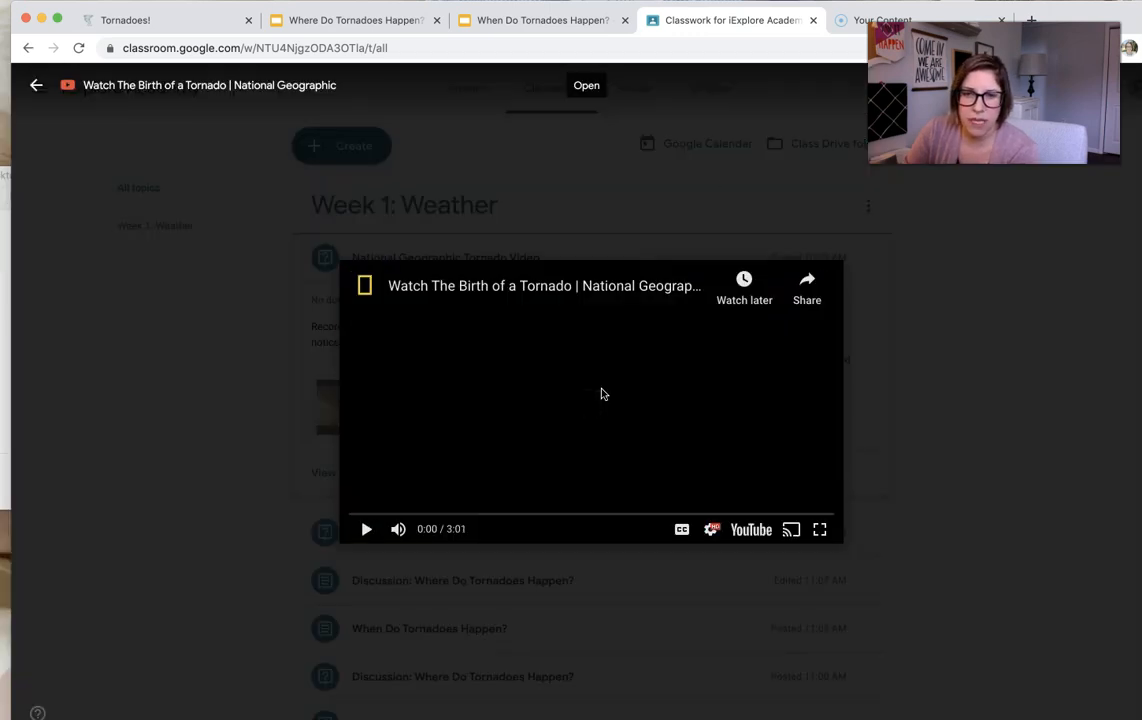
pyautogui.click(366, 528)
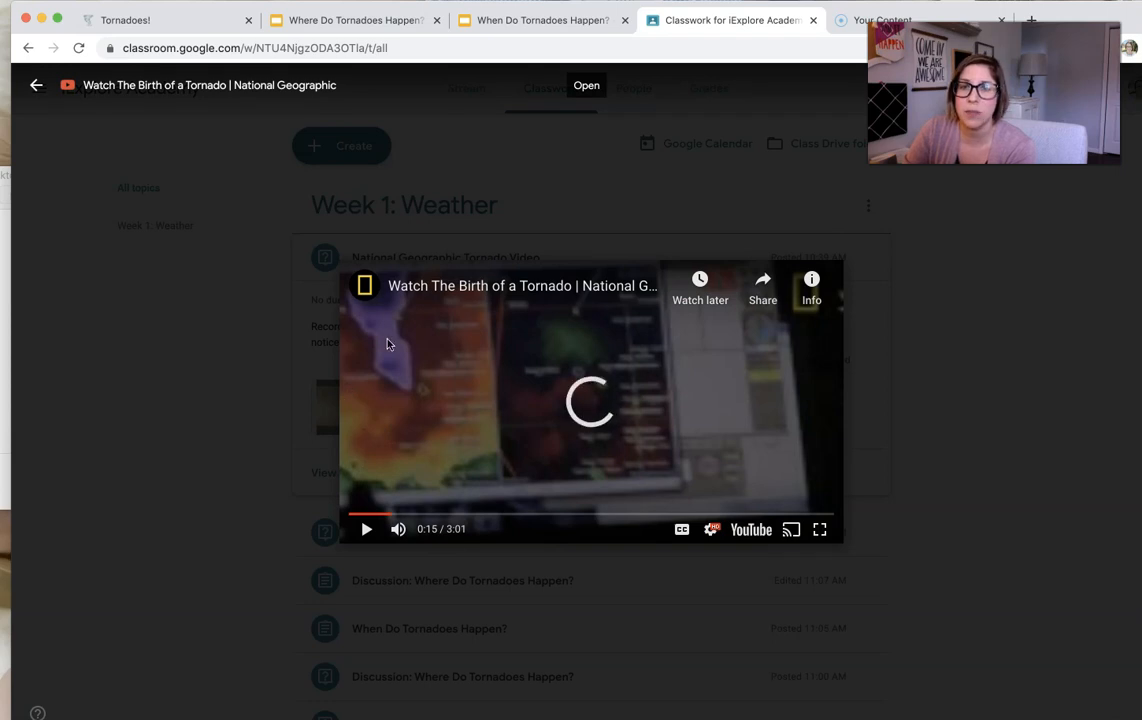
pyautogui.moveTo(392, 516)
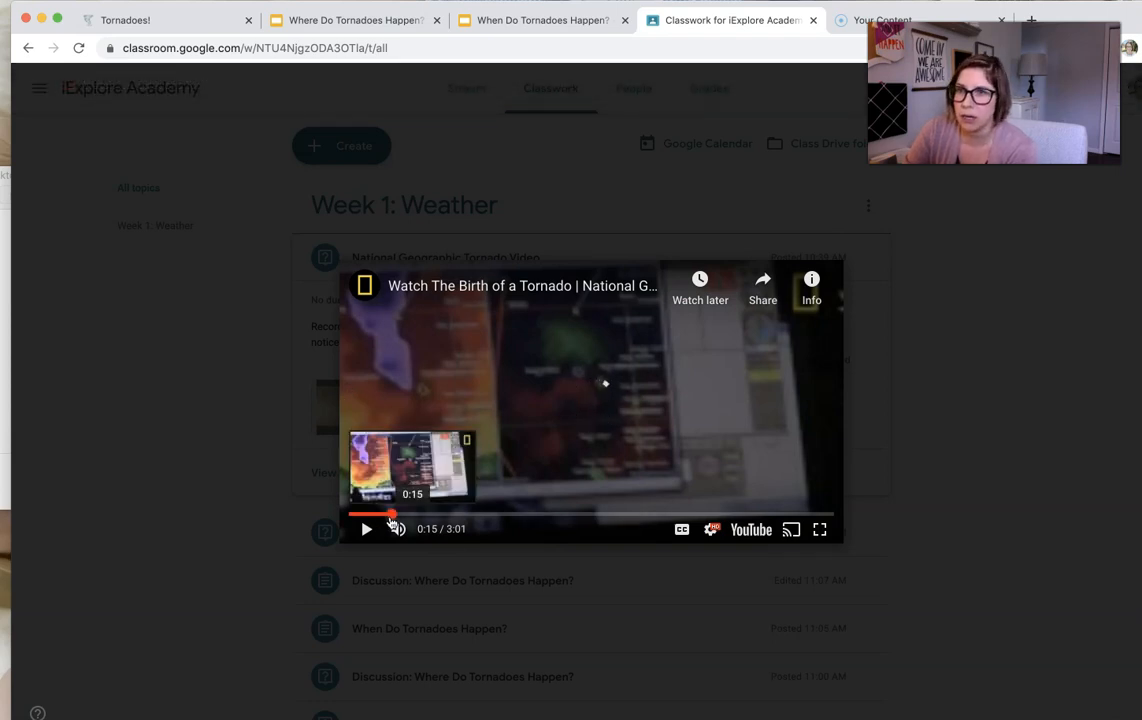
# Pause, skim toward the end of the tornado video, and close the player.
pyautogui.click(366, 528)
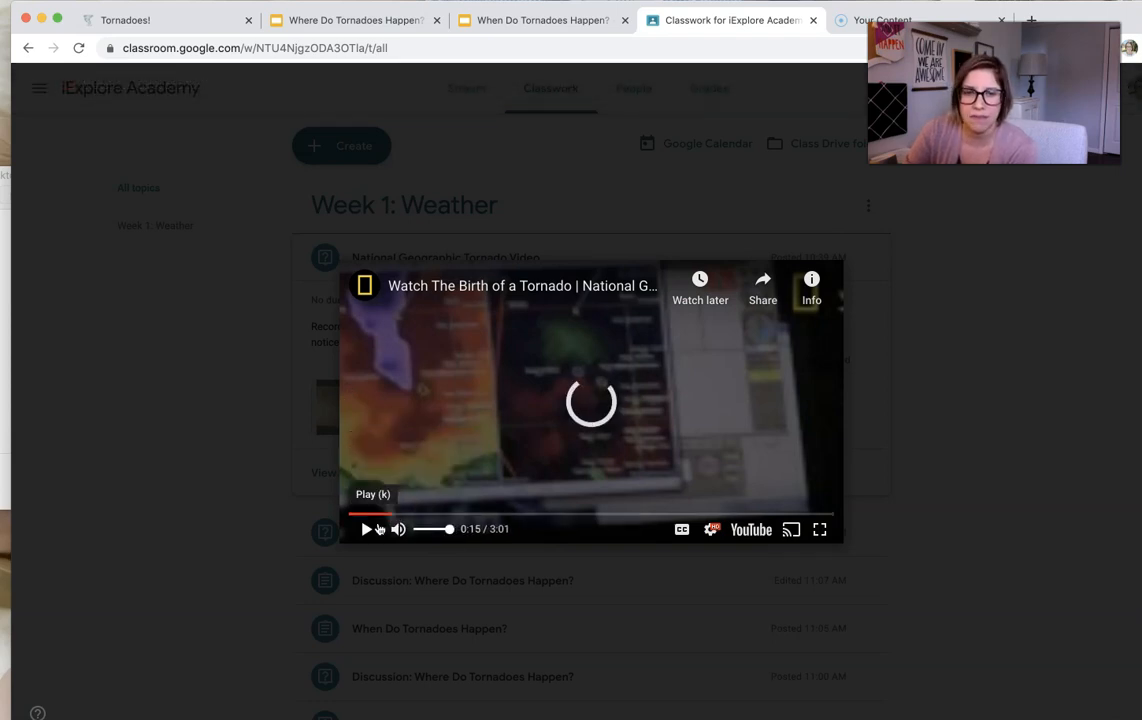
pyautogui.click(368, 528)
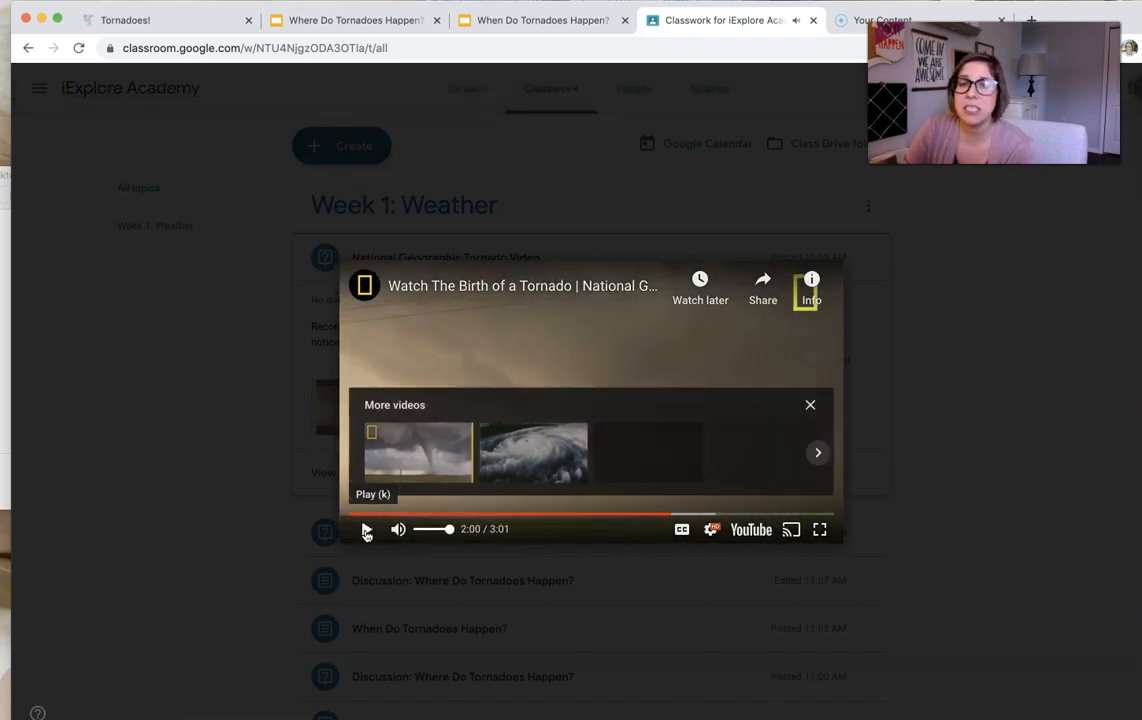
pyautogui.click(366, 528)
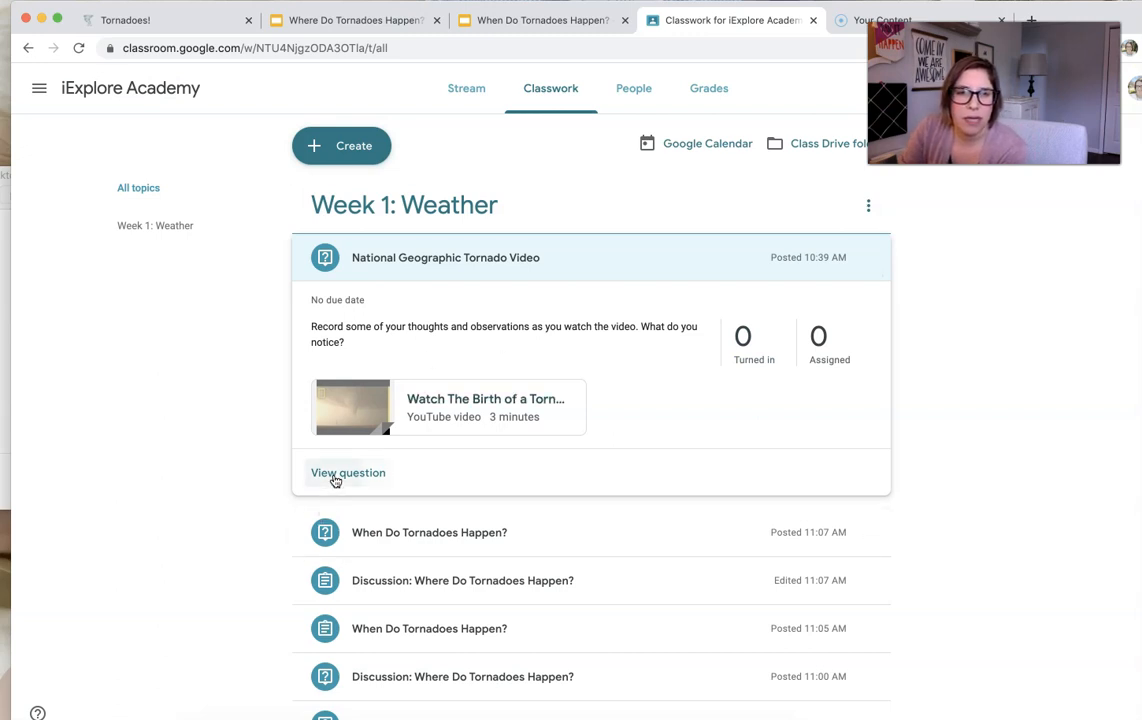
# View the National Geographic Tornado Video question's student answers, none submitted yet.
pyautogui.click(348, 472)
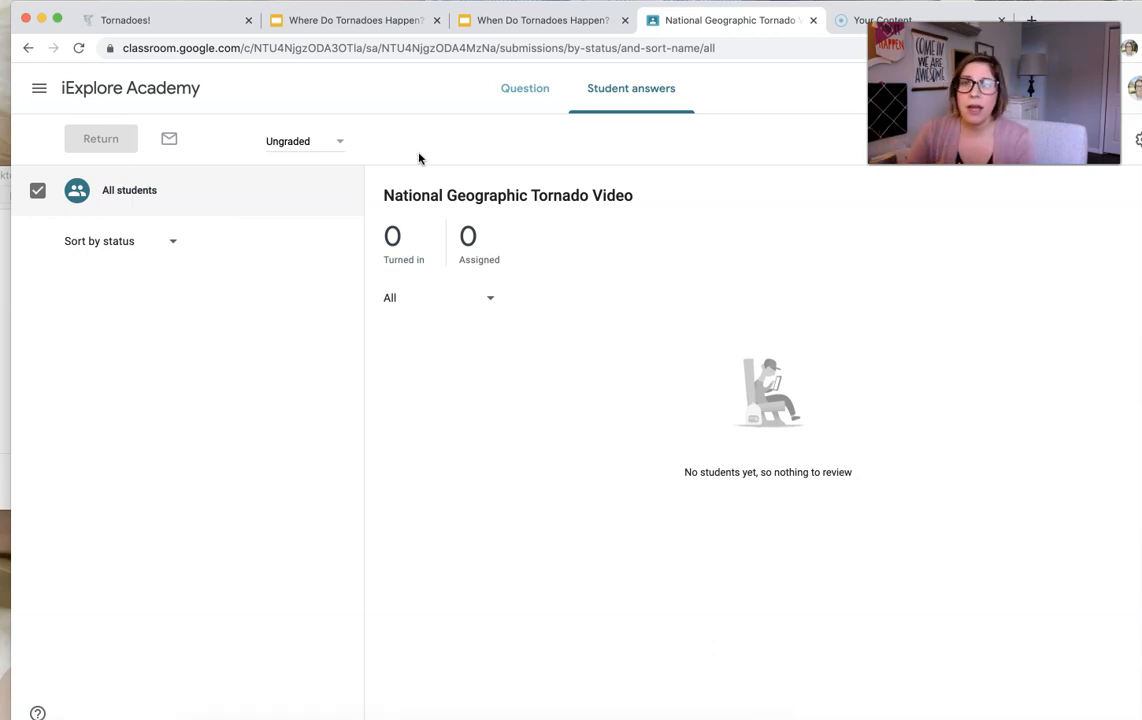
pyautogui.moveTo(810, 156)
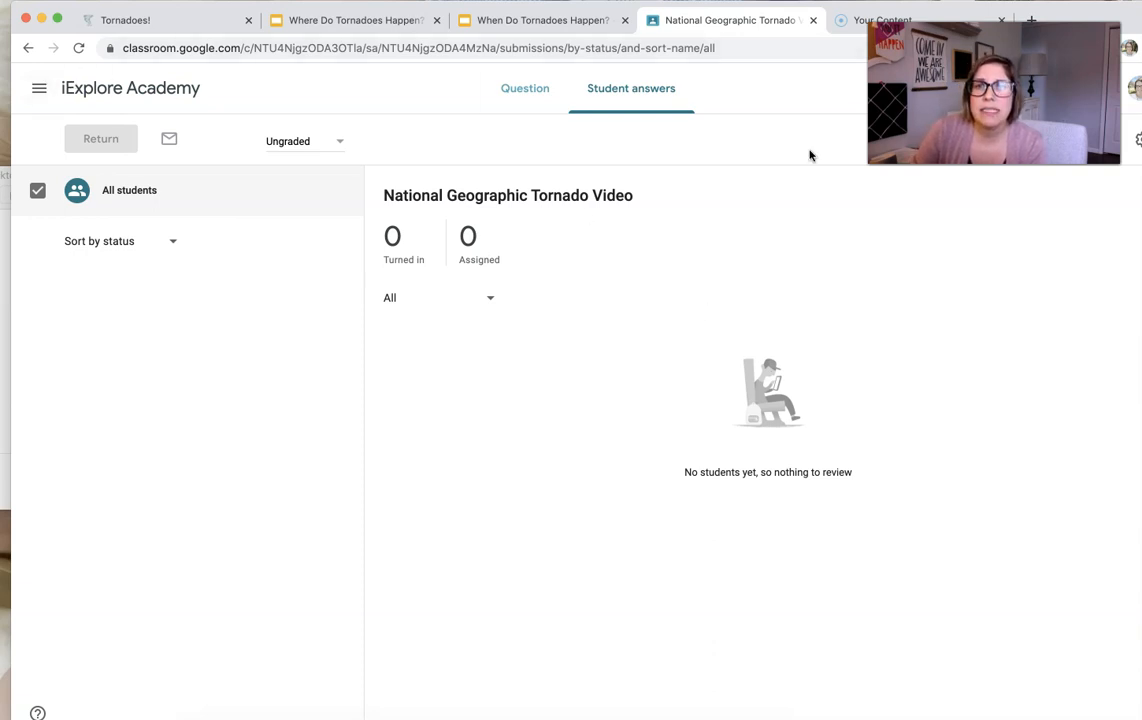
pyautogui.moveTo(600, 580)
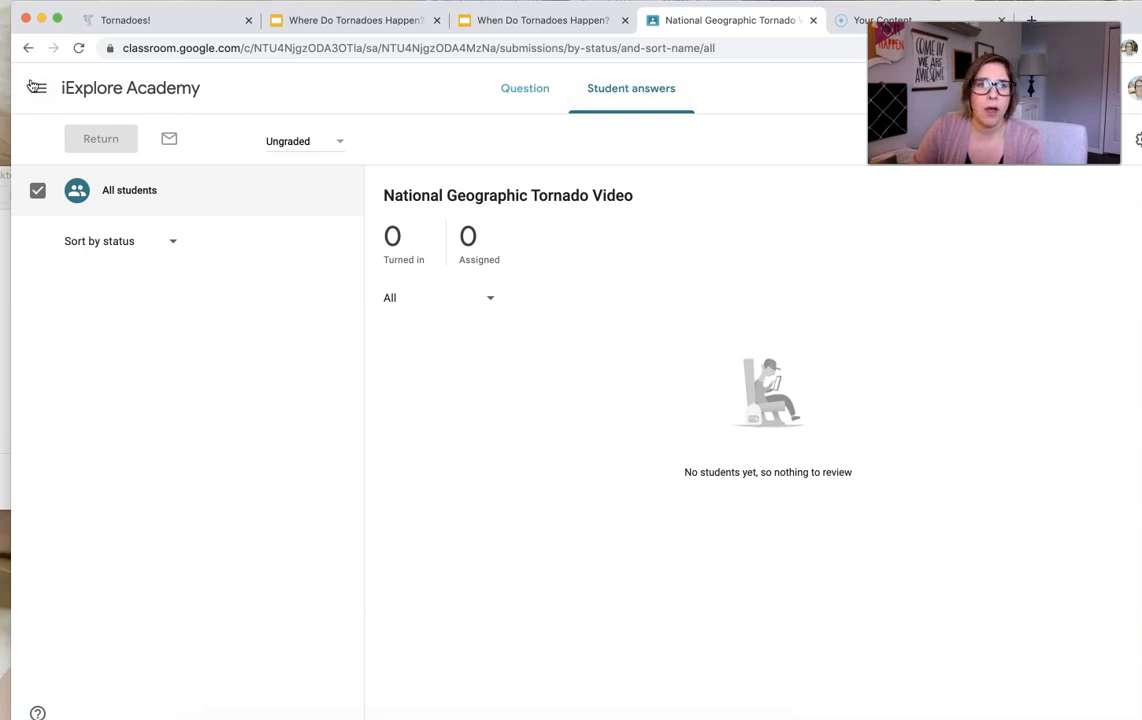
# Start a Let's Investigate post titled National Geographic Tornado on the Tornadoes! board.
pyautogui.click(150, 20)
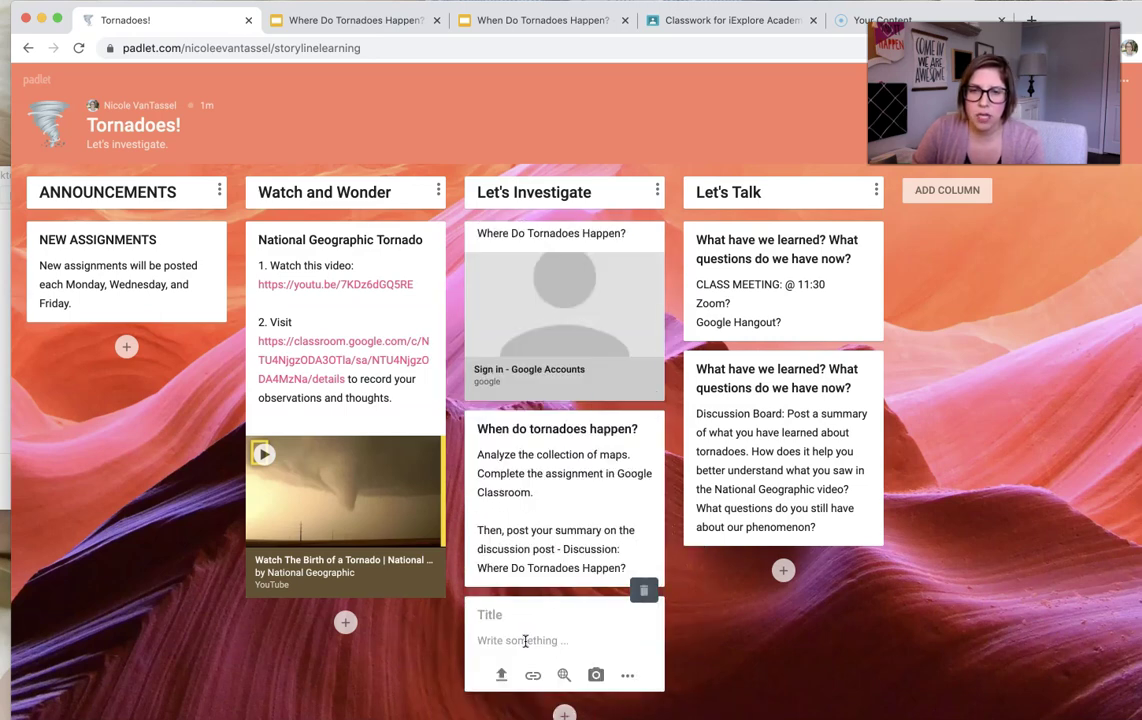
pyautogui.click(488, 614)
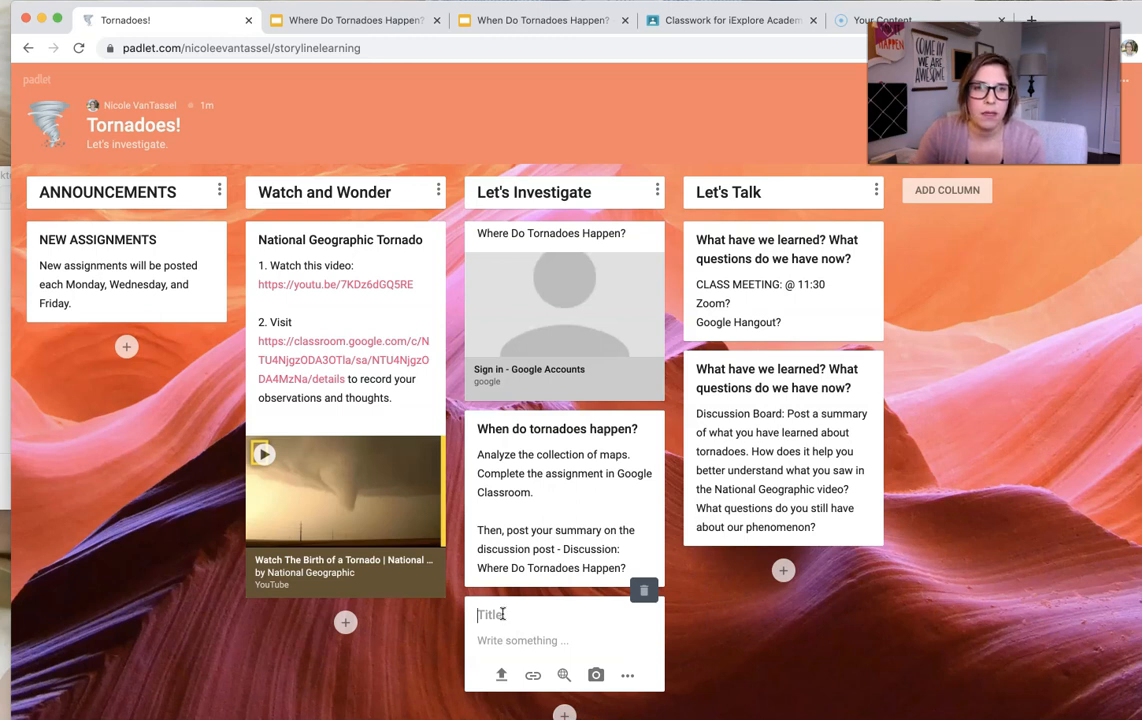
pyautogui.write('National Geographic')
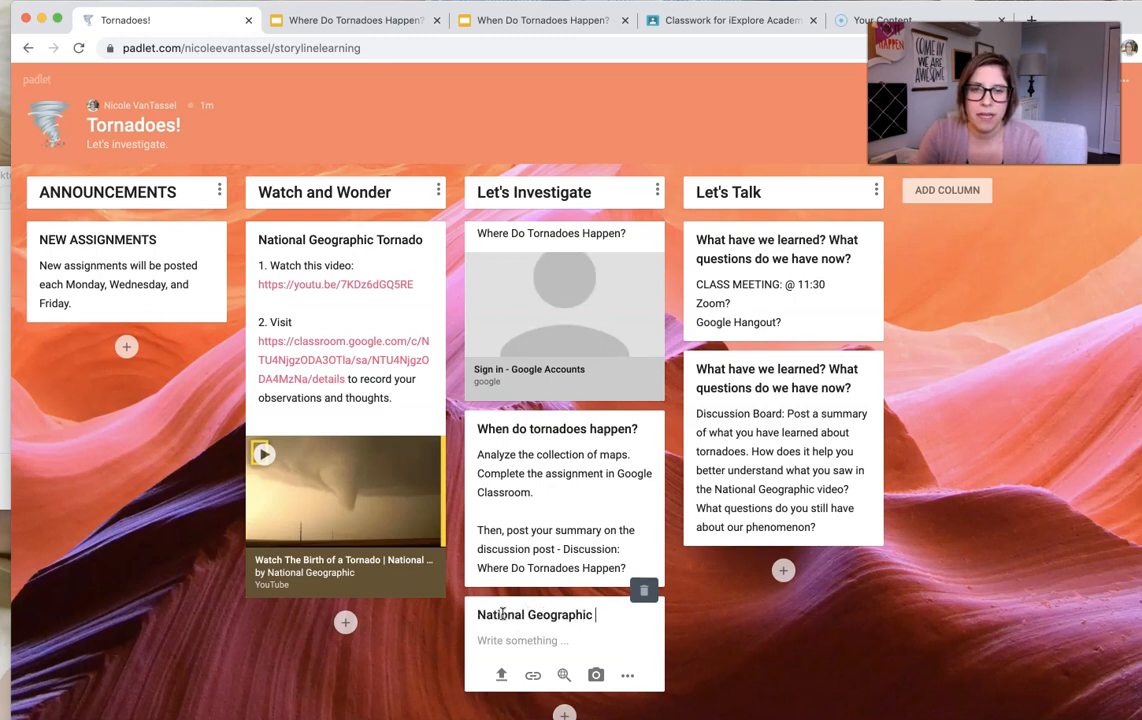
pyautogui.write('Tornado')
pyautogui.click(564, 640)
pyautogui.write('Check out your')
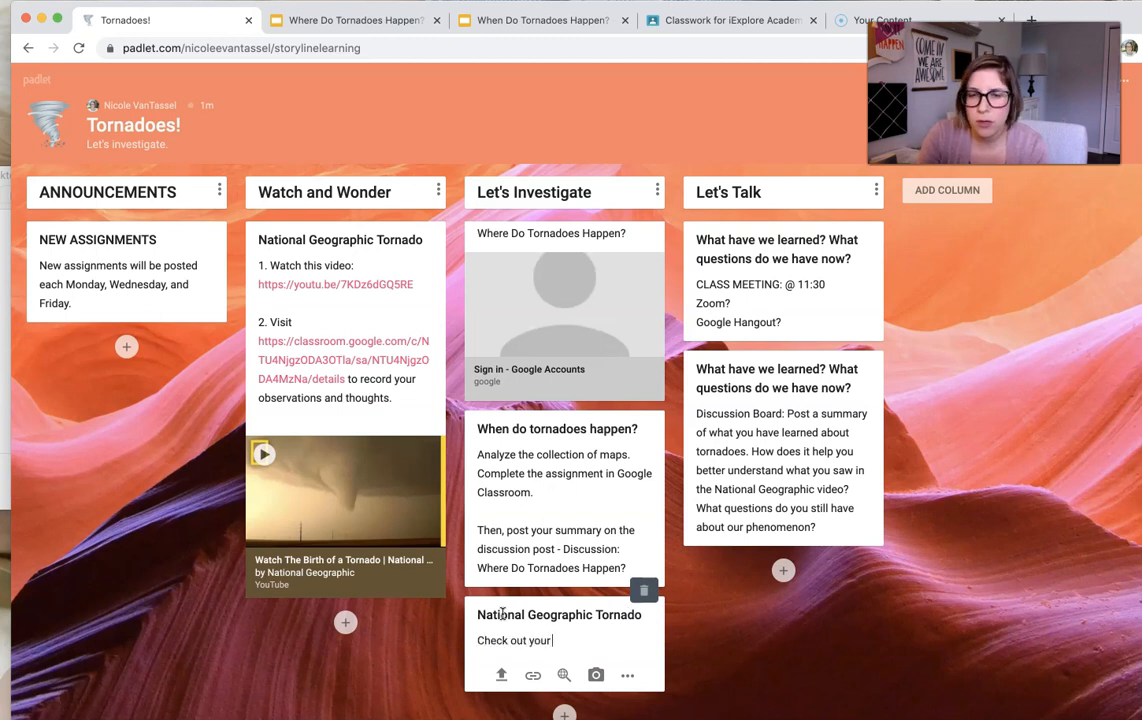
# Describe it as responding to TWO classmates' observation posts, and publish.
pyautogui.write("classmate's observations and questions")
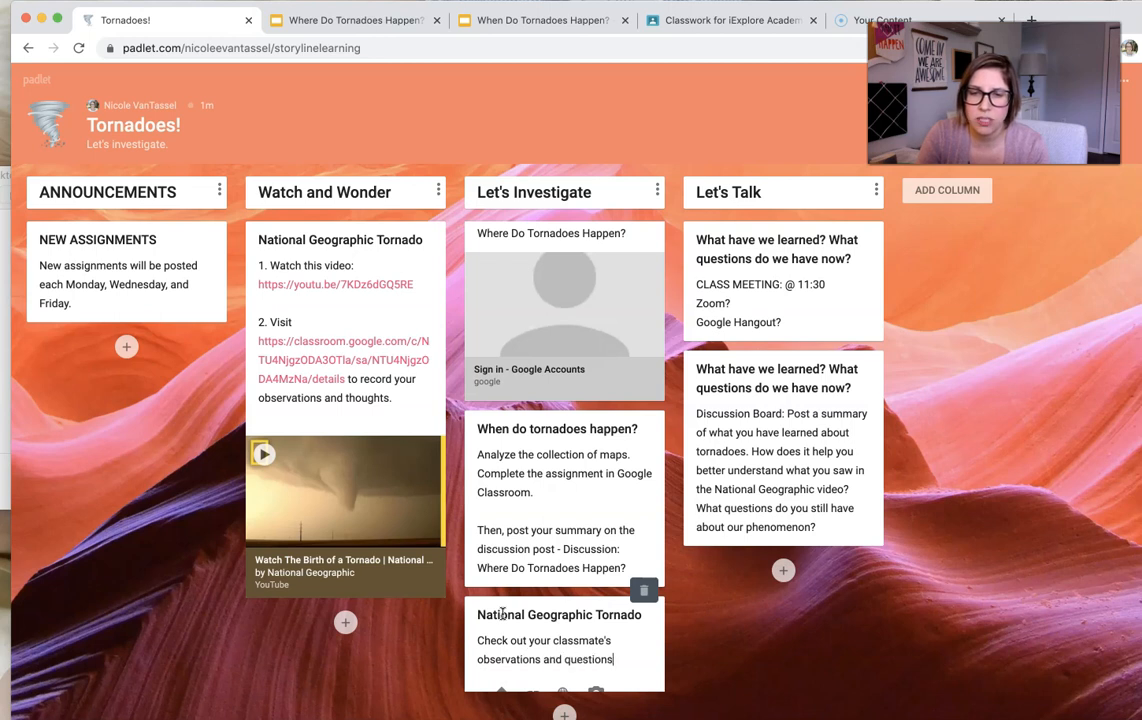
pyautogui.write('Respond to TWO class')
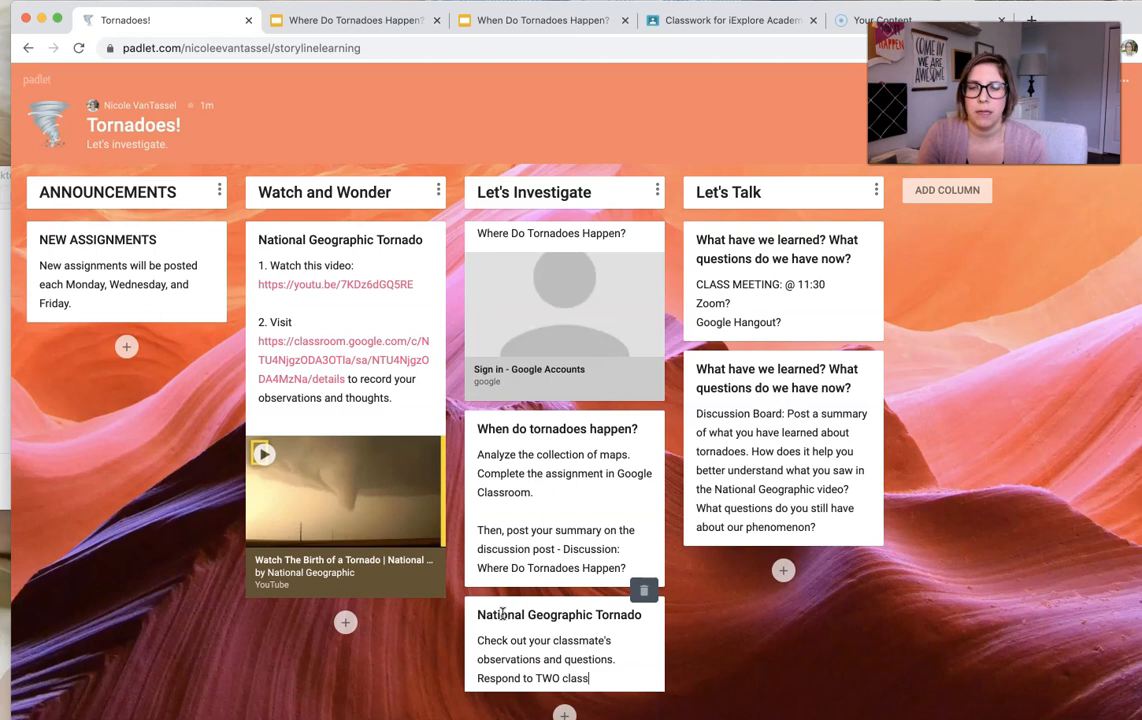
pyautogui.write("mate's posts.")
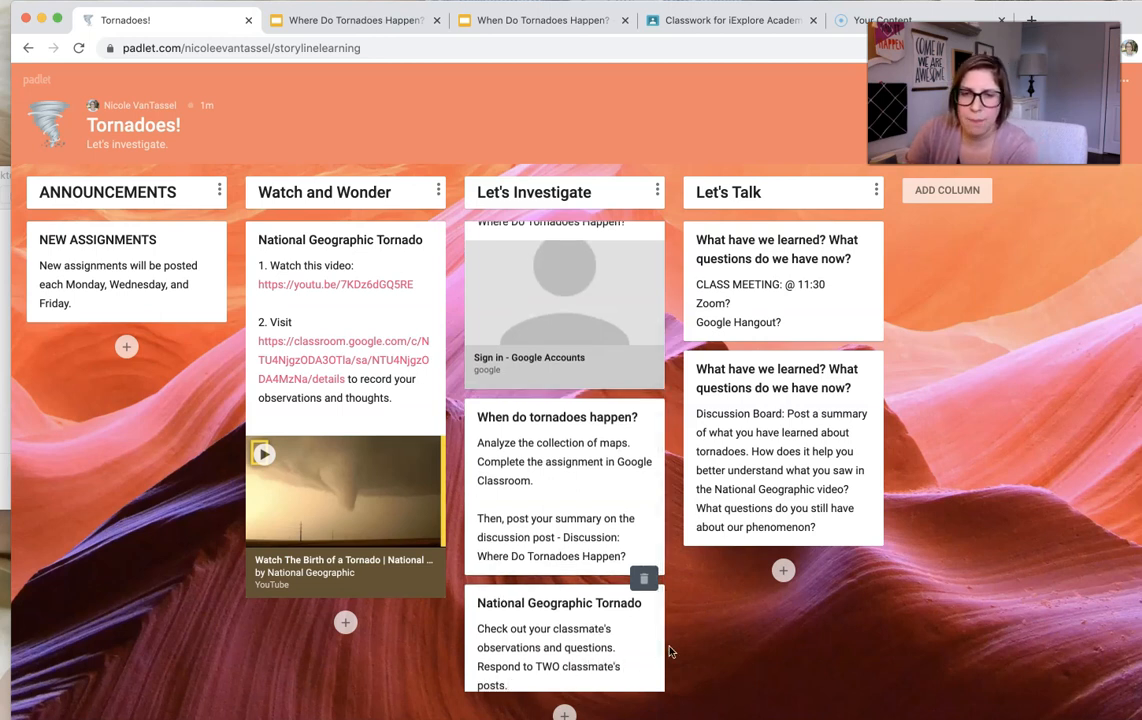
pyautogui.moveTo(680, 700)
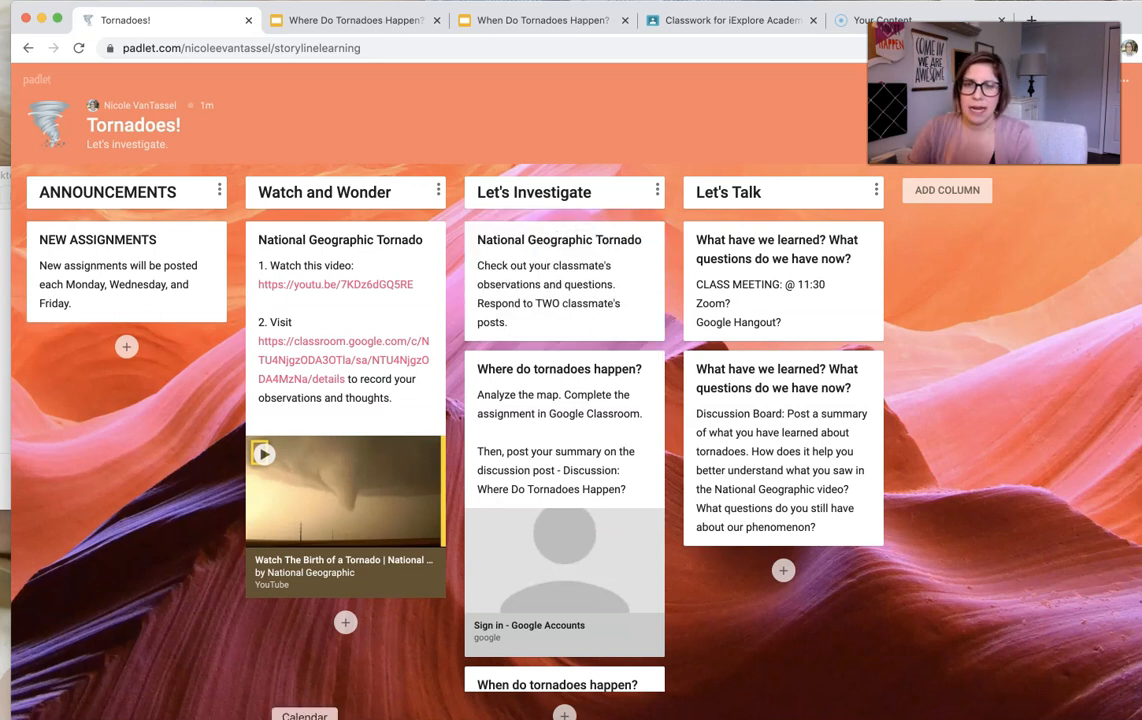
pyautogui.scroll(-3)
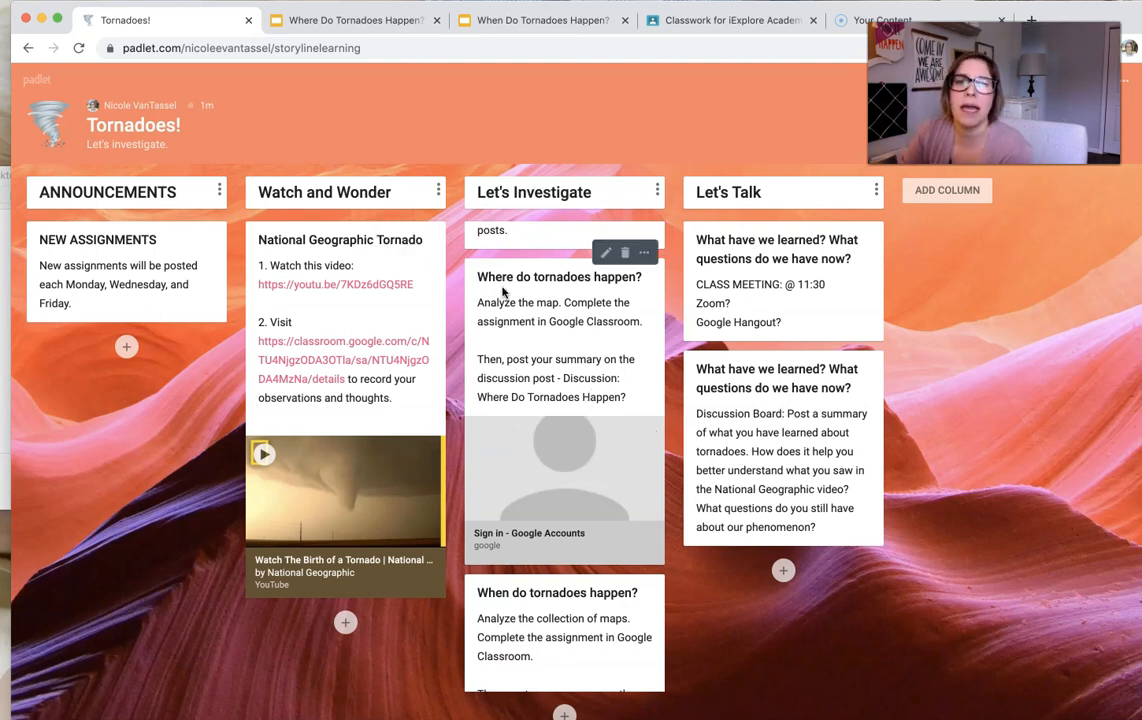
pyautogui.moveTo(560, 372)
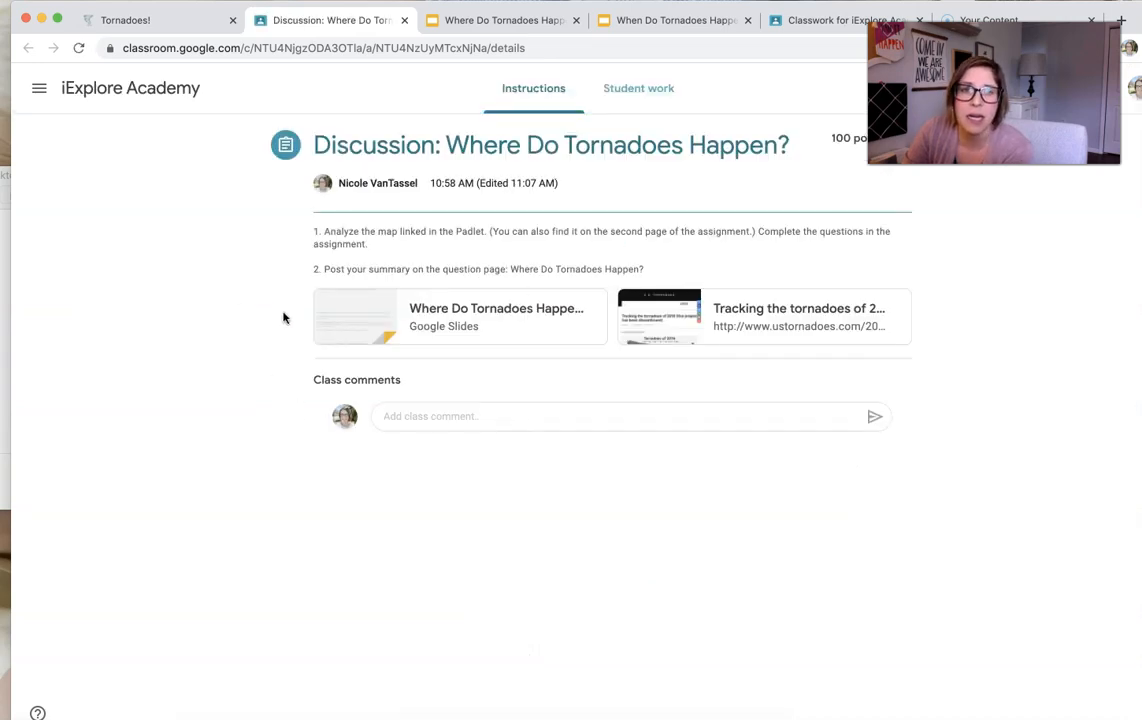
pyautogui.moveTo(712, 156)
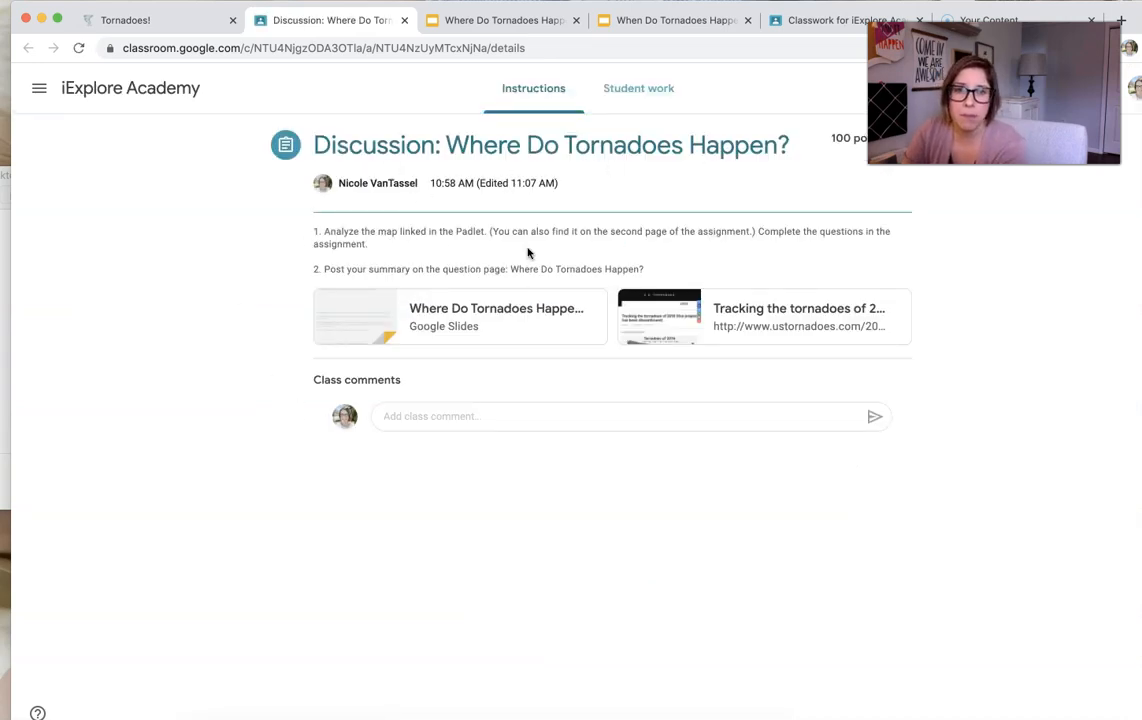
pyautogui.moveTo(476, 318)
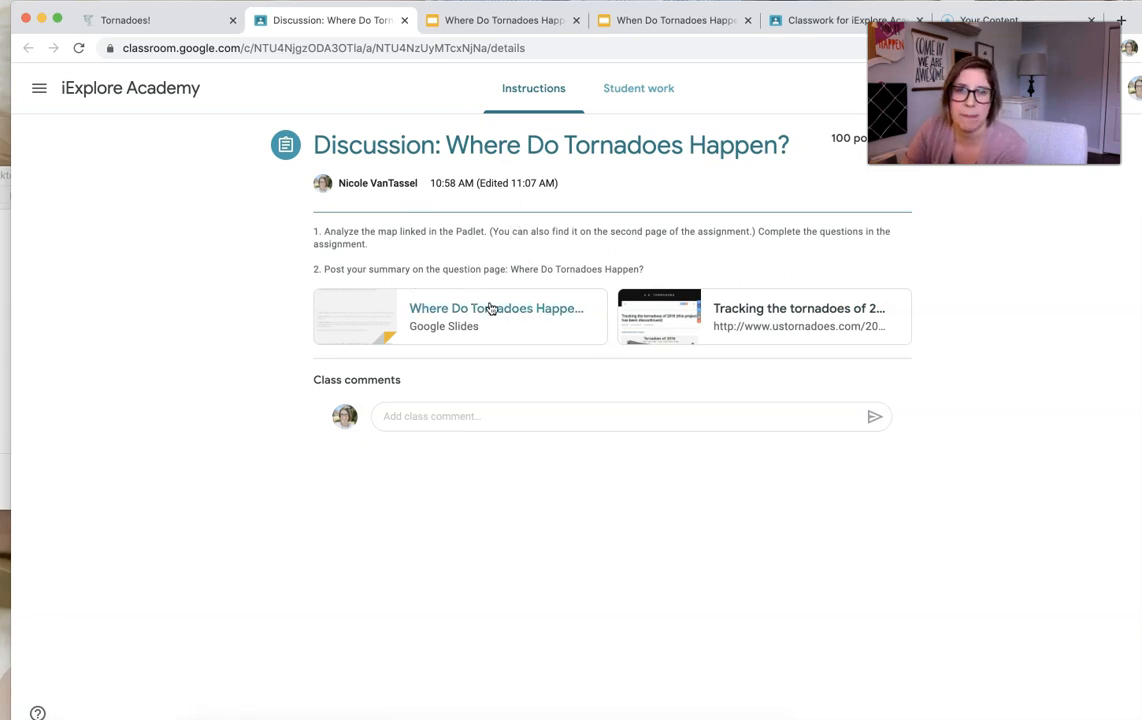
# Open the Where Do Tornadoes Happen? slides worksheet from the discussion assignment.
pyautogui.click(496, 308)
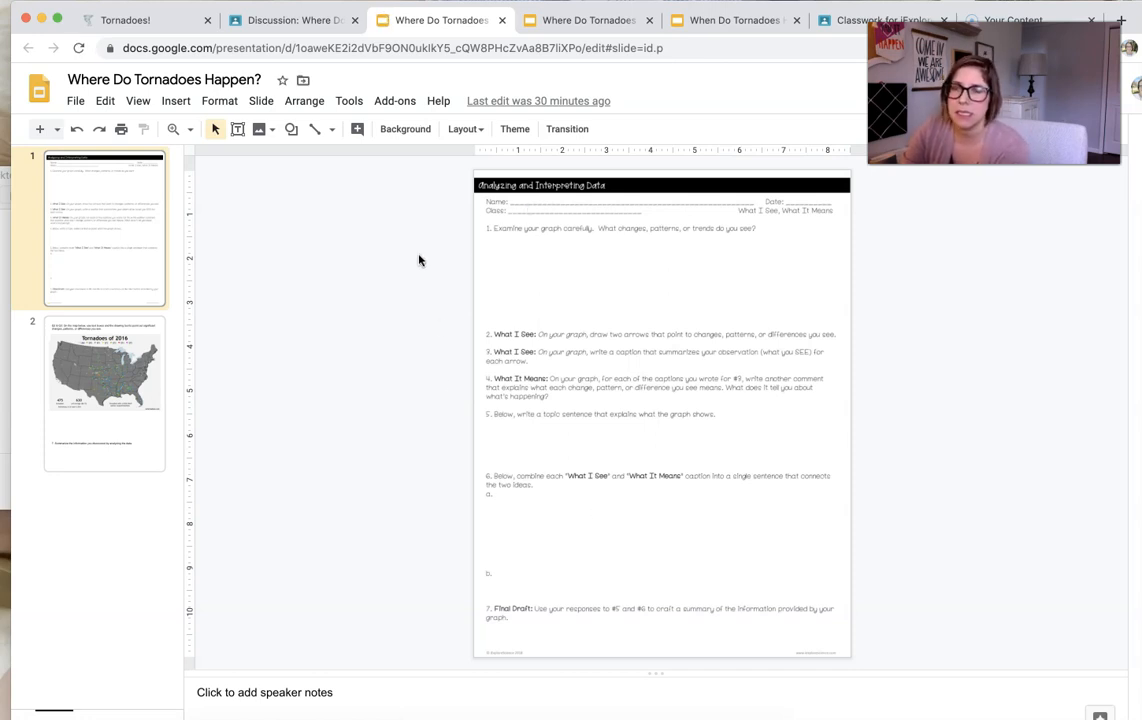
pyautogui.moveTo(568, 222)
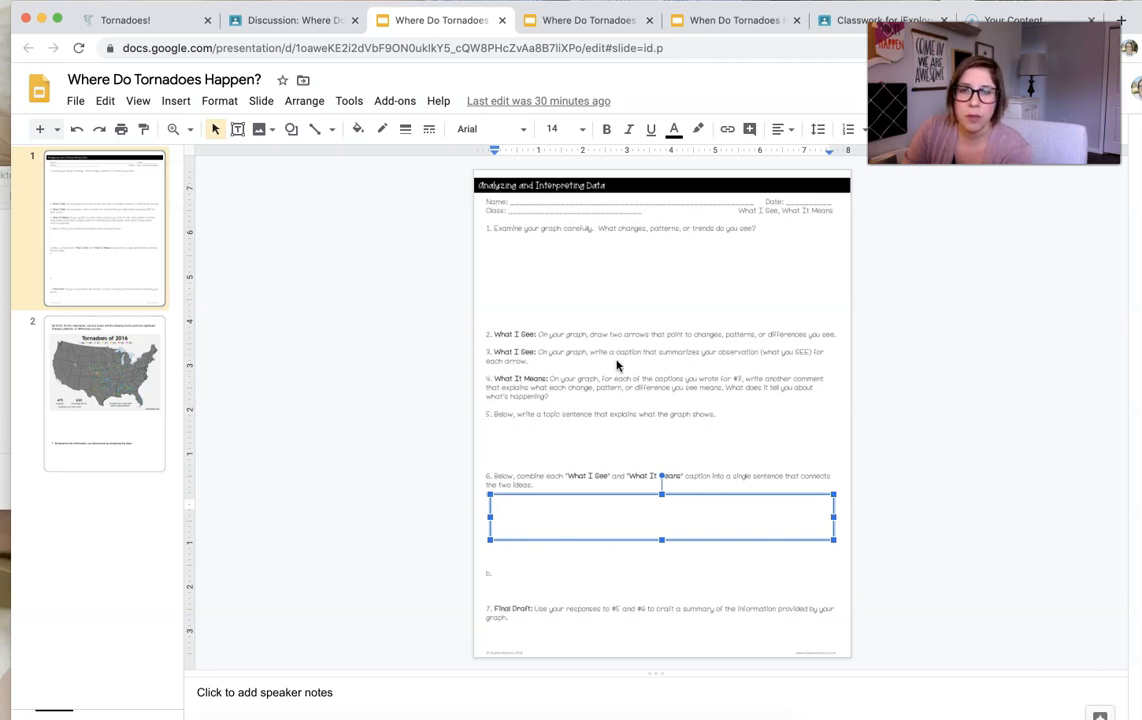
# Select the worksheet's empty answer box before viewing the Tornadoes of 2016 map slide.
pyautogui.click(104, 400)
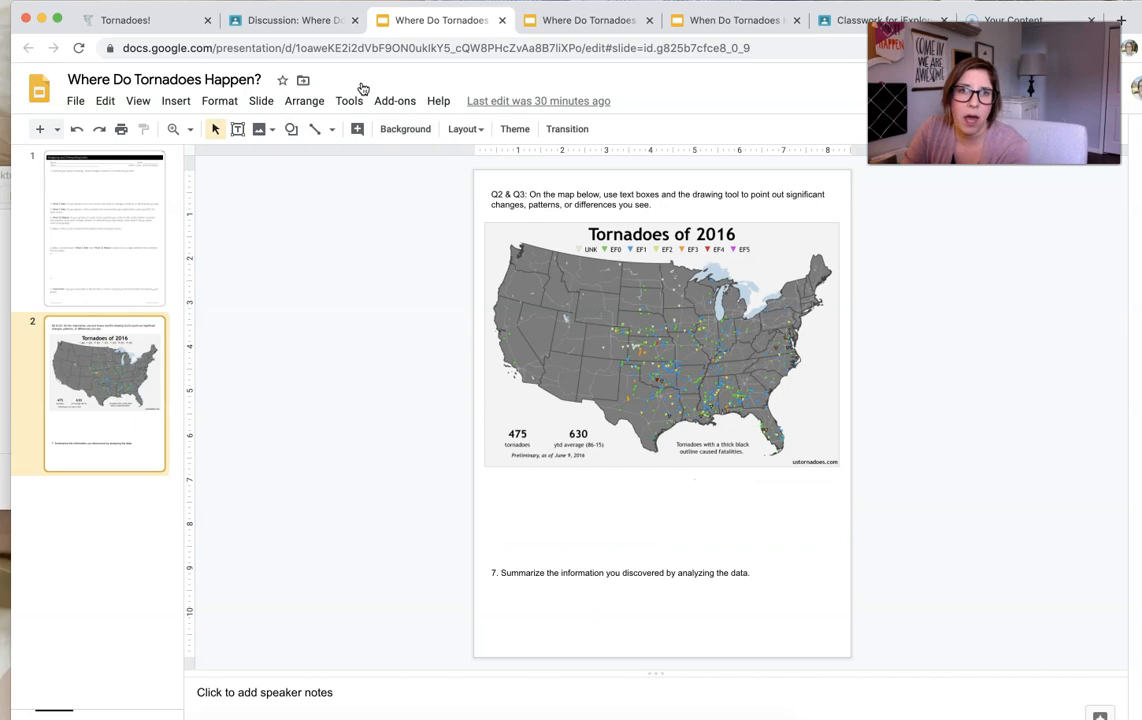
pyautogui.click(176, 100)
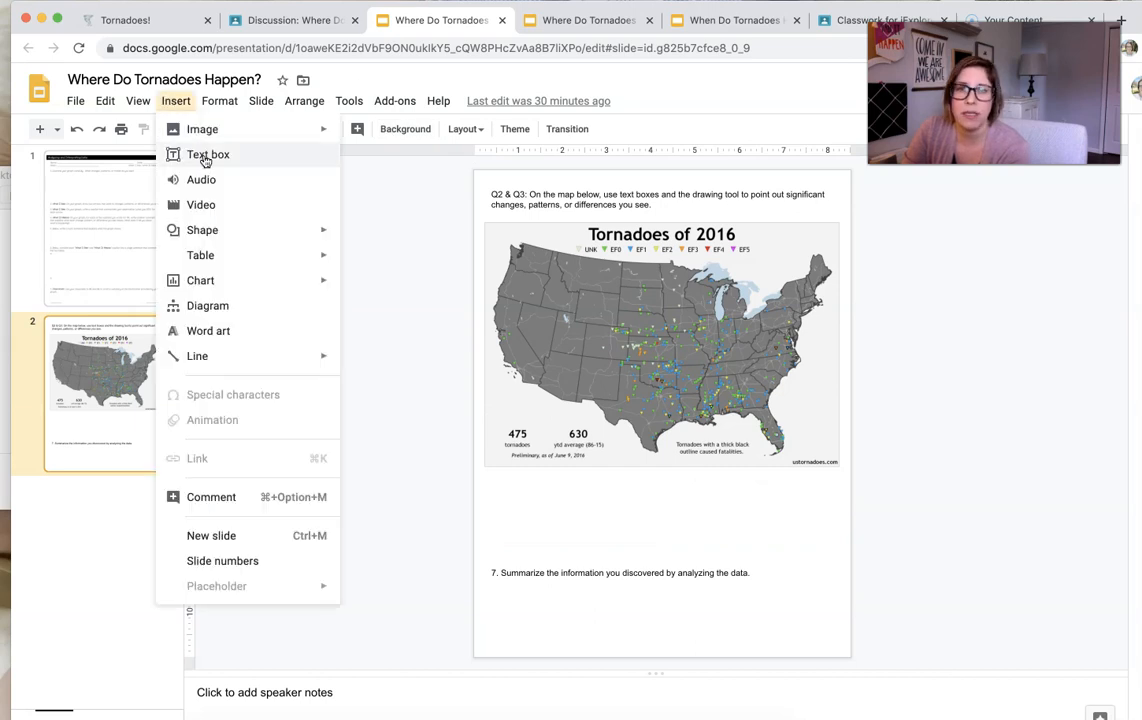
pyautogui.click(208, 154)
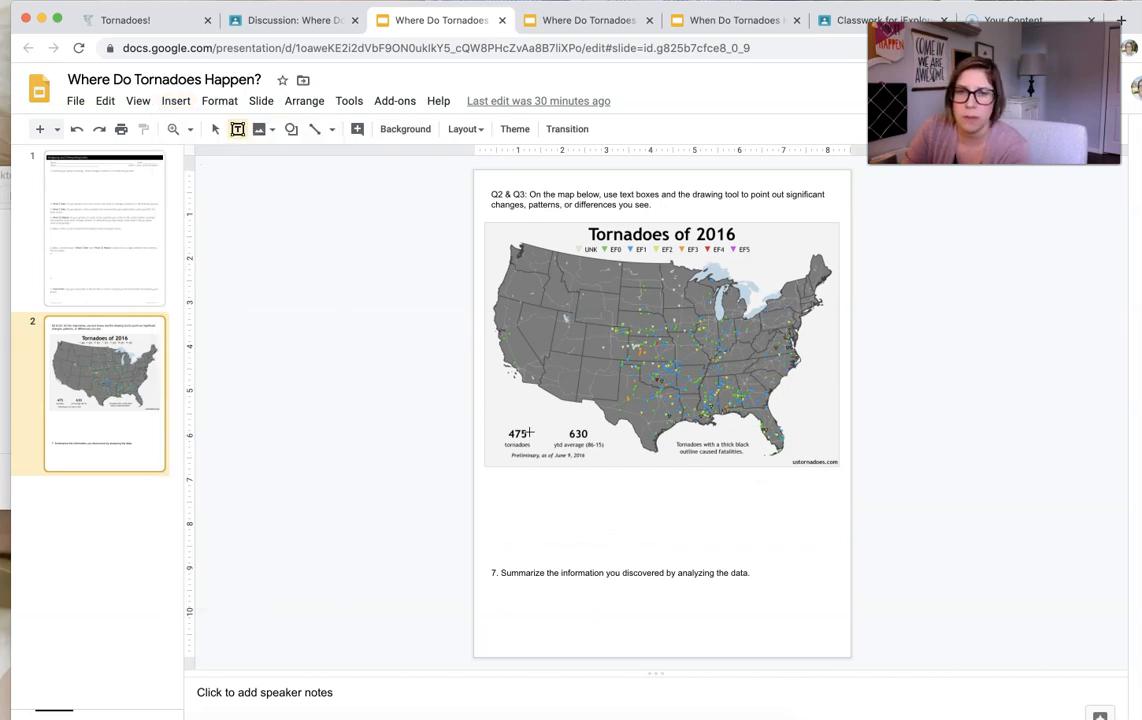
pyautogui.click(576, 424)
pyautogui.write('dksjlkdsjf')
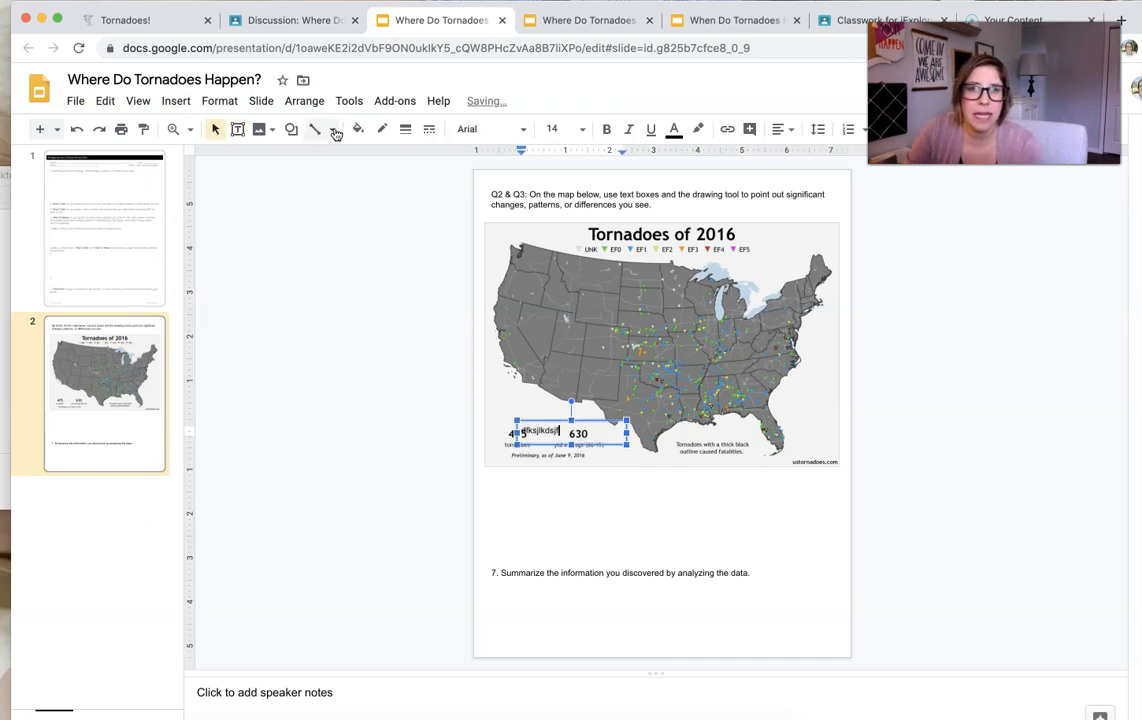
pyautogui.click(380, 128)
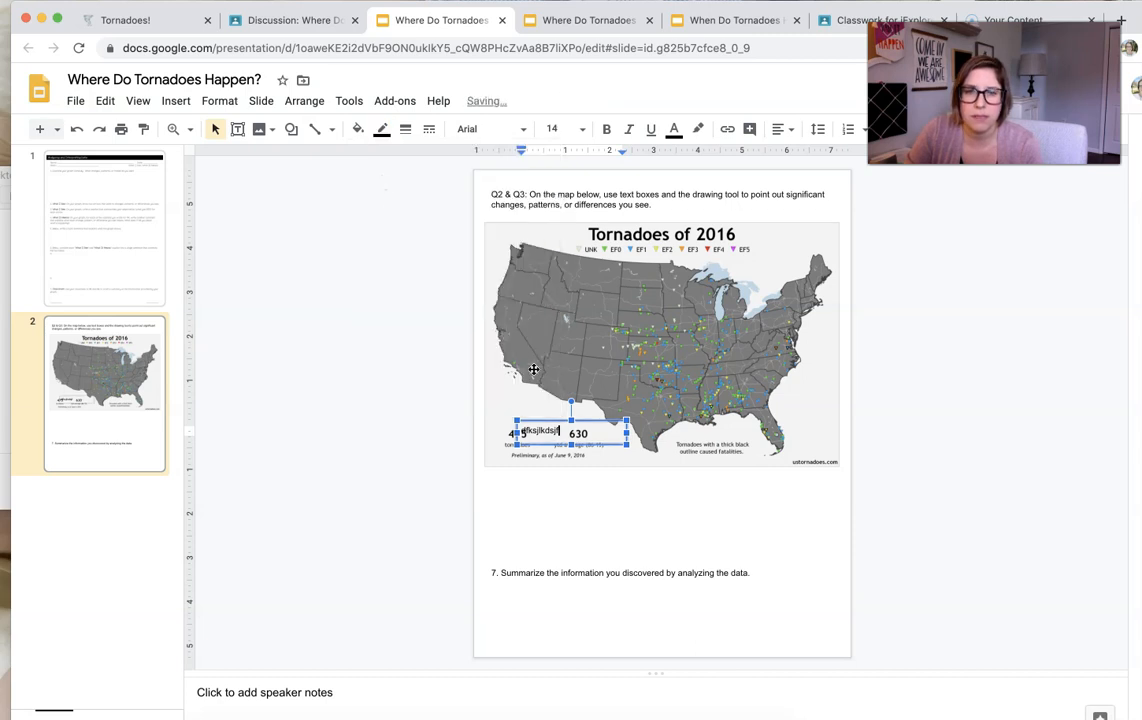
pyautogui.click(380, 128)
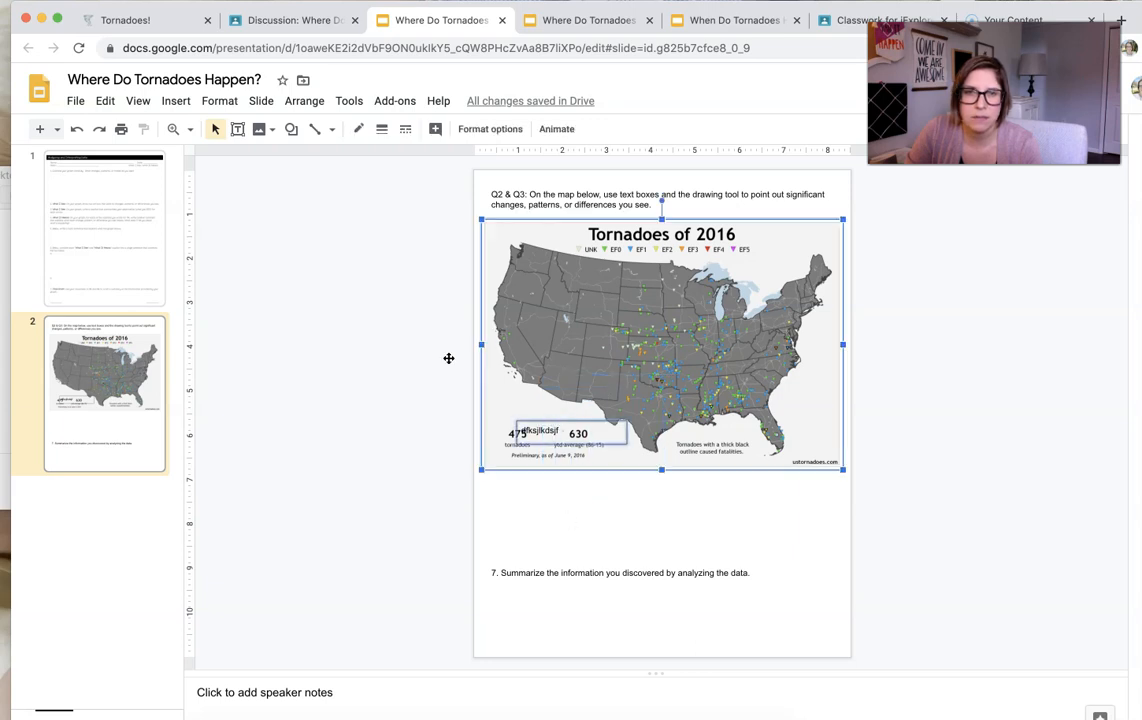
pyautogui.click(332, 128)
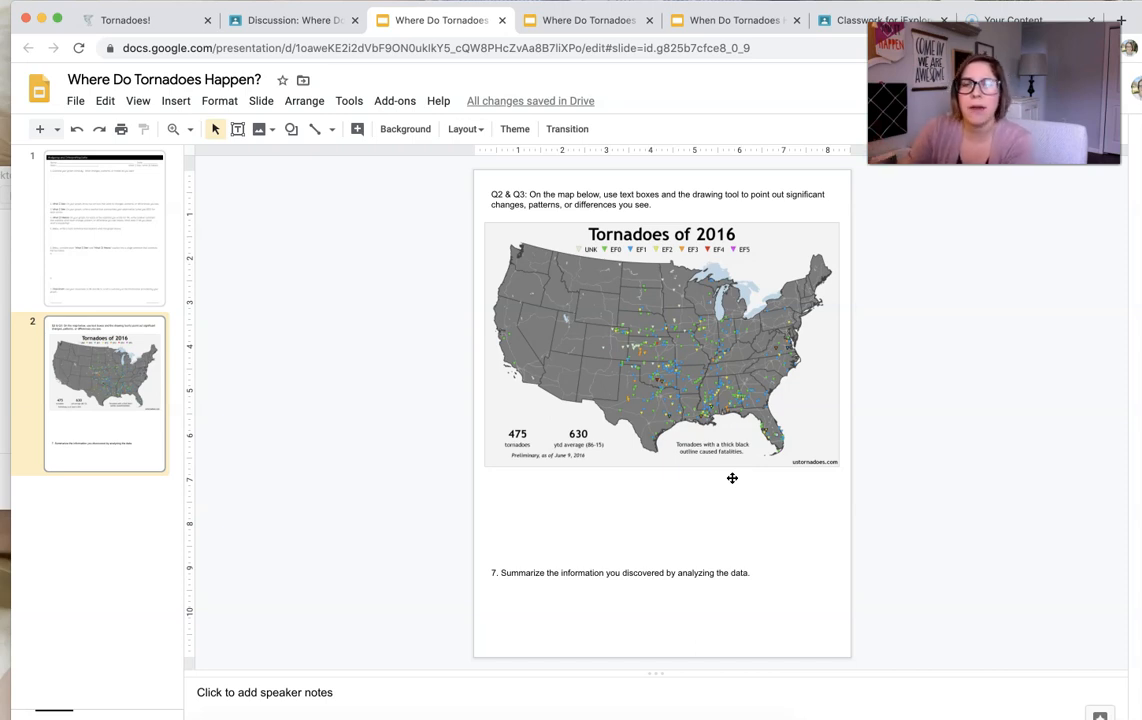
pyautogui.moveTo(636, 320)
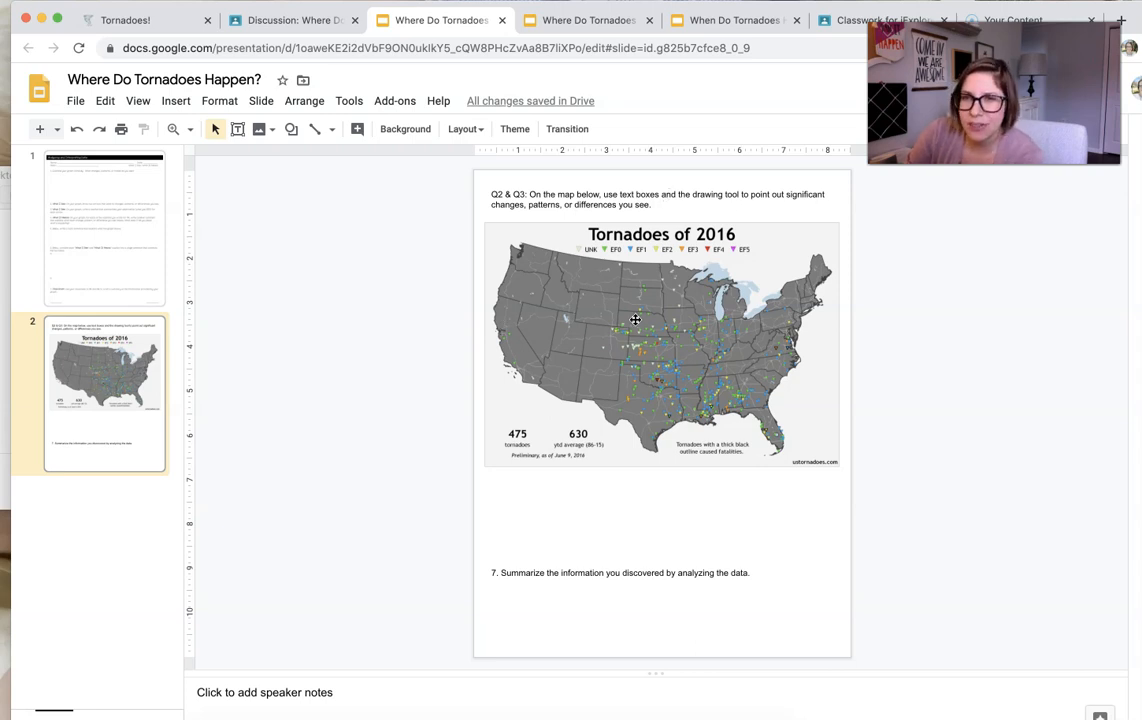
pyautogui.moveTo(576, 500)
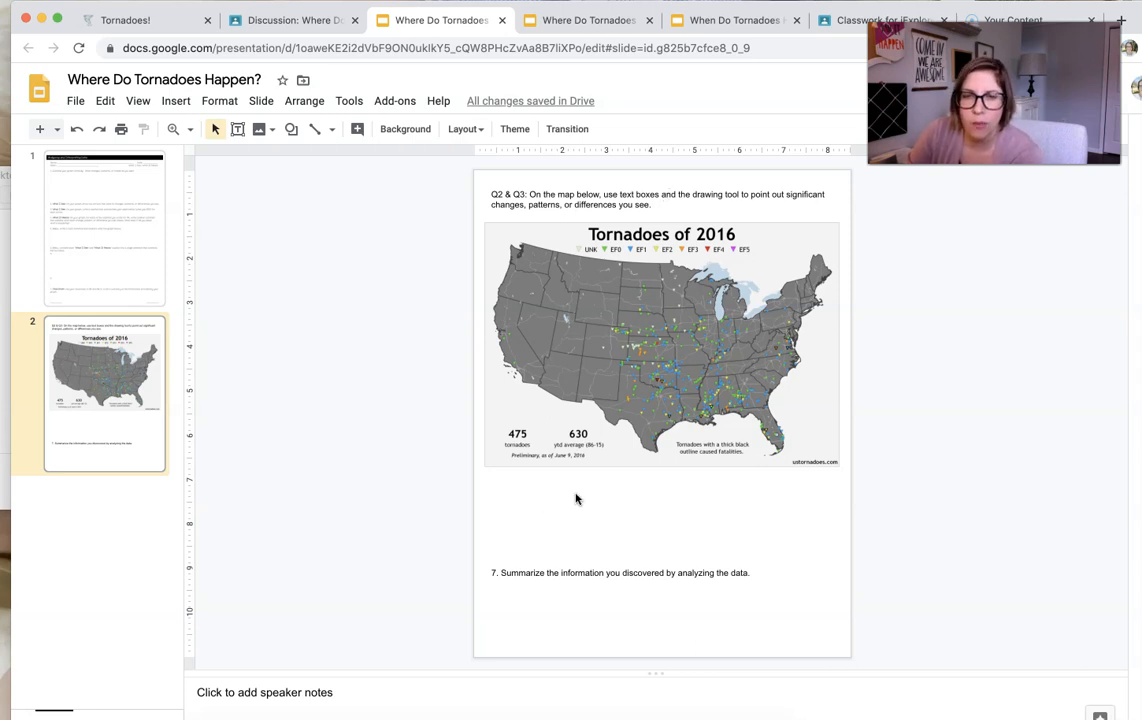
pyautogui.click(658, 200)
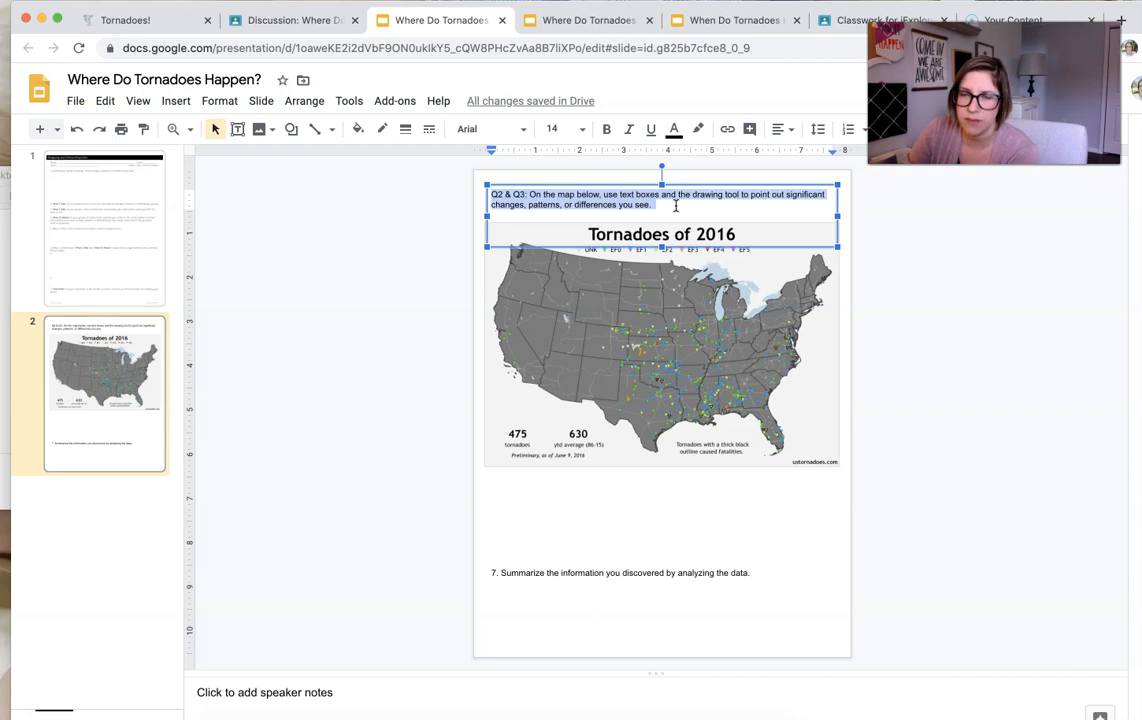
pyautogui.click(914, 392)
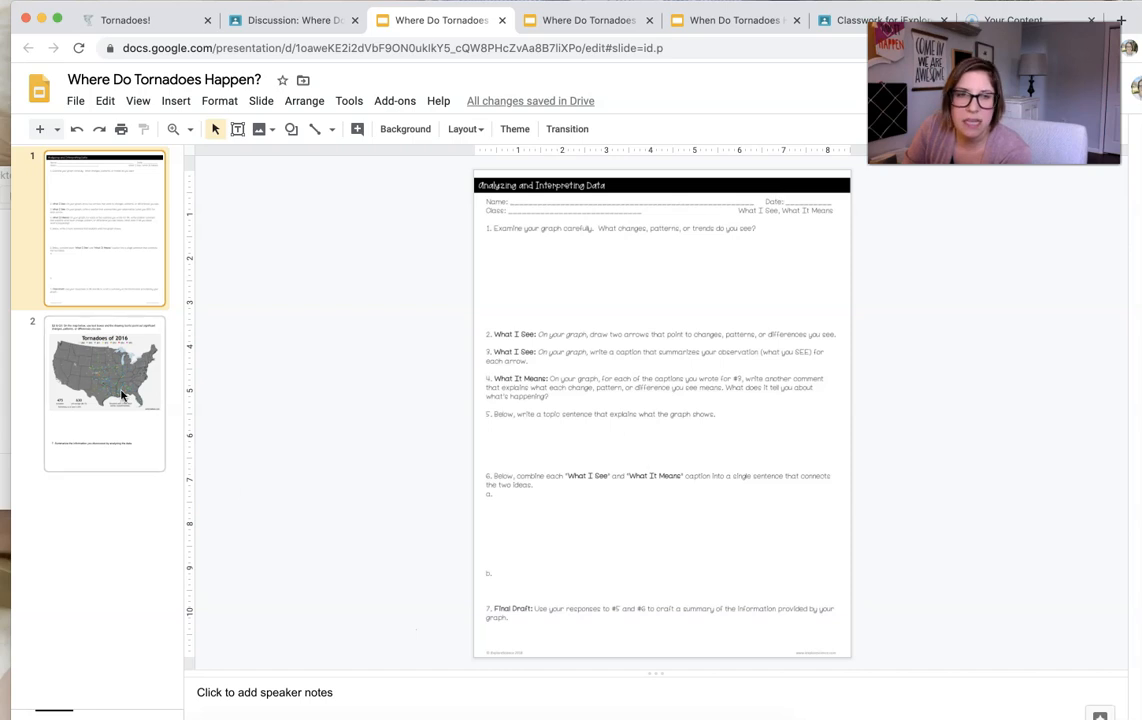
pyautogui.click(104, 396)
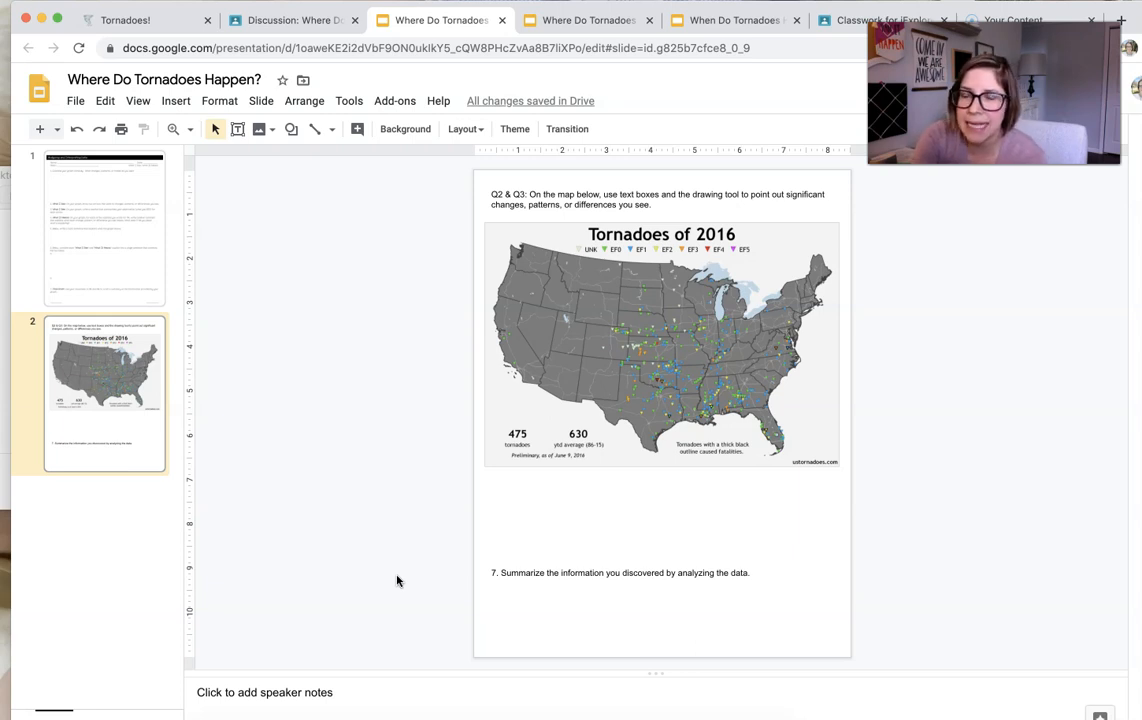
pyautogui.moveTo(450, 360)
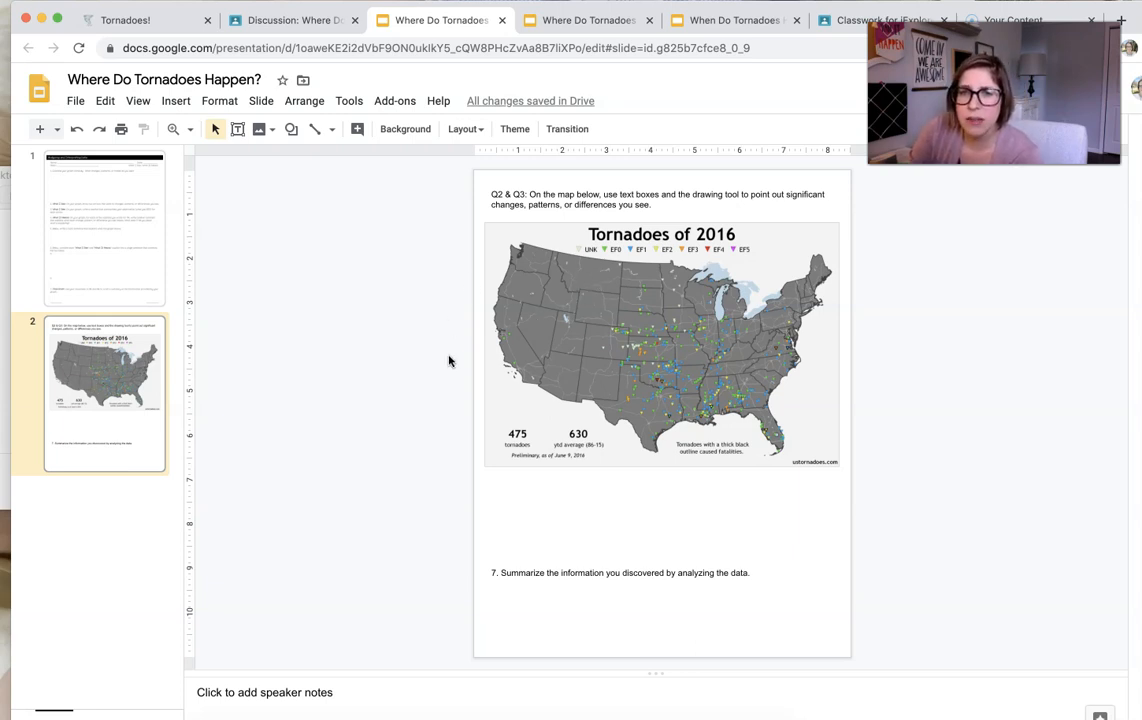
pyautogui.moveTo(776, 328)
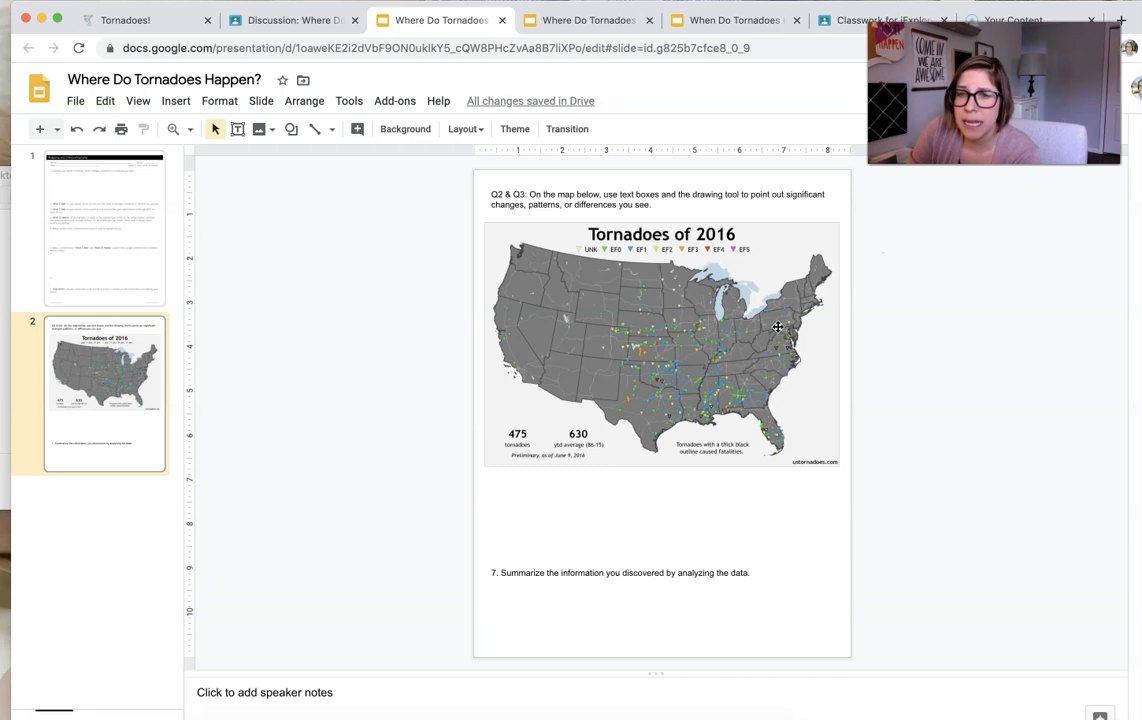
pyautogui.moveTo(696, 384)
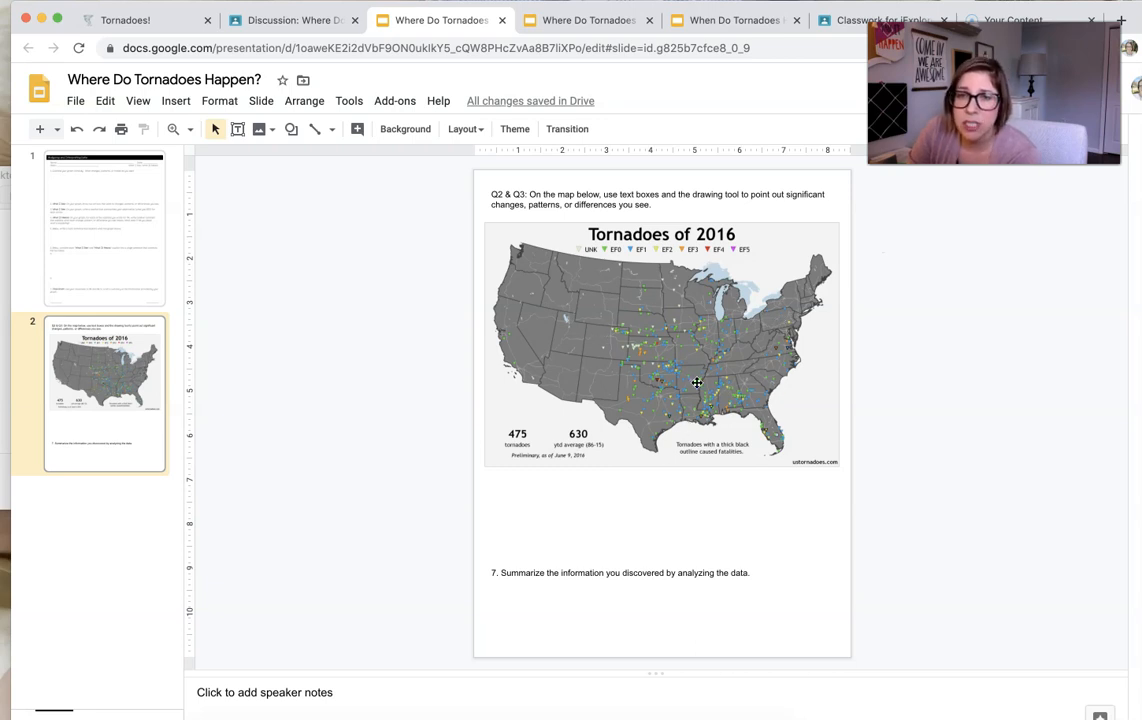
pyautogui.moveTo(704, 388)
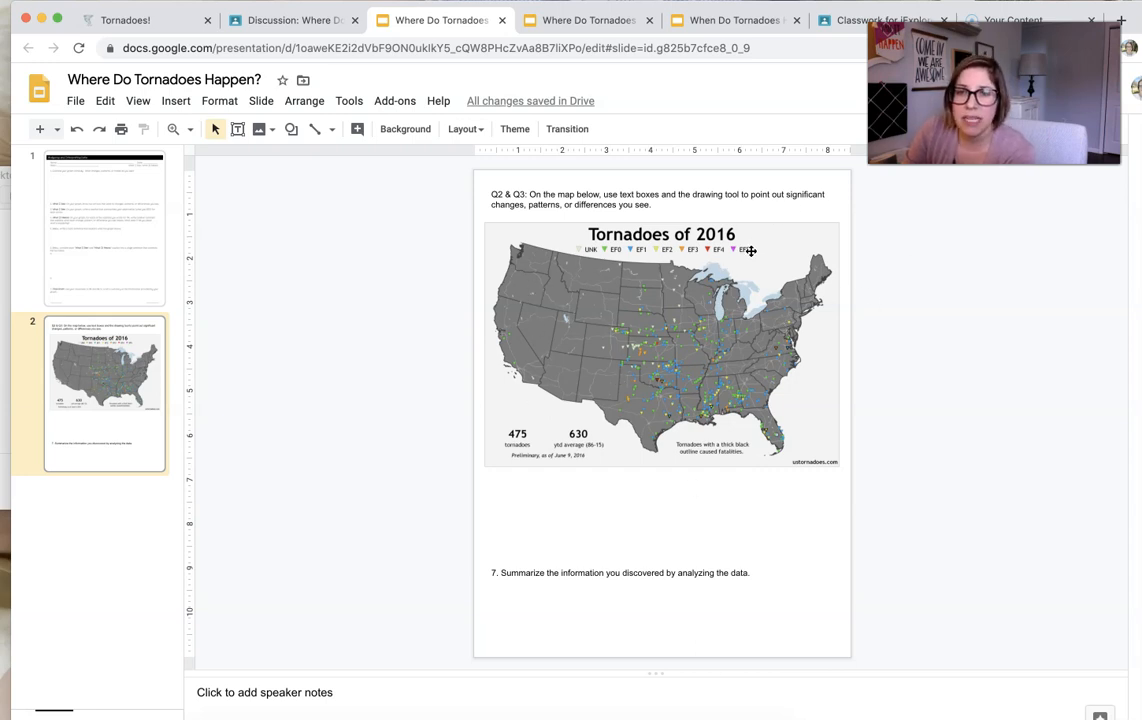
pyautogui.moveTo(750, 292)
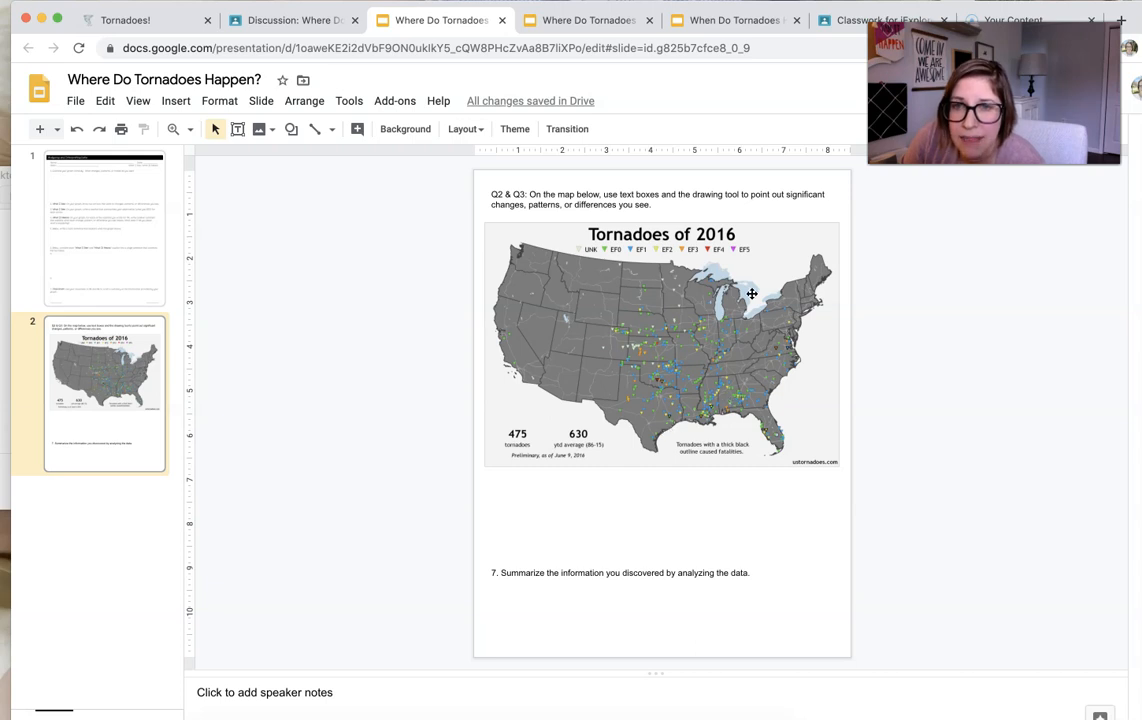
pyautogui.moveTo(750, 252)
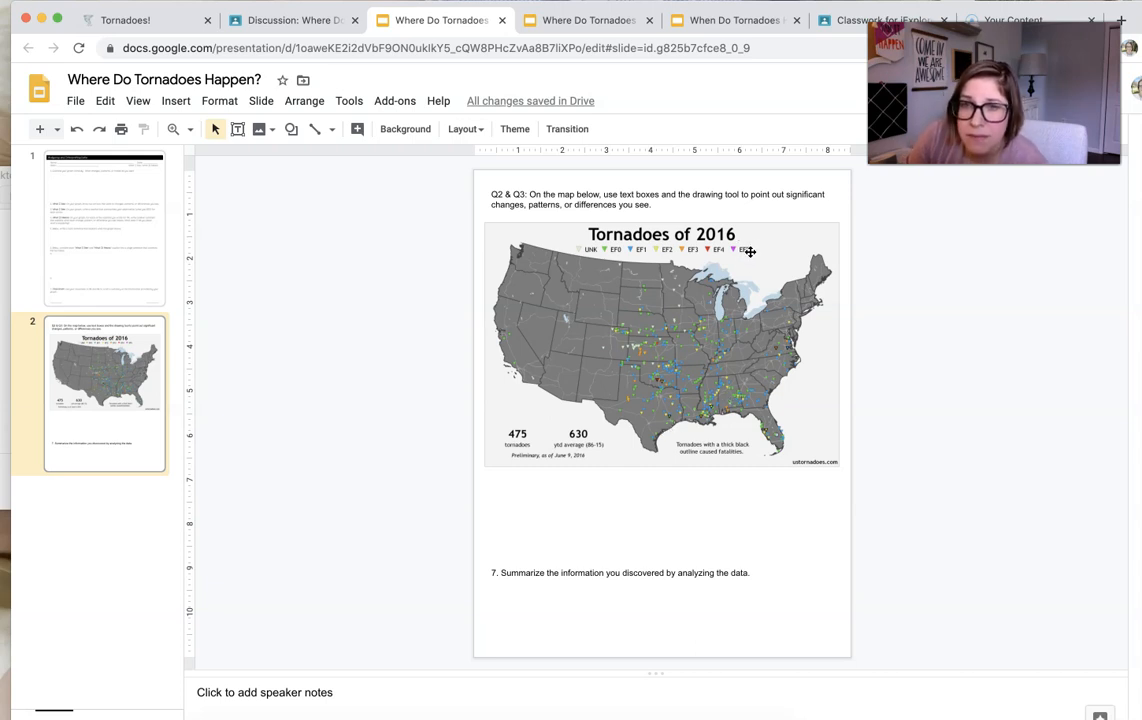
pyautogui.moveTo(660, 376)
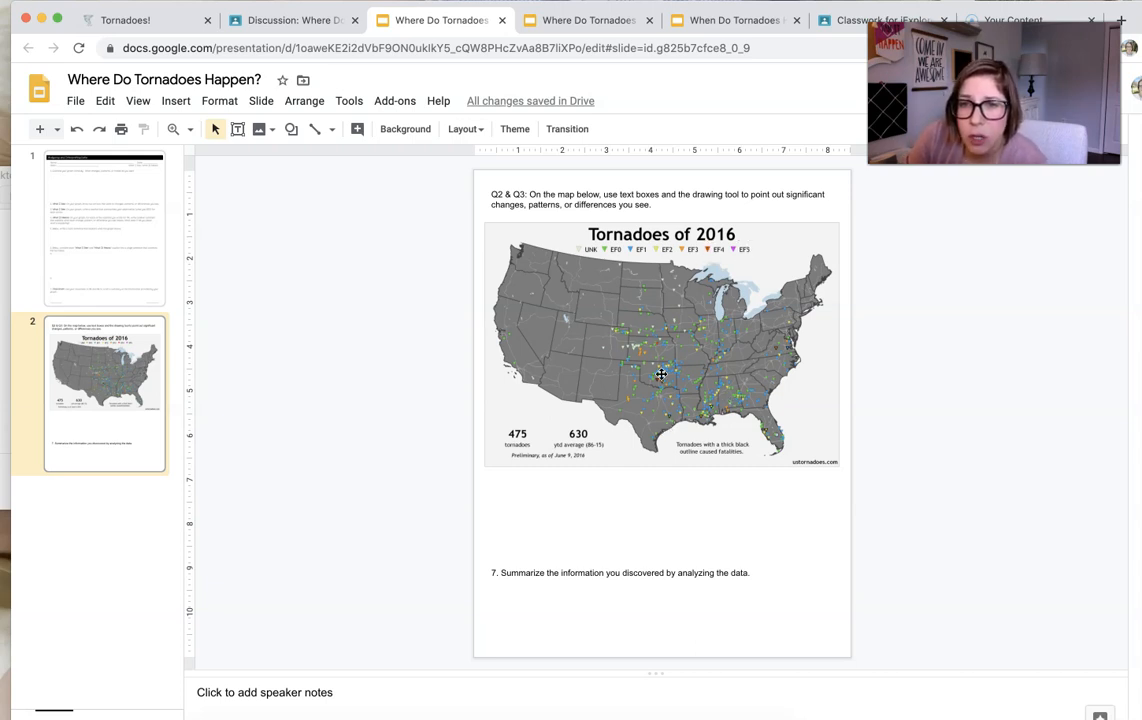
pyautogui.moveTo(652, 400)
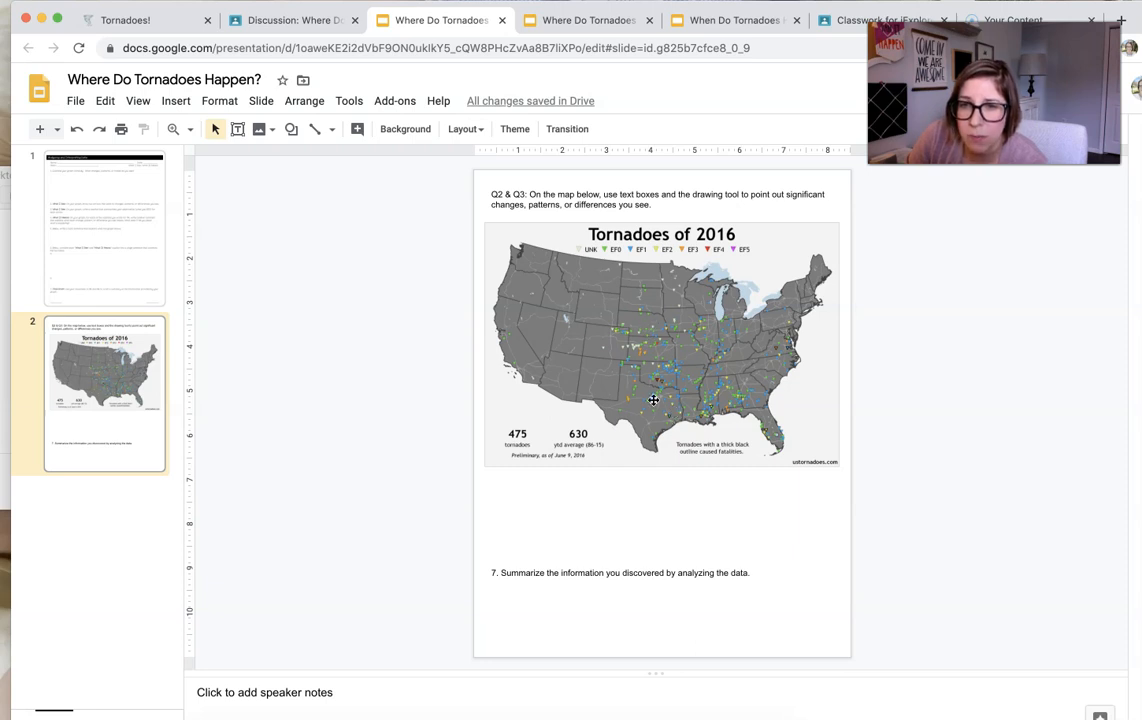
pyautogui.moveTo(794, 340)
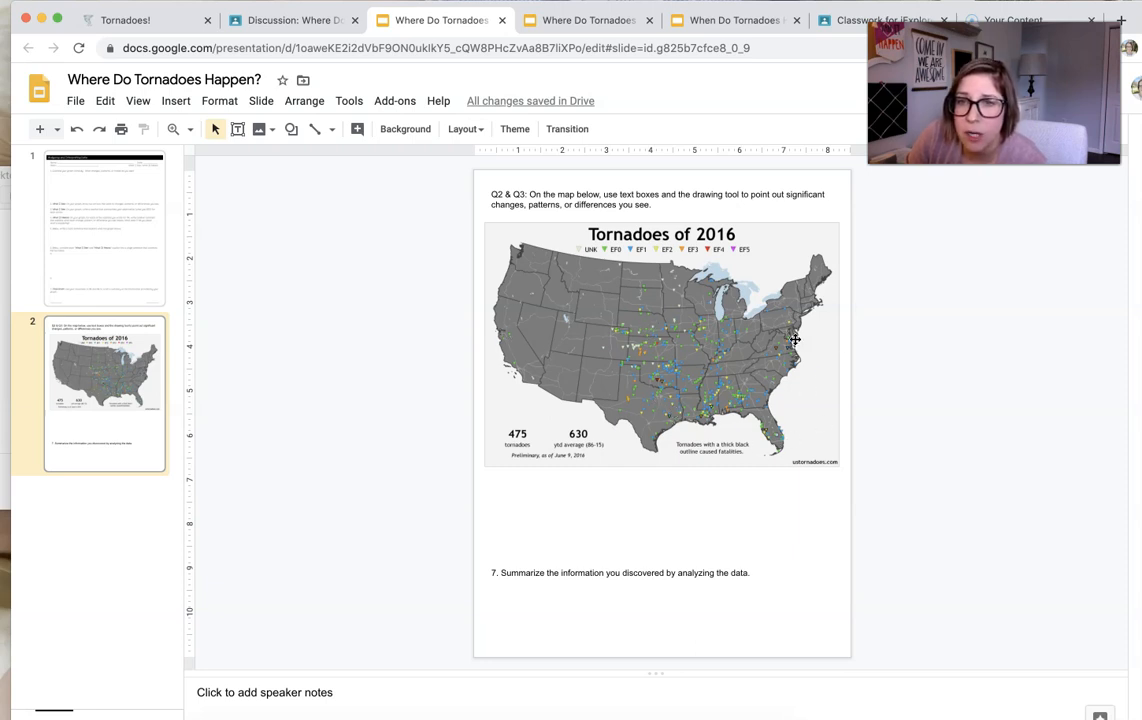
pyautogui.moveTo(738, 352)
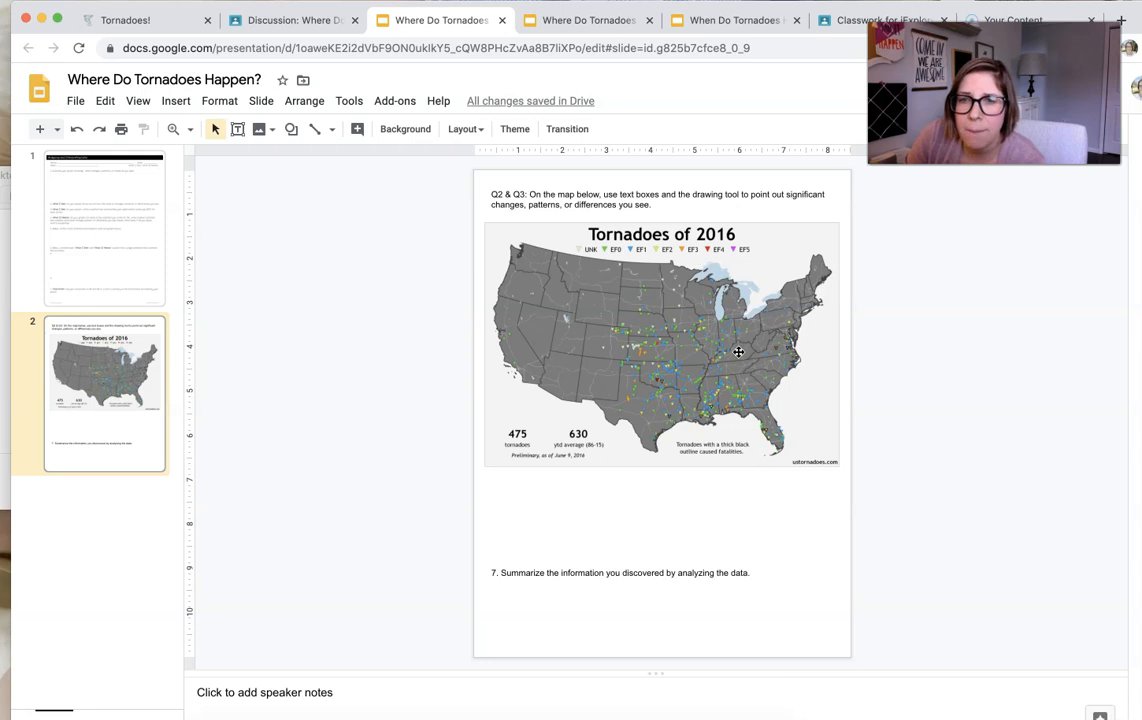
pyautogui.moveTo(680, 316)
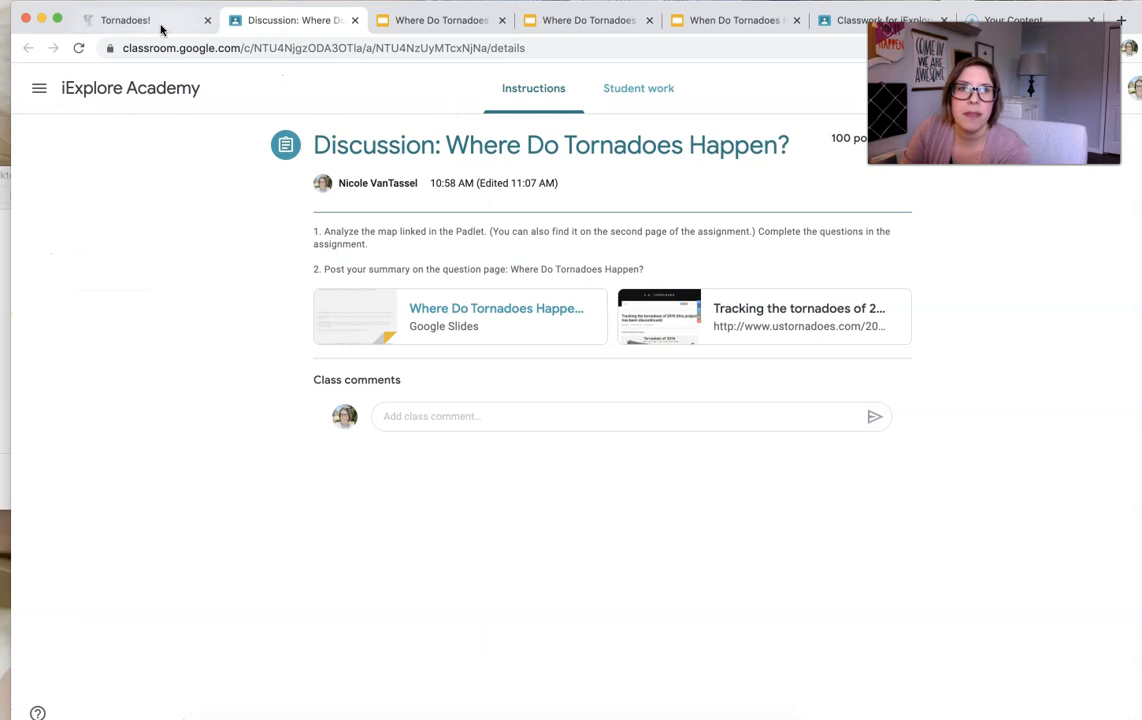
# Return to the Tornadoes! board and scroll the Let's Investigate column.
pyautogui.click(130, 20)
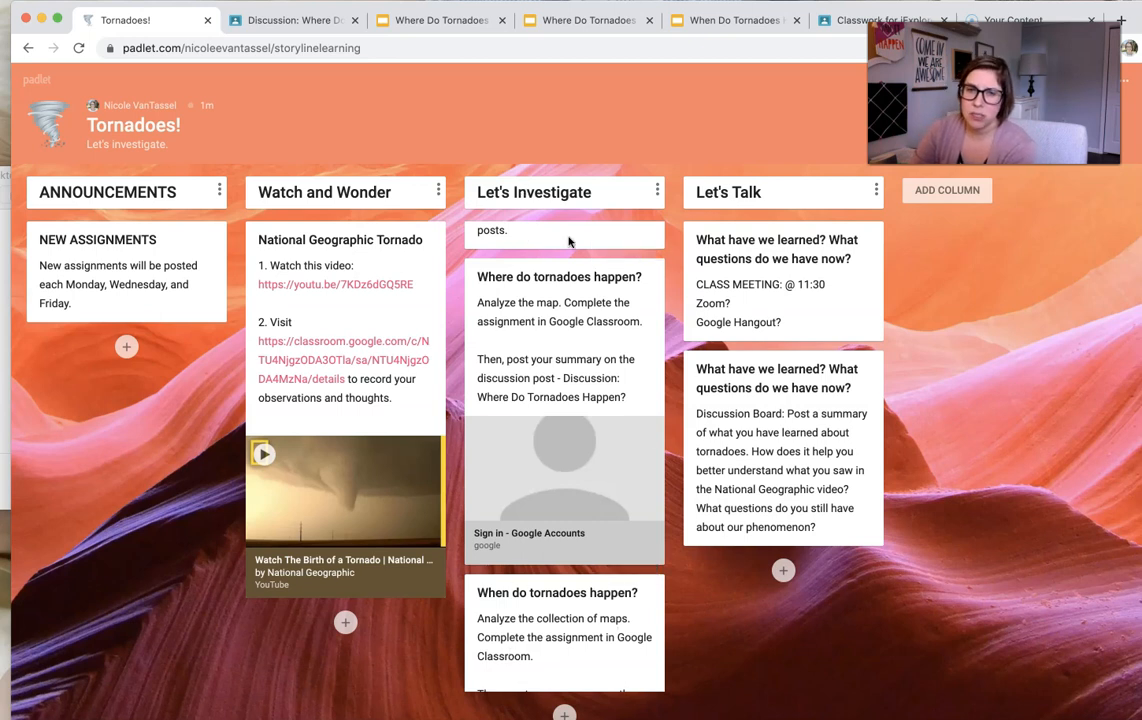
pyautogui.moveTo(376, 328)
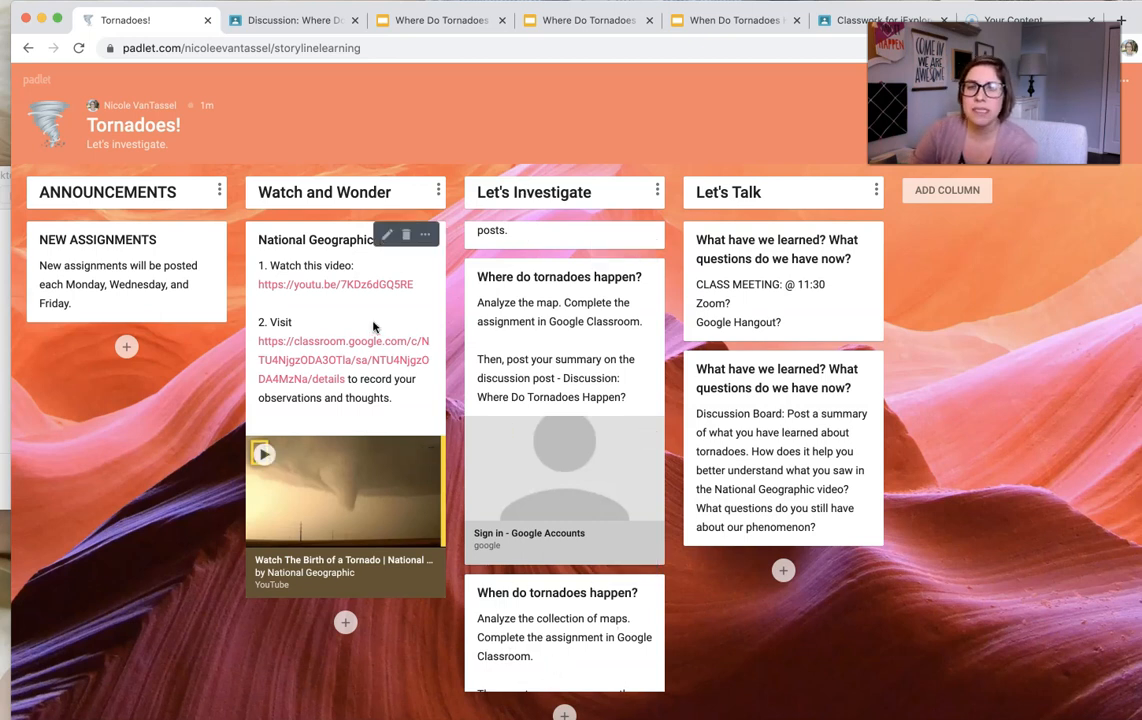
pyautogui.moveTo(340, 528)
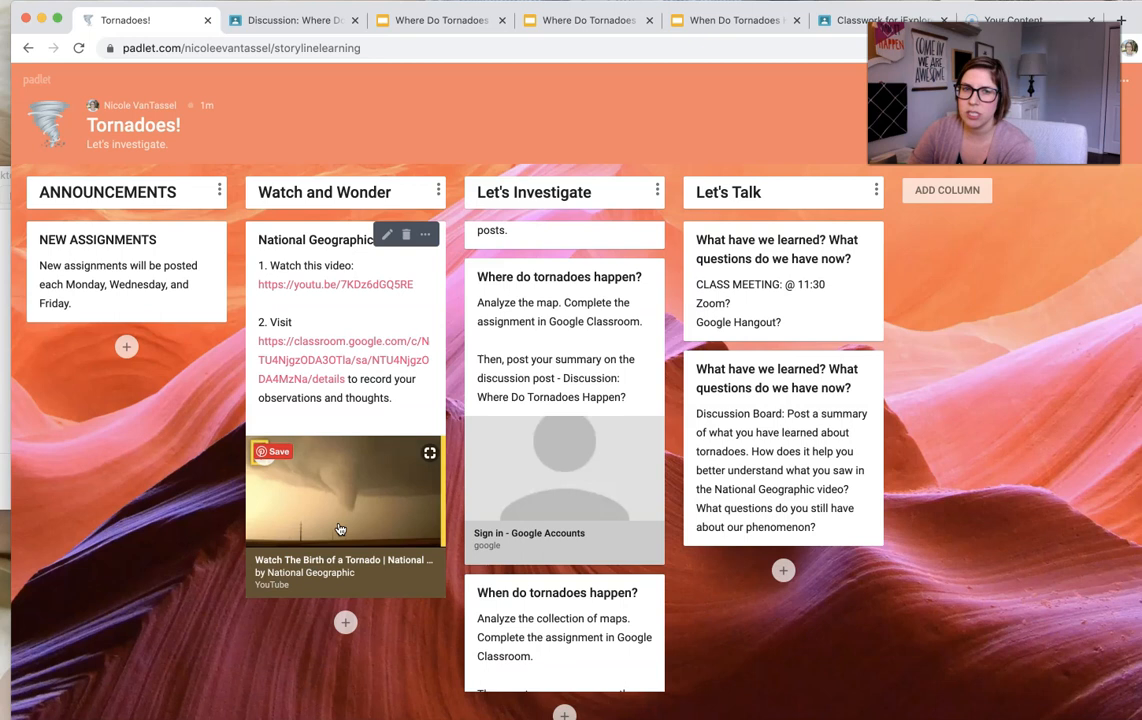
pyautogui.moveTo(304, 514)
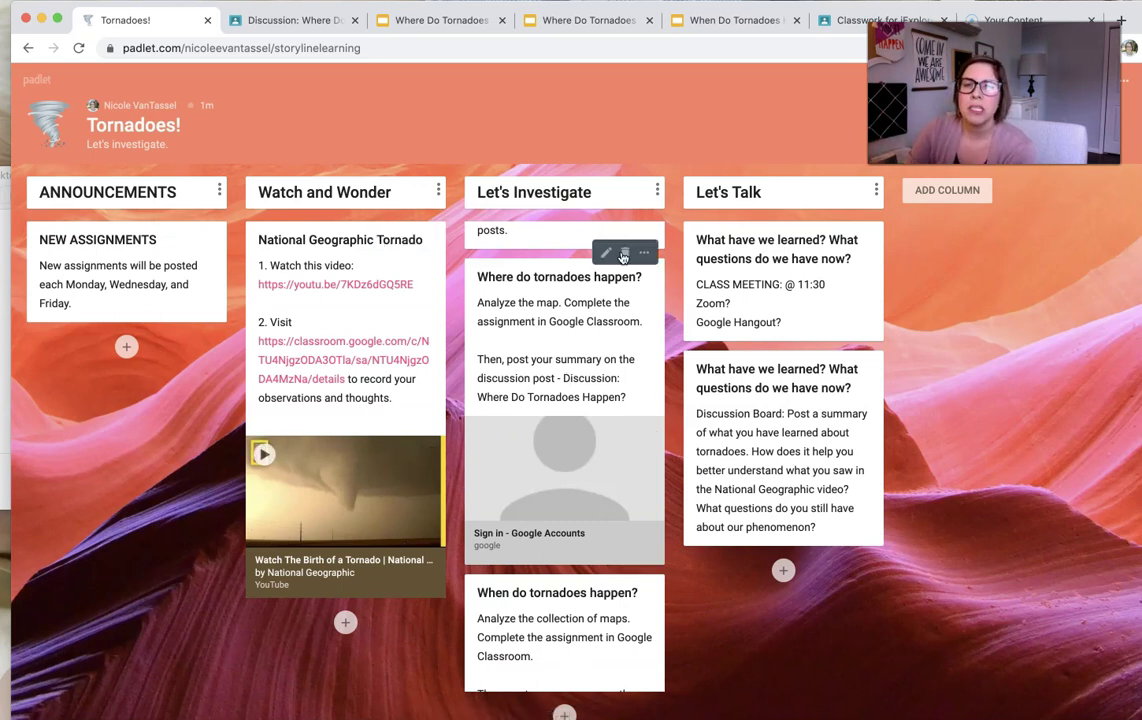
pyautogui.moveTo(546, 330)
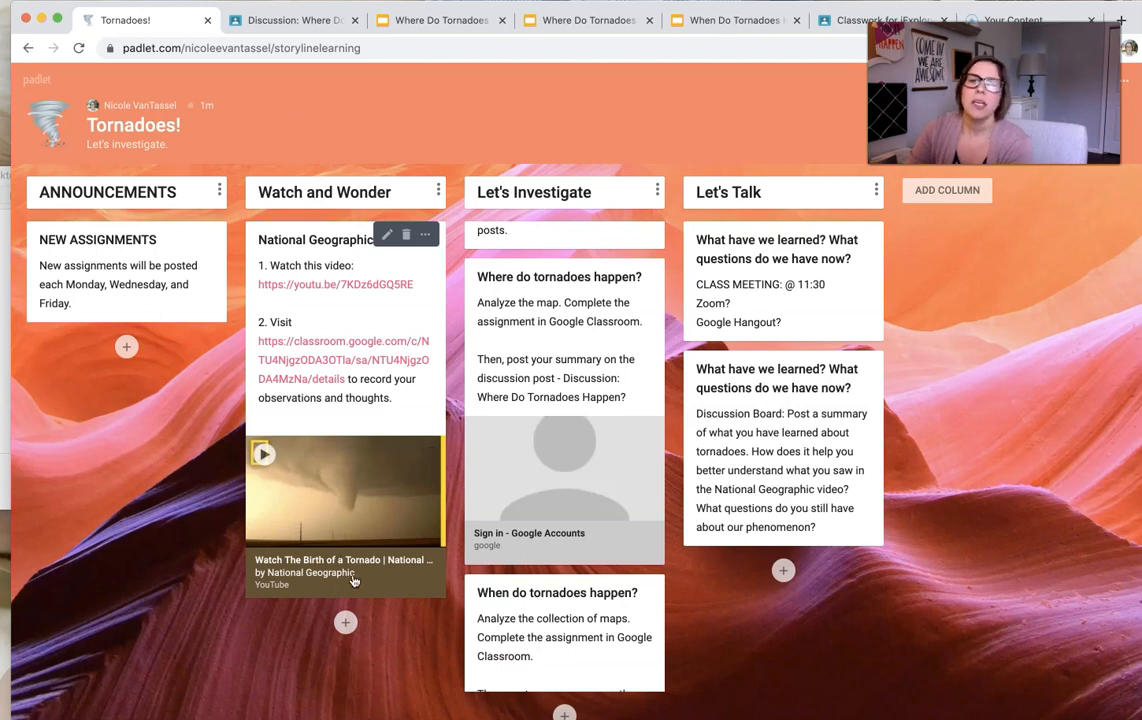
pyautogui.moveTo(324, 380)
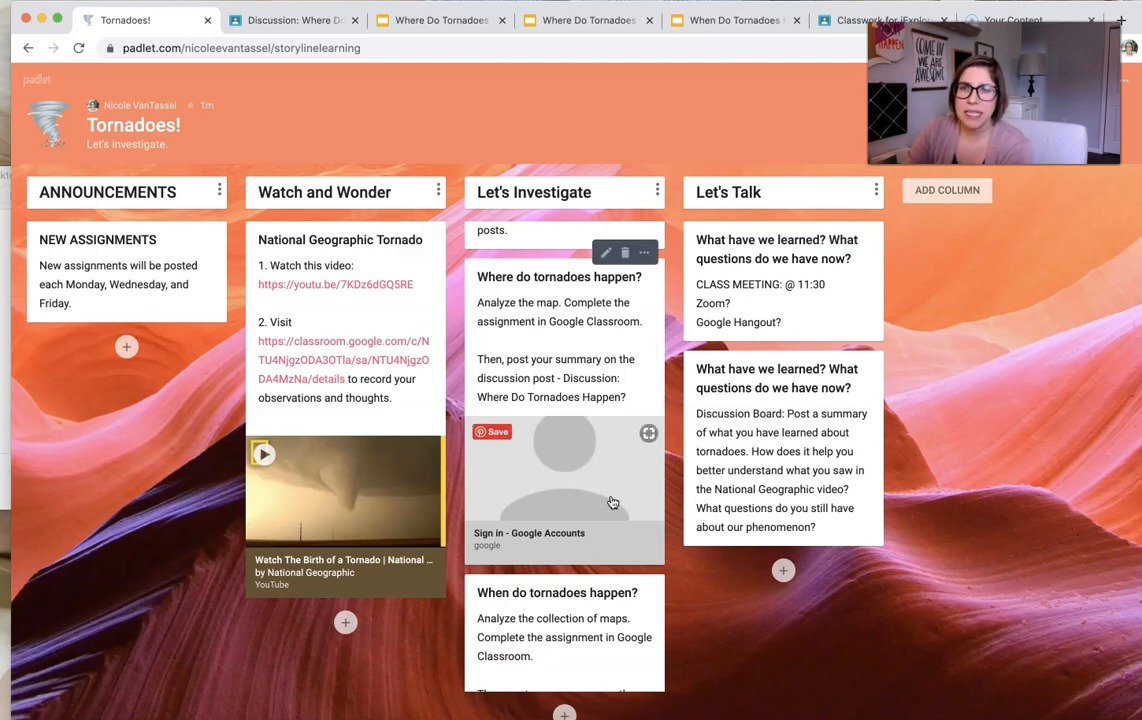
pyautogui.scroll(-3)
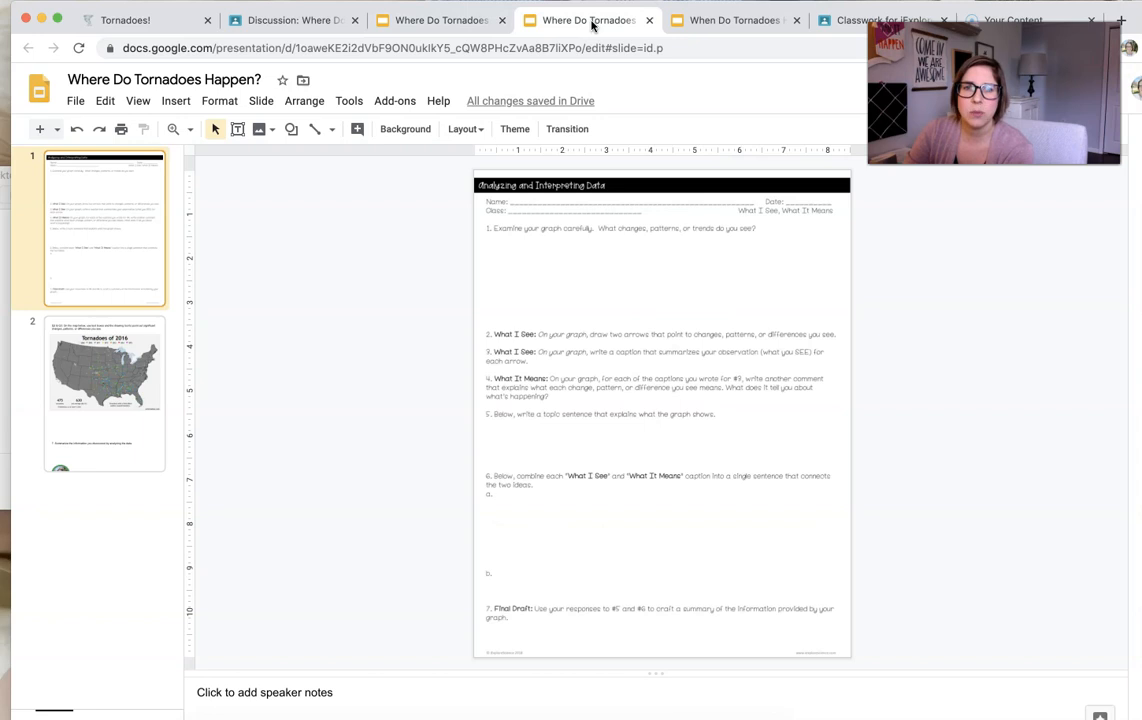
# Review both When Do Tornadoes Happen? worksheet pages, then return to the Classroom discussion.
pyautogui.click(730, 20)
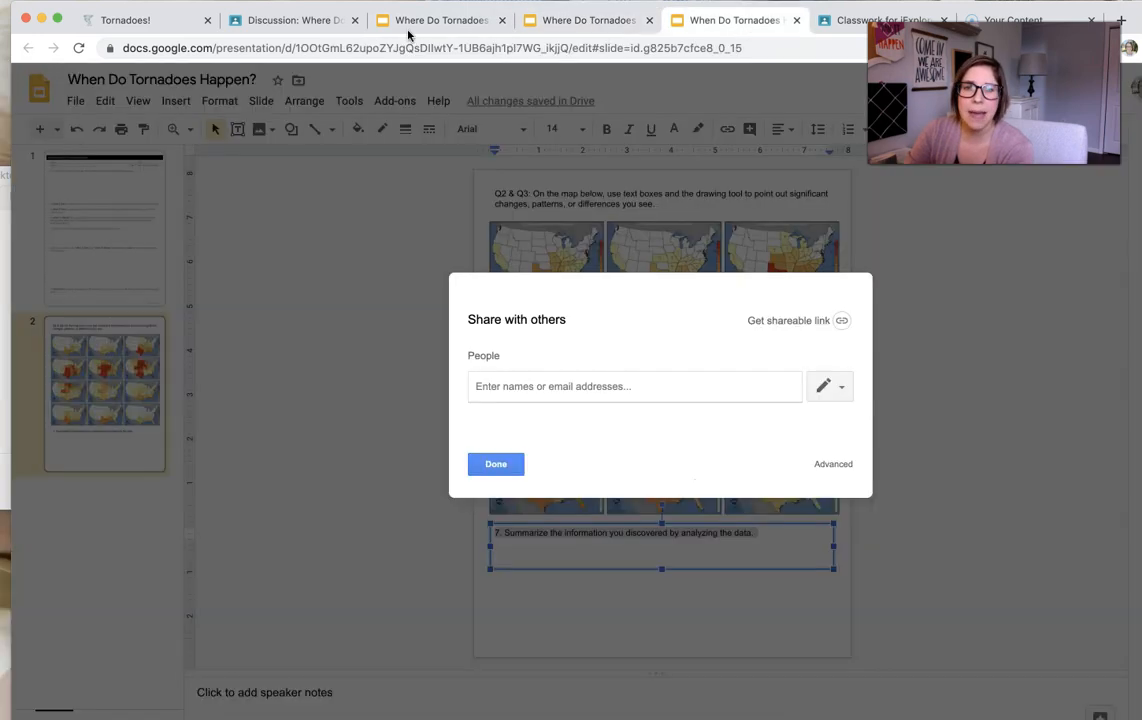
pyautogui.click(496, 464)
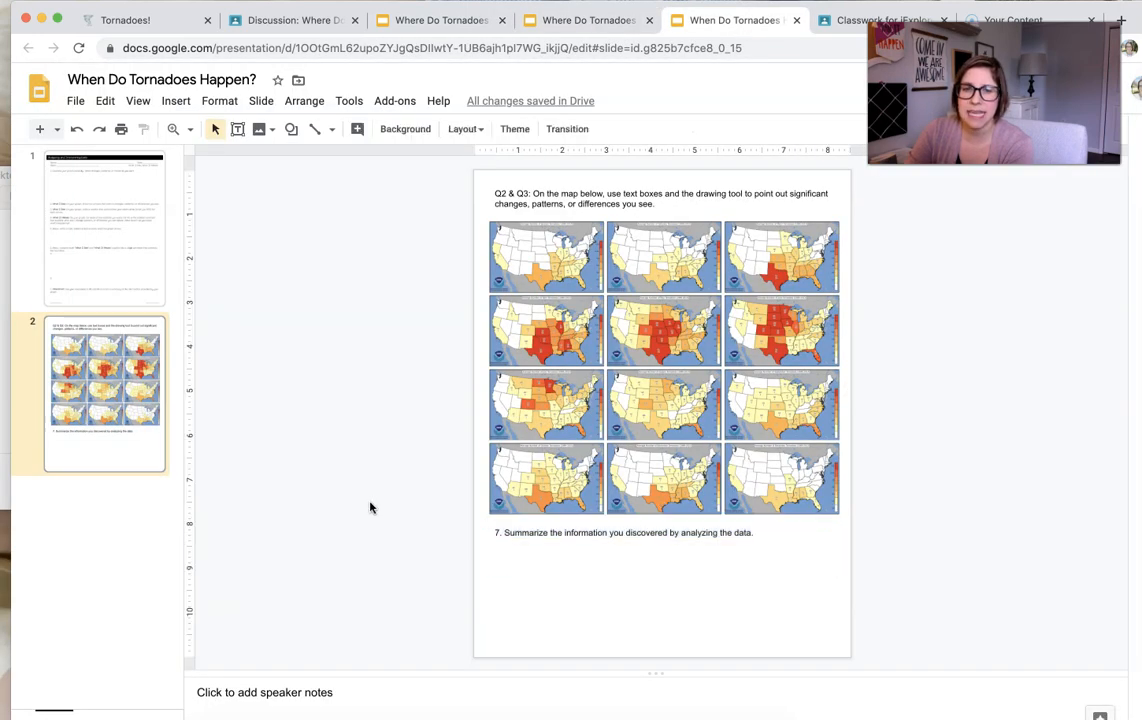
pyautogui.click(96, 228)
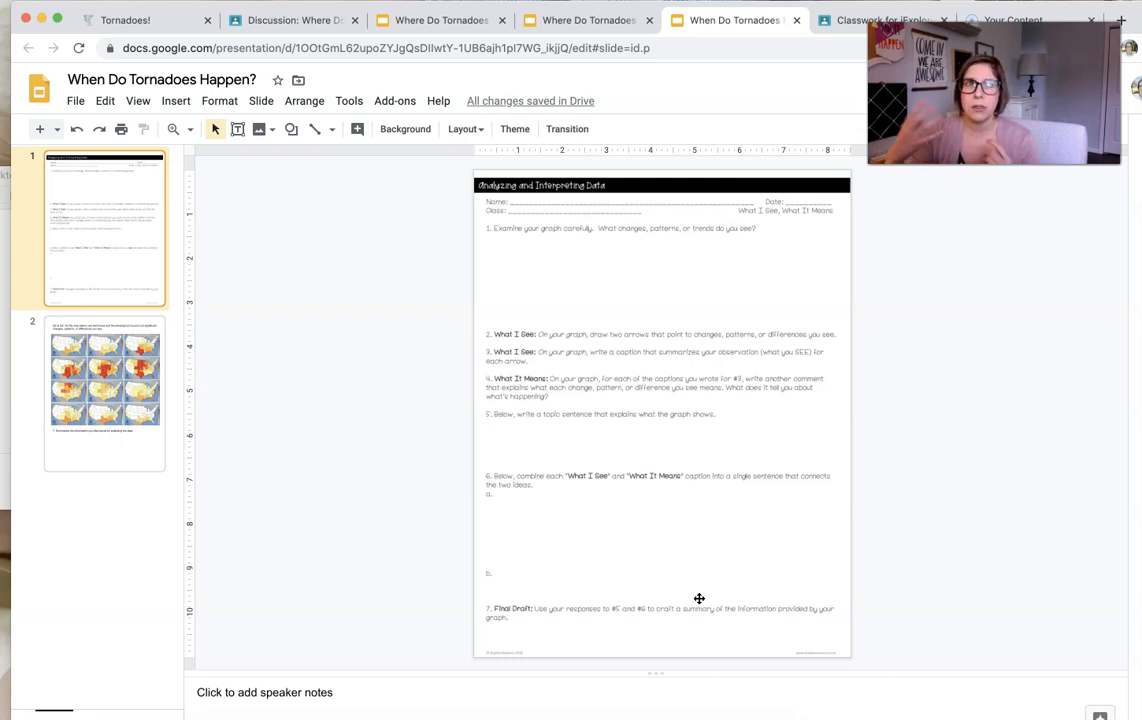
pyautogui.moveTo(440, 260)
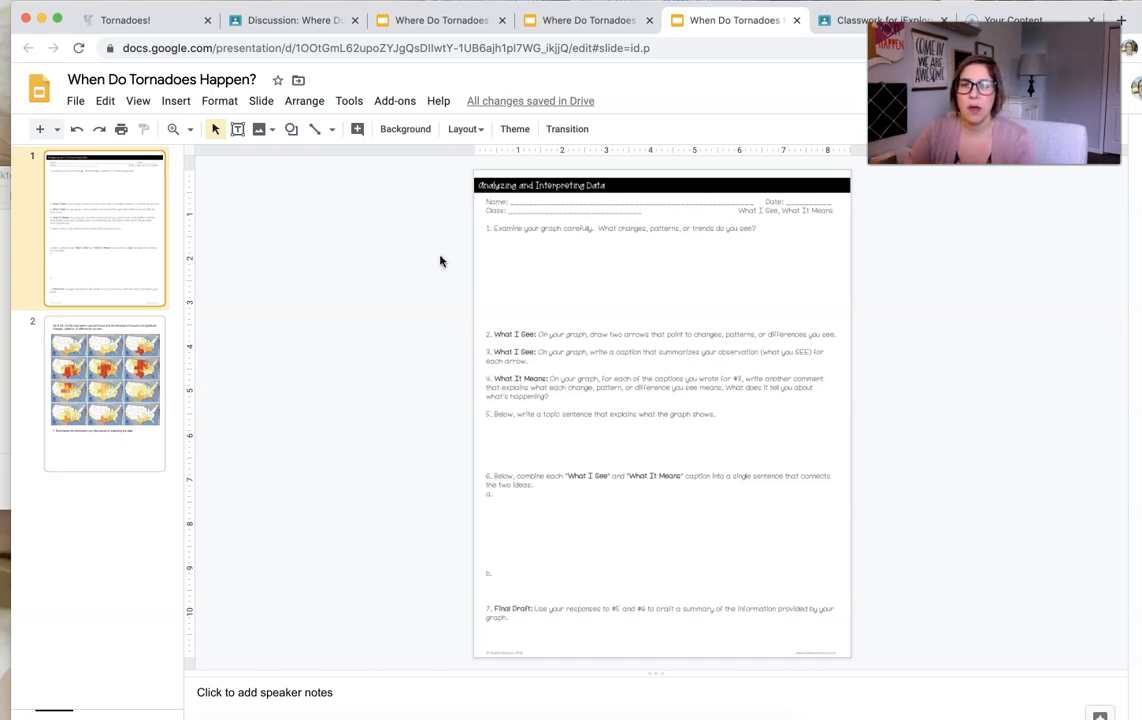
pyautogui.moveTo(560, 572)
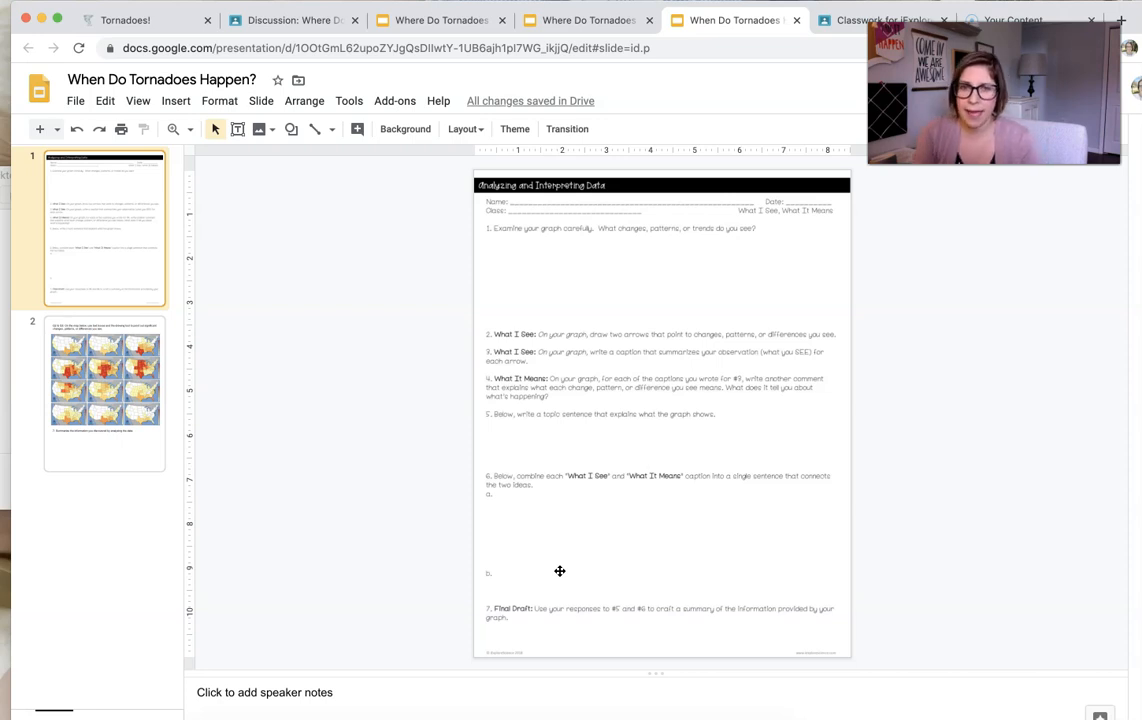
pyautogui.click(104, 396)
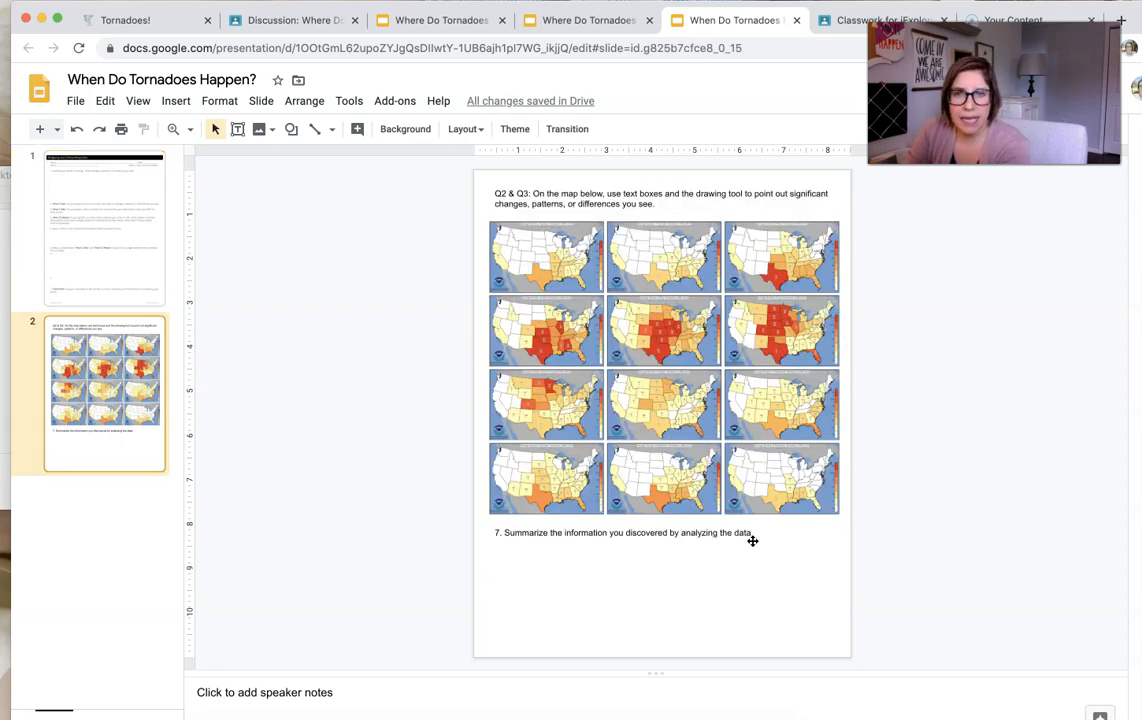
pyautogui.moveTo(700, 114)
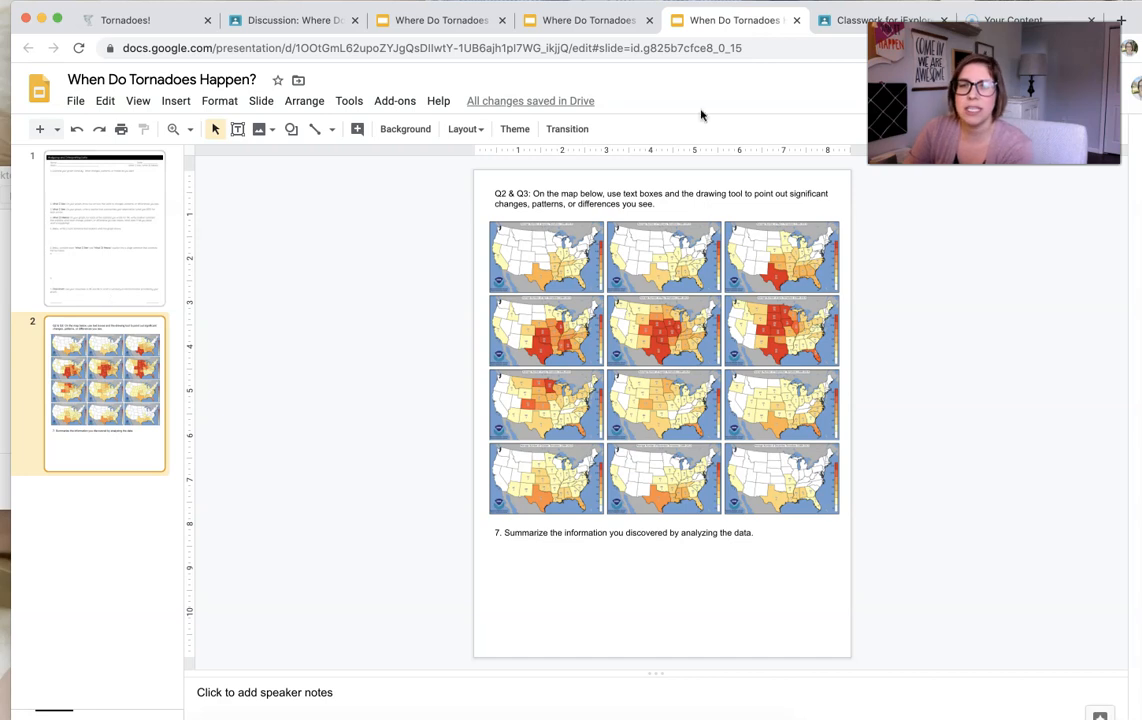
pyautogui.moveTo(646, 172)
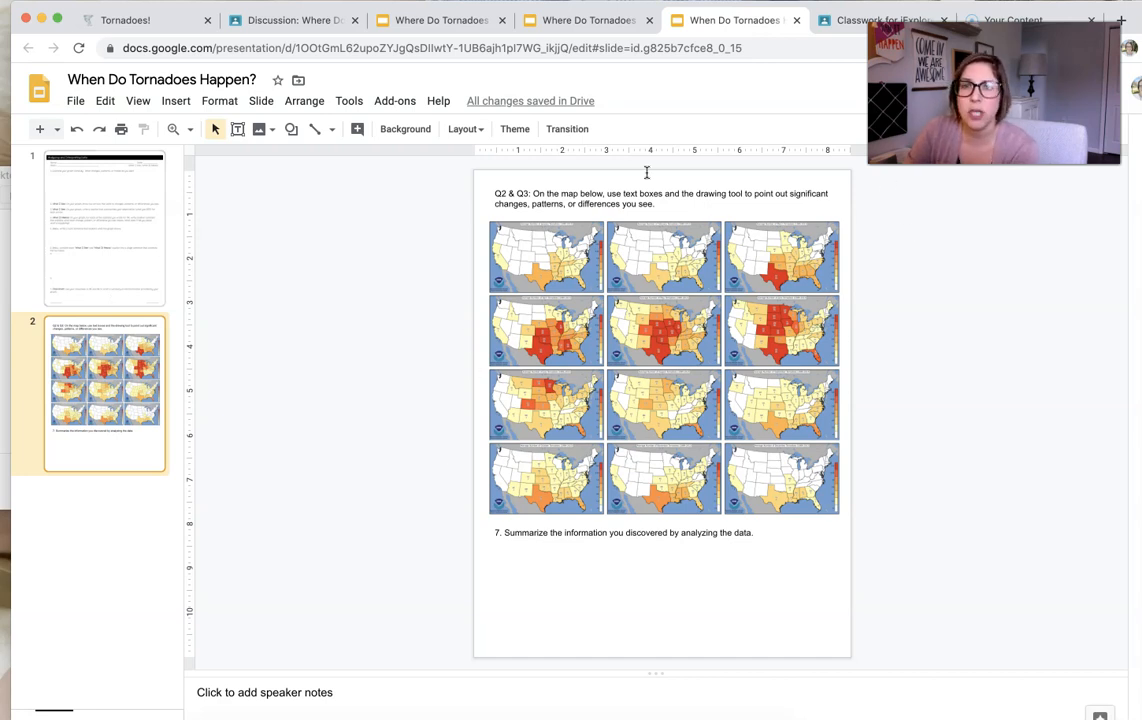
pyautogui.moveTo(540, 374)
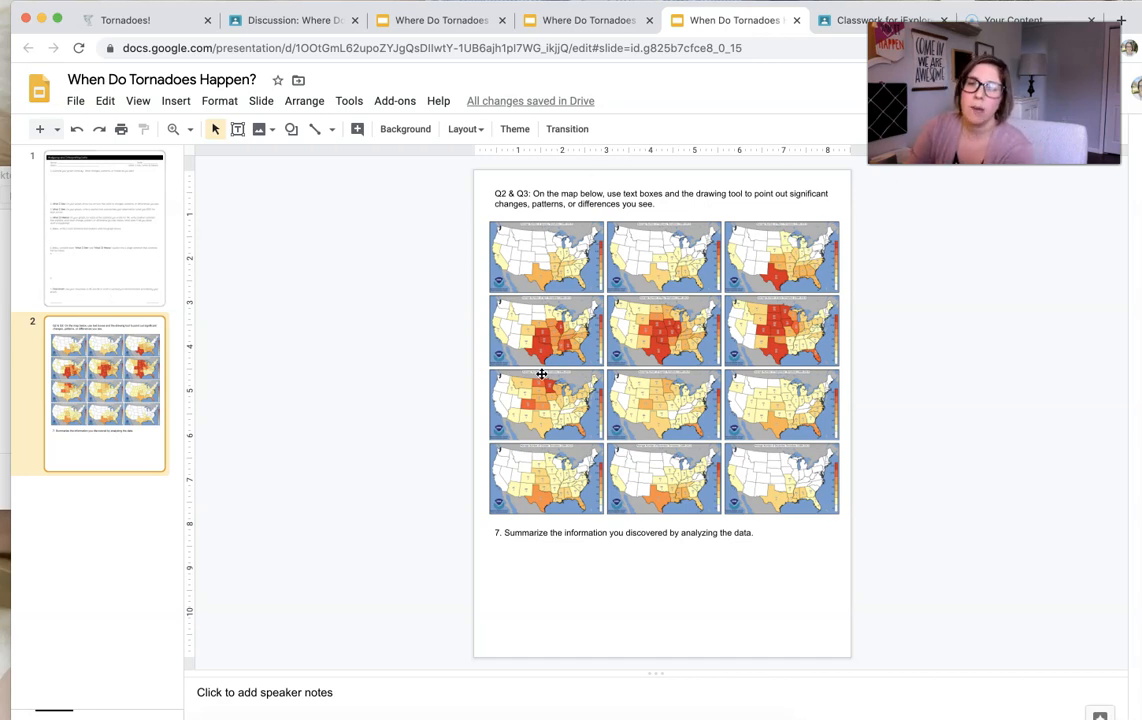
pyautogui.moveTo(824, 206)
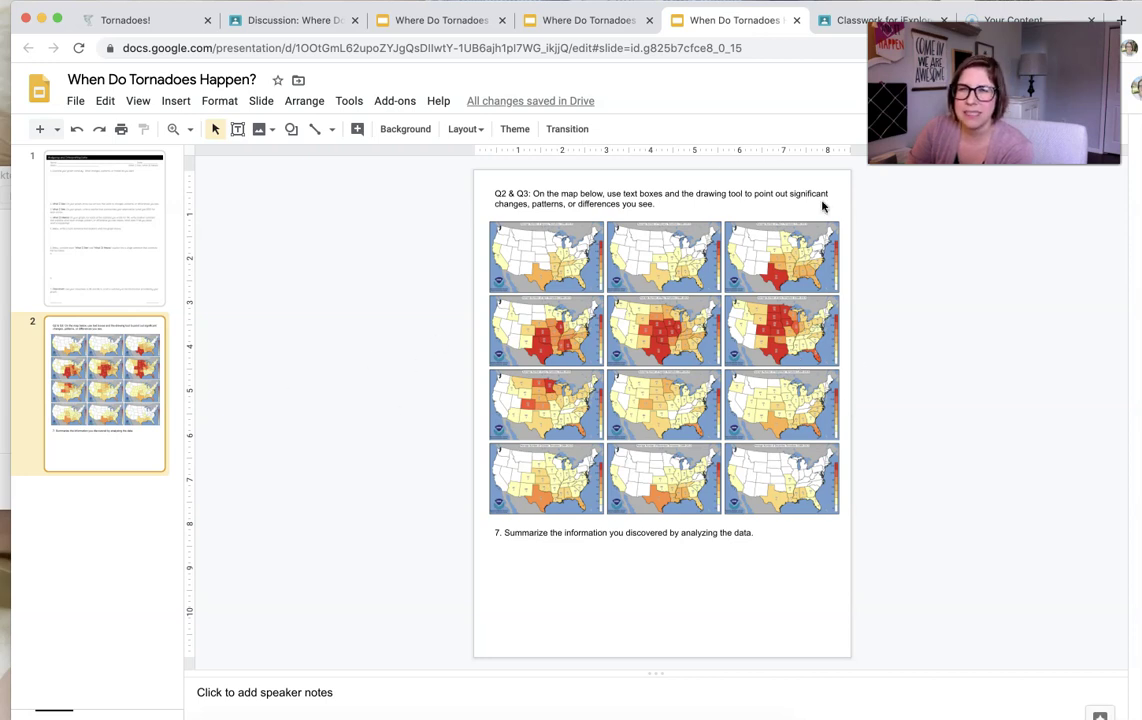
pyautogui.moveTo(328, 204)
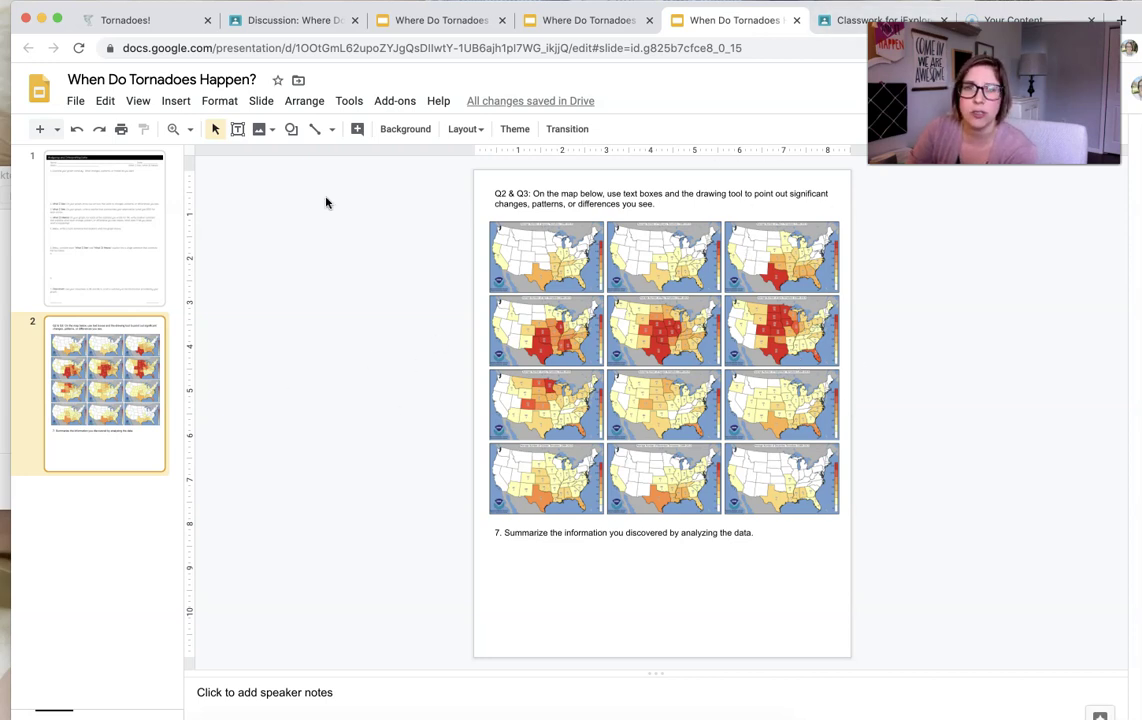
pyautogui.click(300, 20)
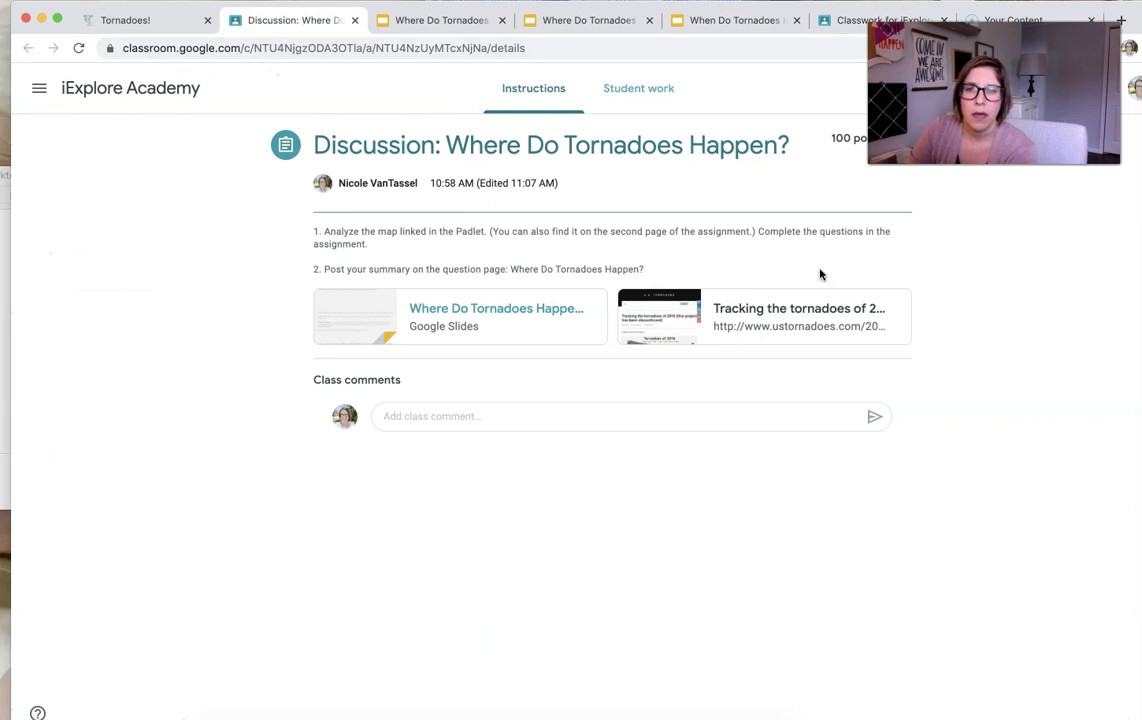
# Open the Tracking the tornadoes of 2016 link, then return to the iExplore Academy classwork.
pyautogui.click(796, 308)
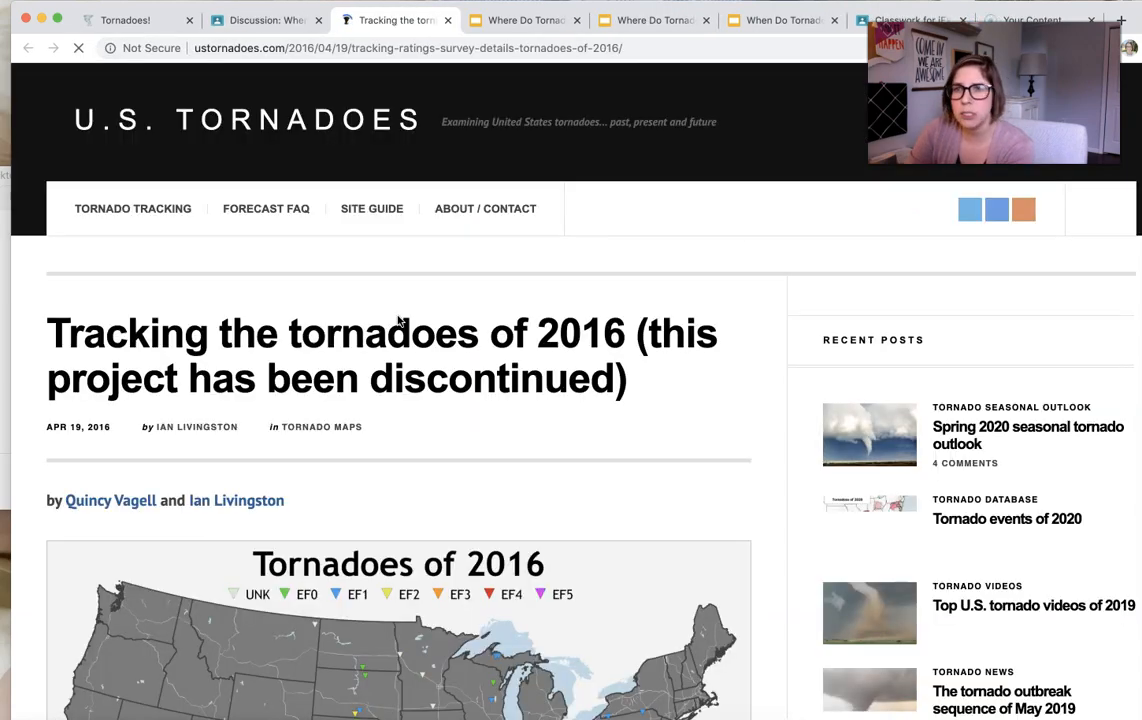
pyautogui.click(262, 20)
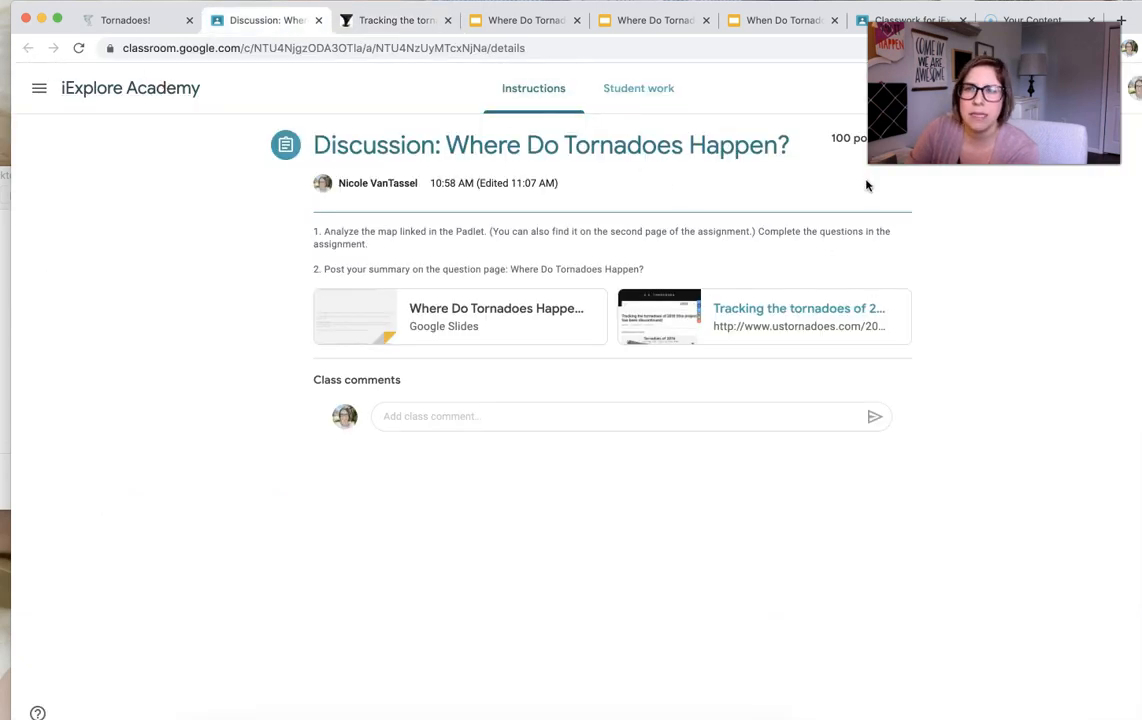
pyautogui.moveTo(100, 104)
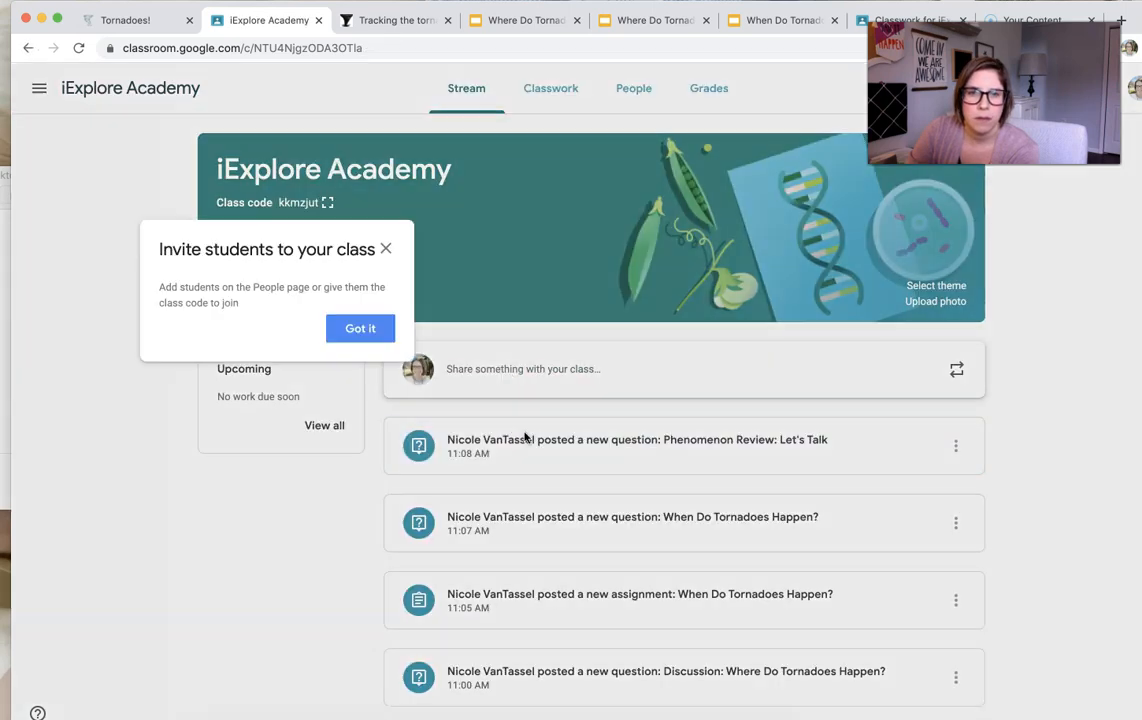
pyautogui.click(360, 328)
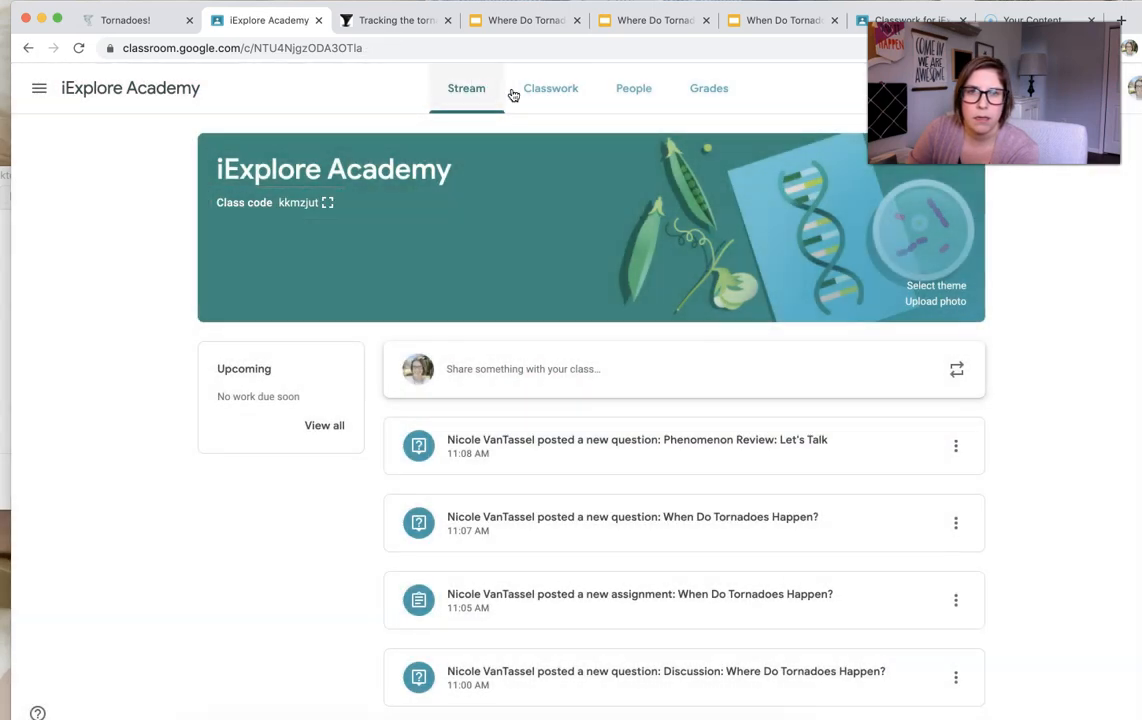
pyautogui.click(550, 88)
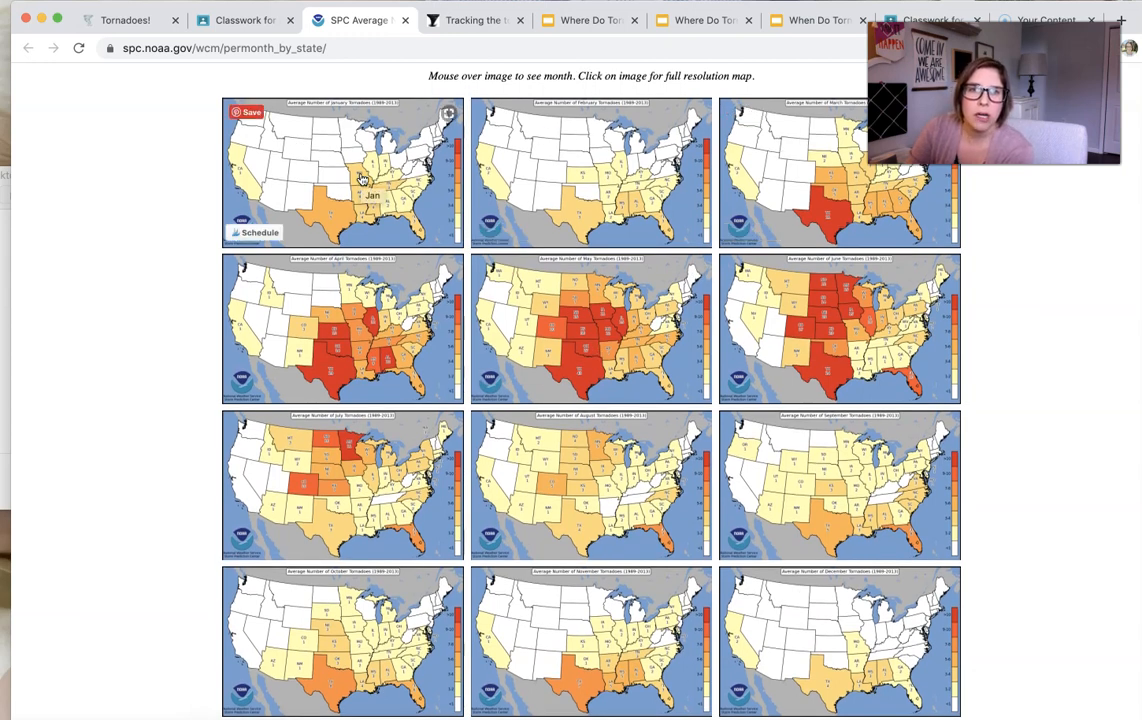
pyautogui.moveTo(426, 222)
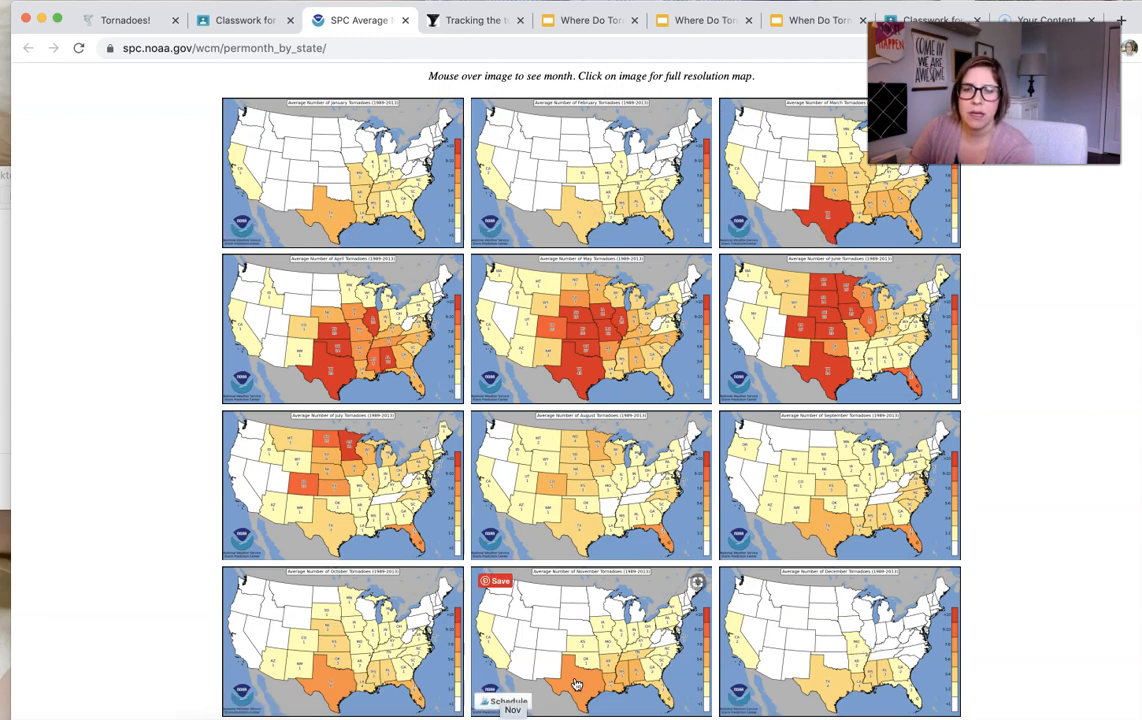
pyautogui.moveTo(276, 148)
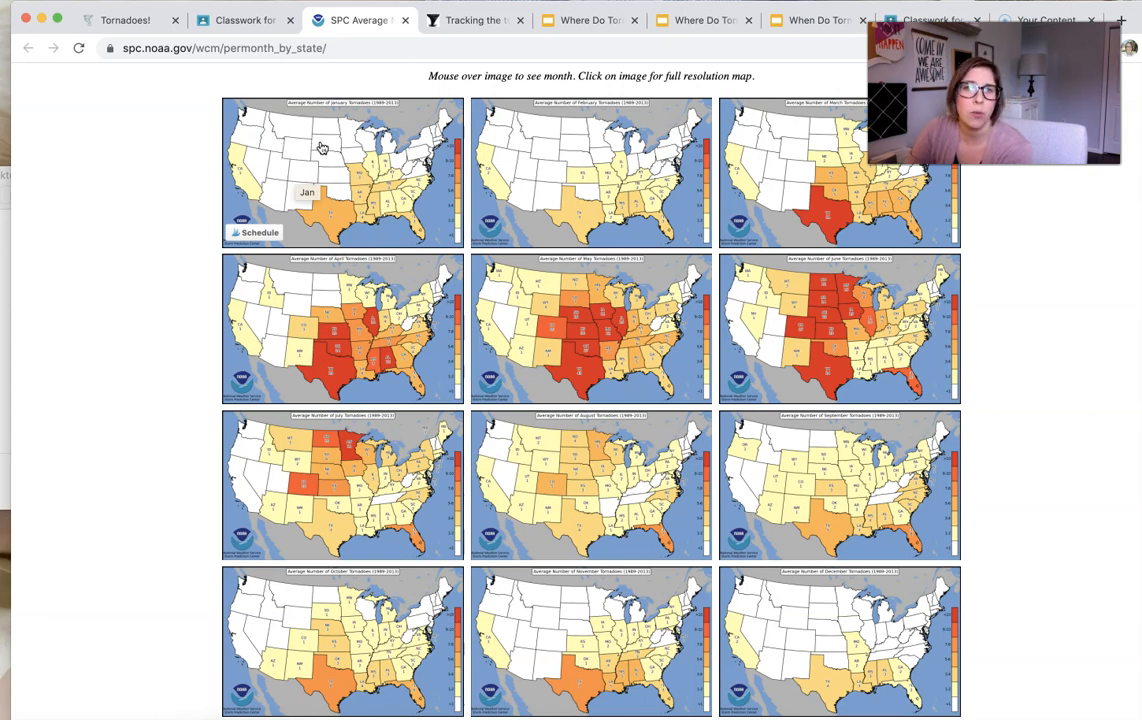
pyautogui.moveTo(330, 160)
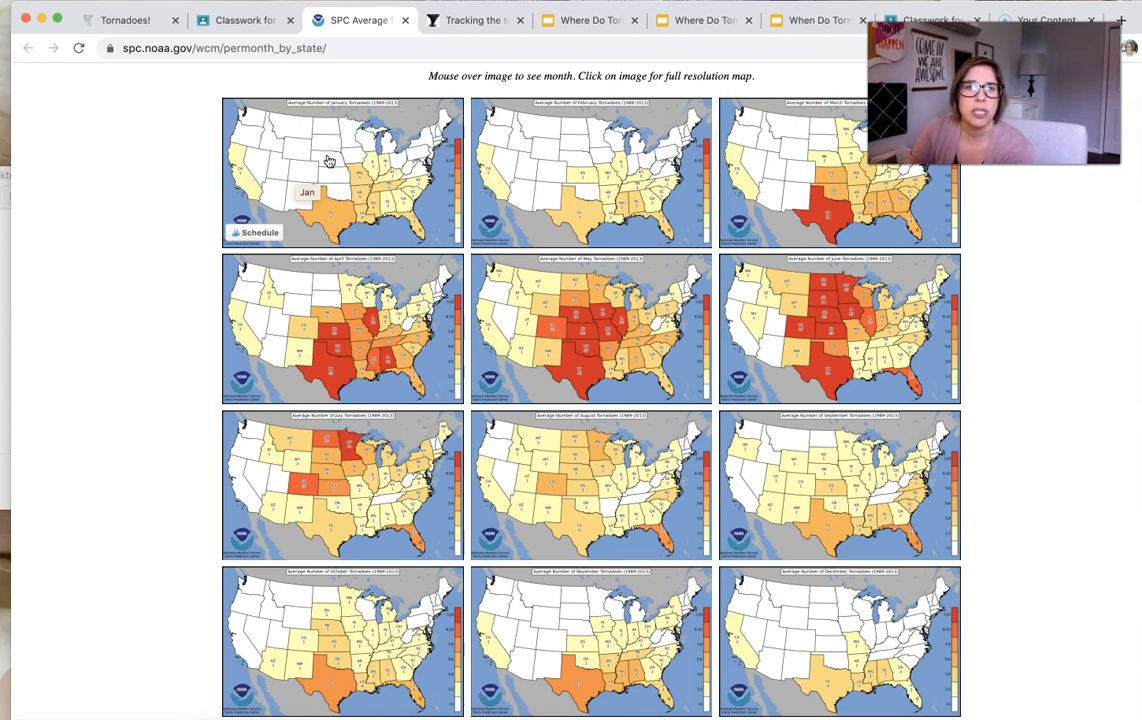
pyautogui.moveTo(298, 148)
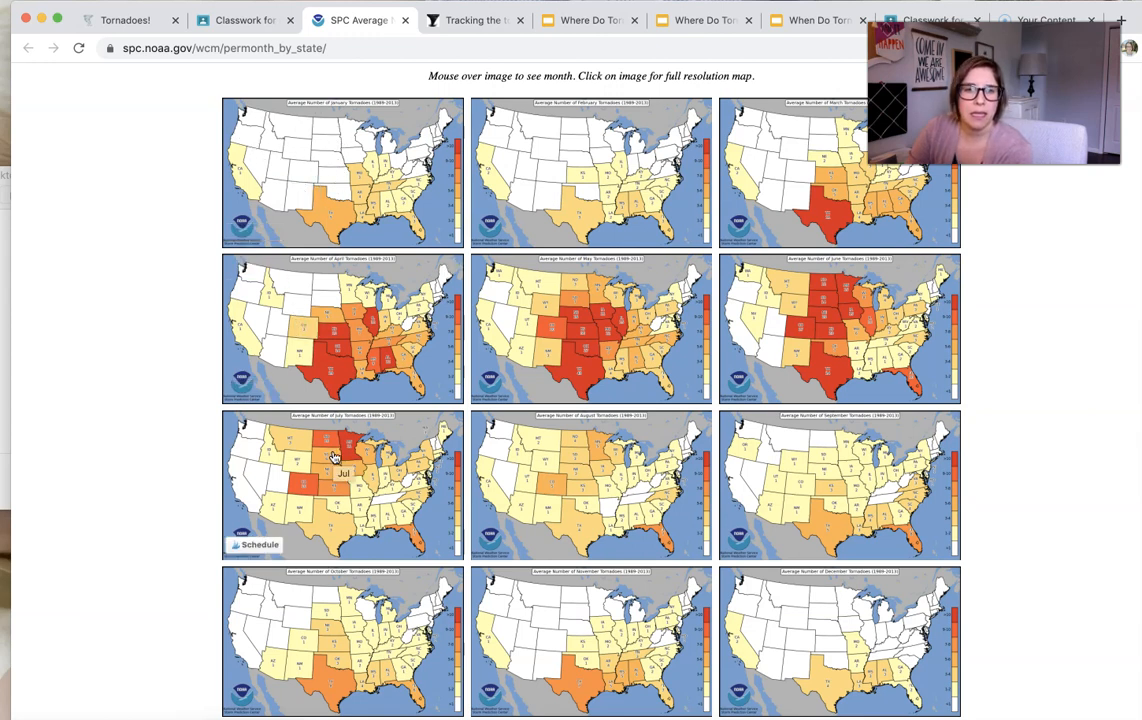
pyautogui.moveTo(866, 328)
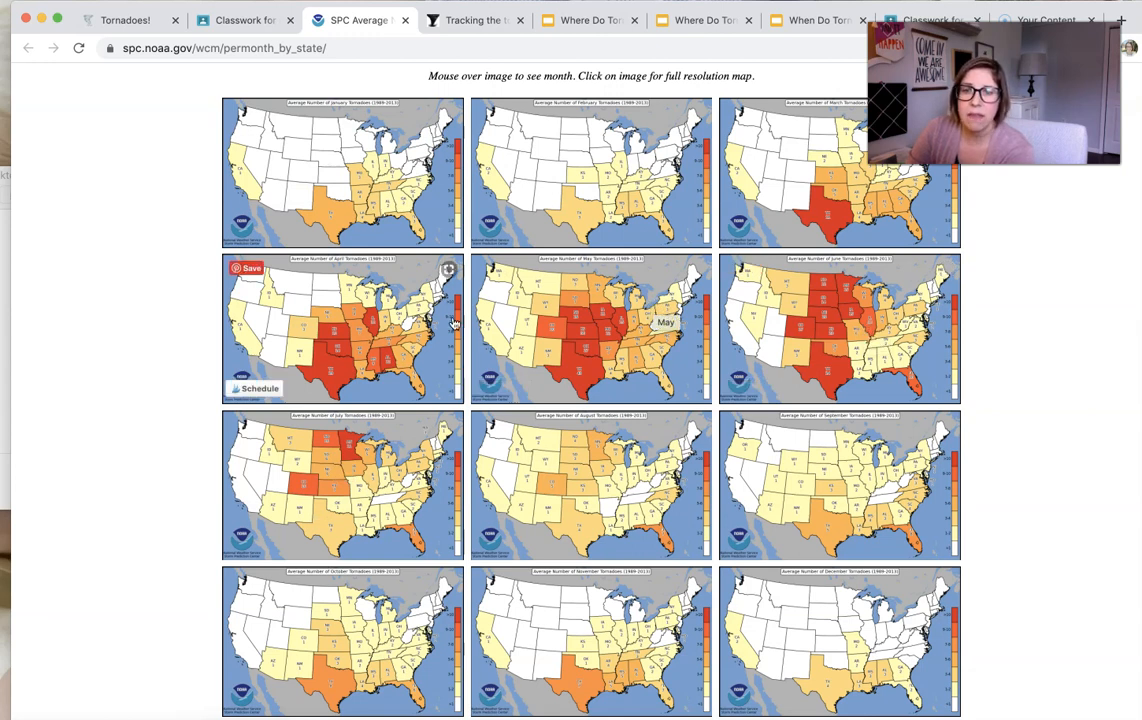
pyautogui.moveTo(644, 352)
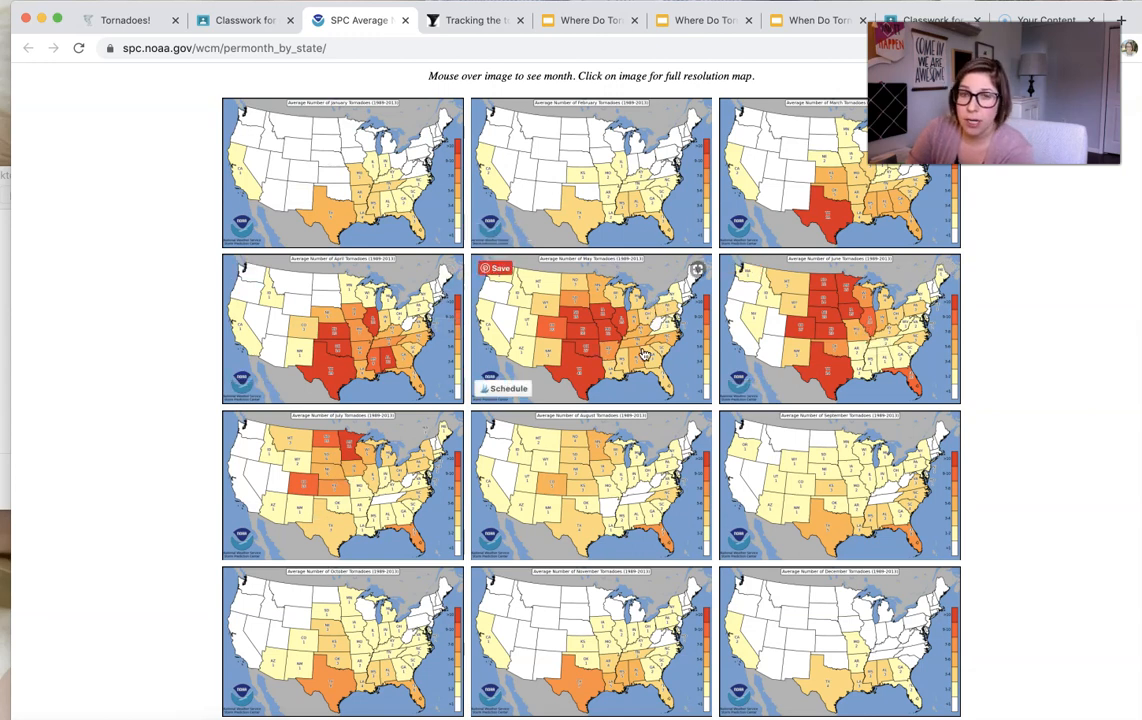
pyautogui.moveTo(586, 396)
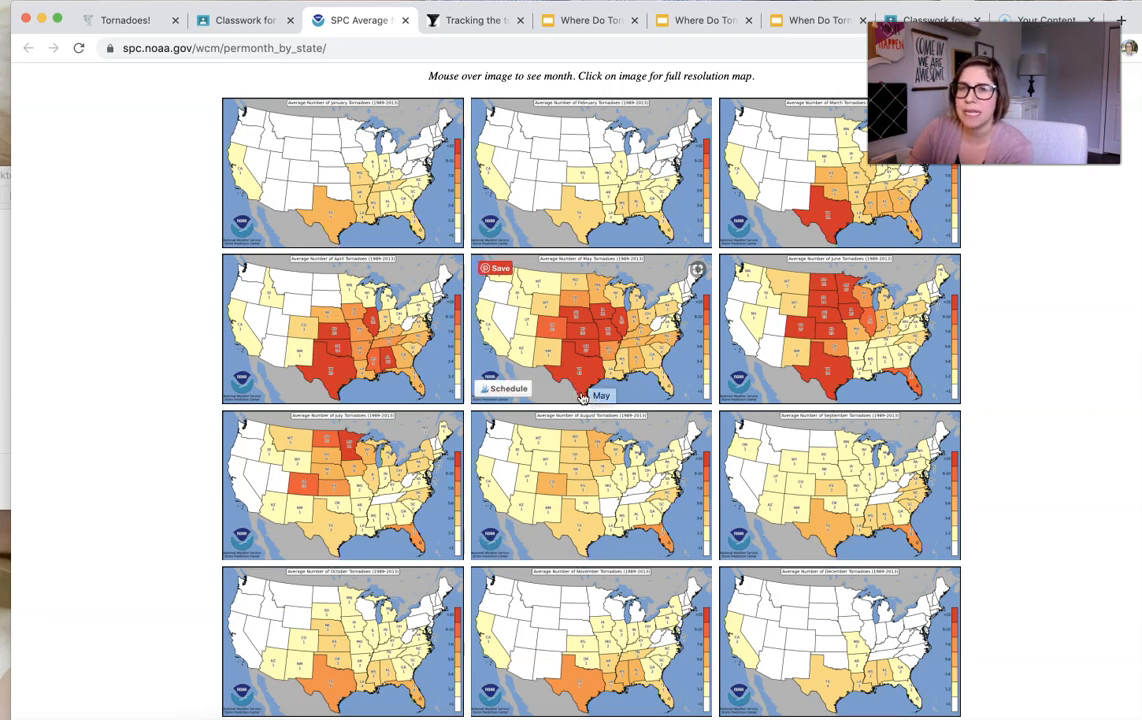
pyautogui.moveTo(604, 348)
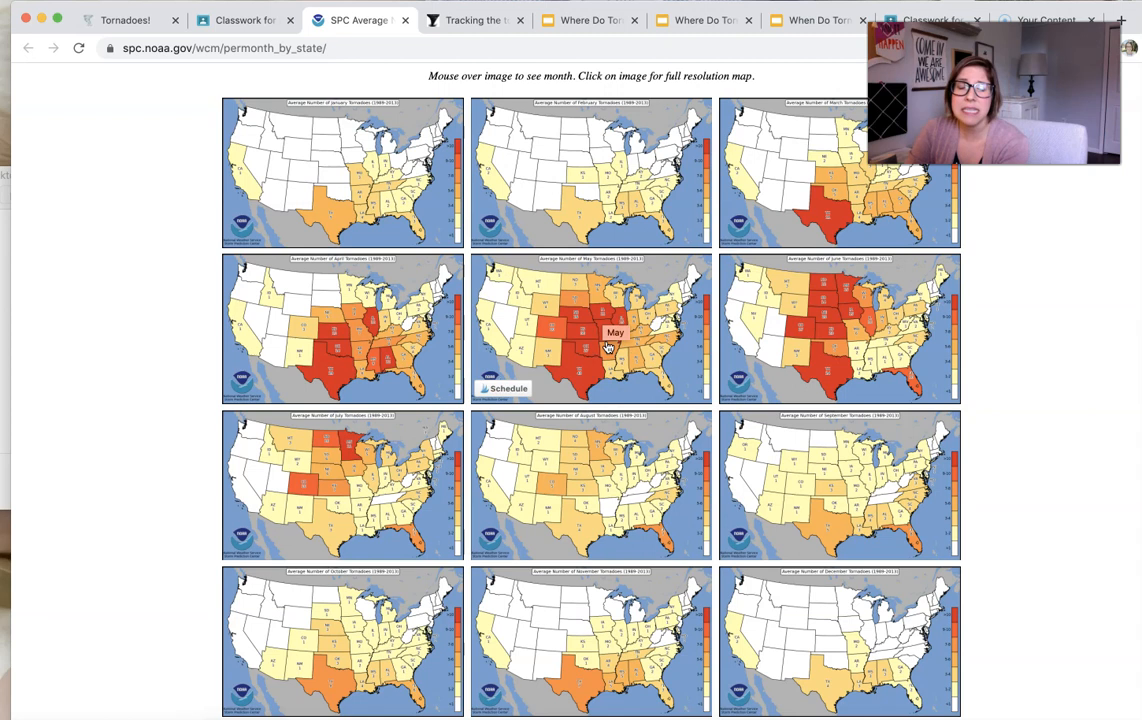
pyautogui.moveTo(828, 228)
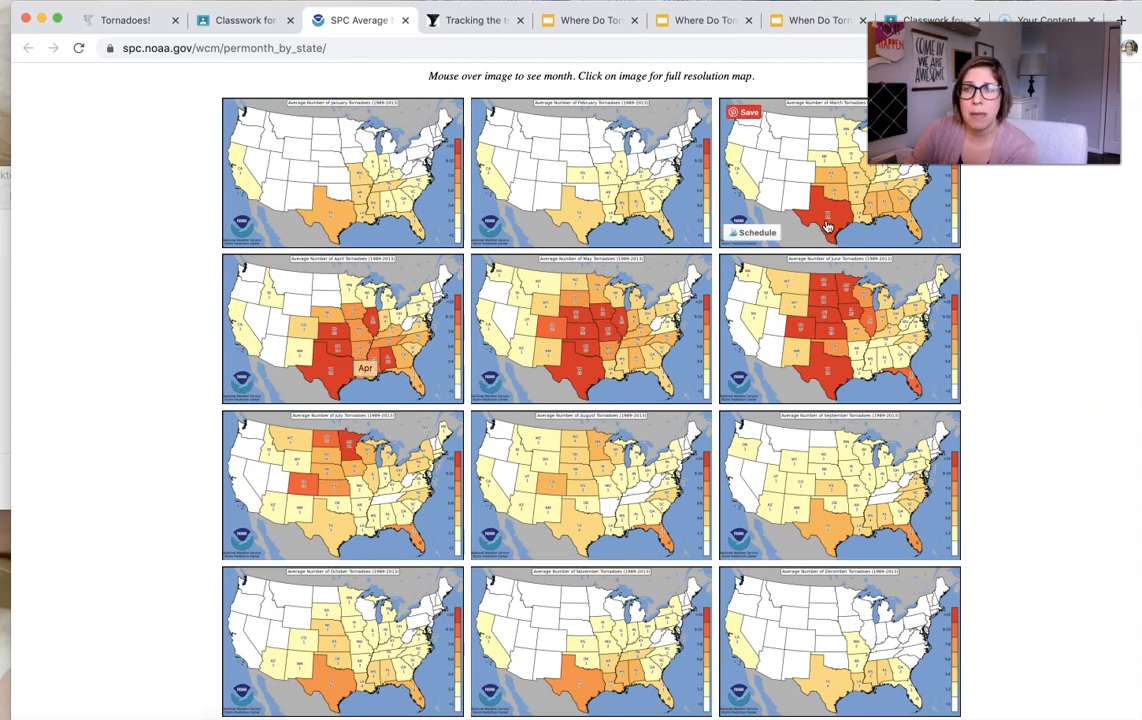
pyautogui.moveTo(322, 334)
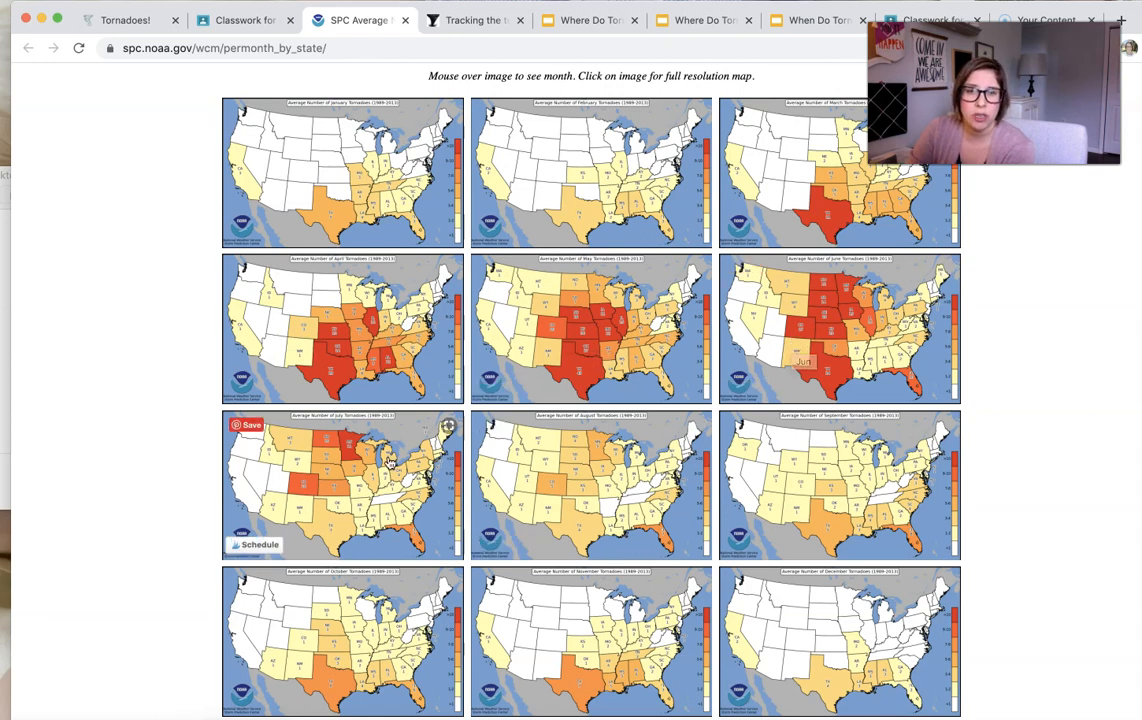
pyautogui.moveTo(844, 532)
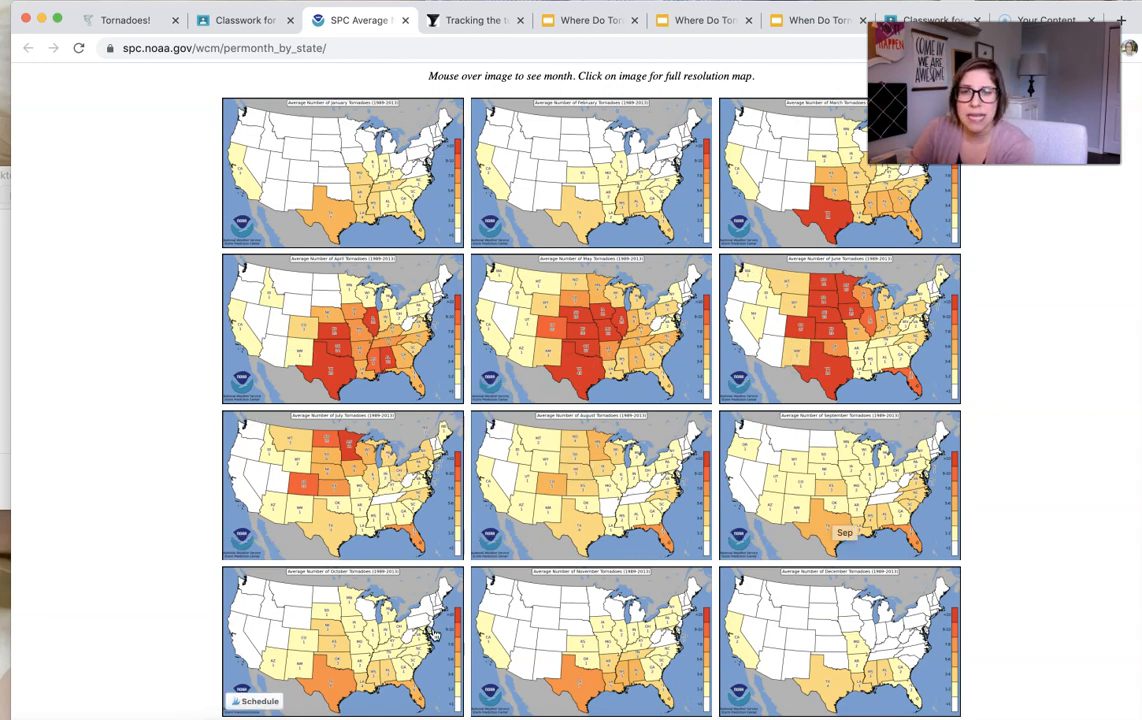
pyautogui.moveTo(814, 490)
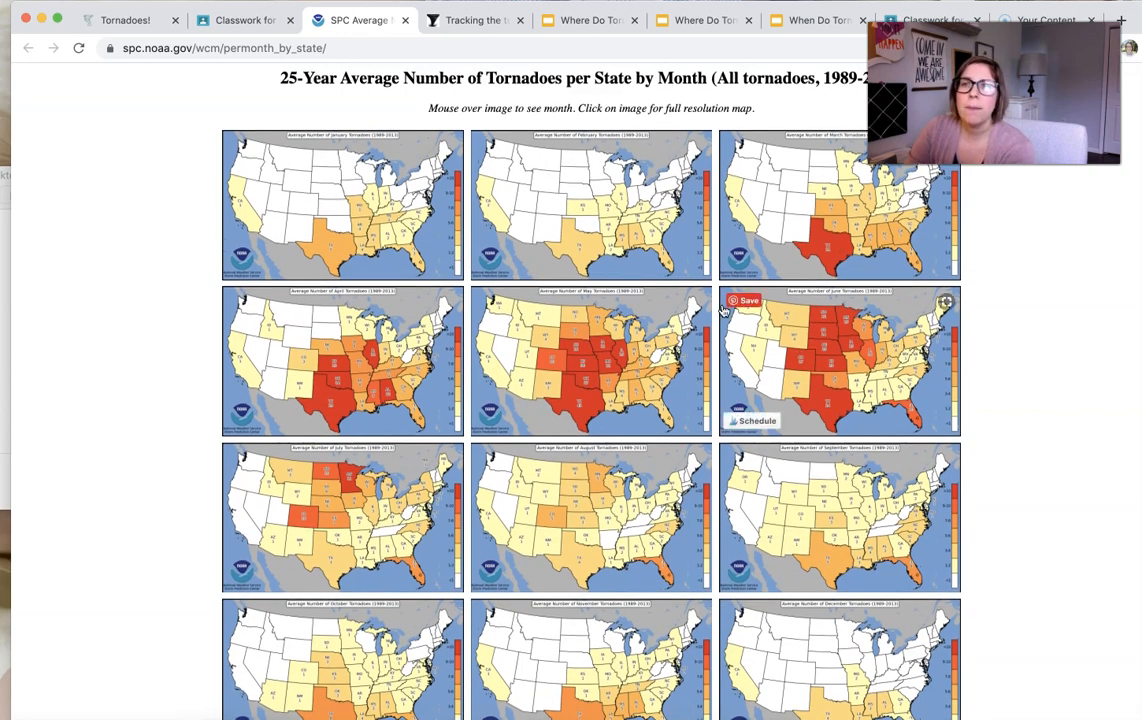
# Finish reviewing the SPC monthly tornado maps and return to the Week 1: Weather classwork.
pyautogui.scroll(-3)
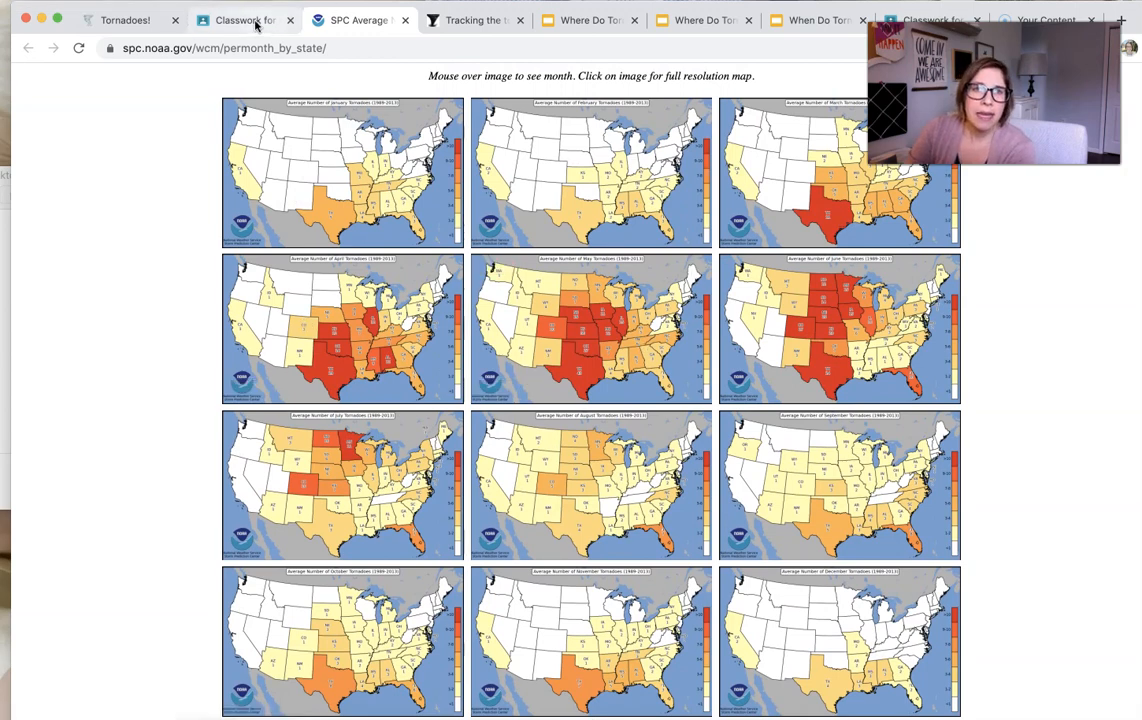
pyautogui.click(244, 20)
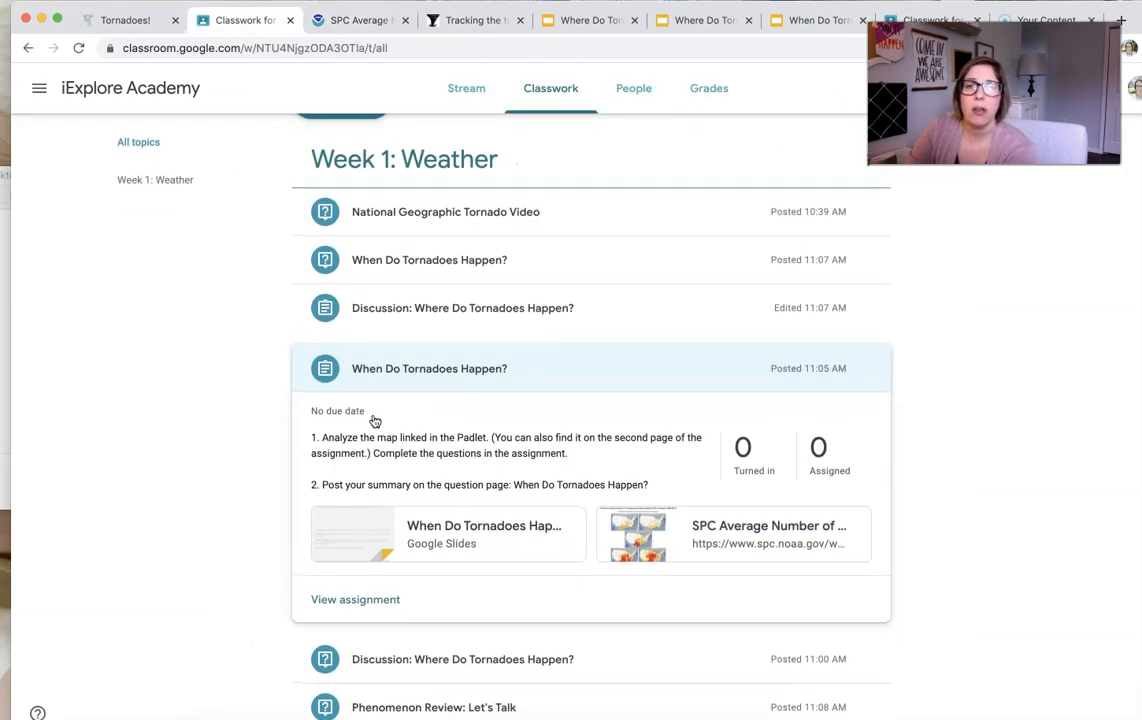
pyautogui.moveTo(556, 376)
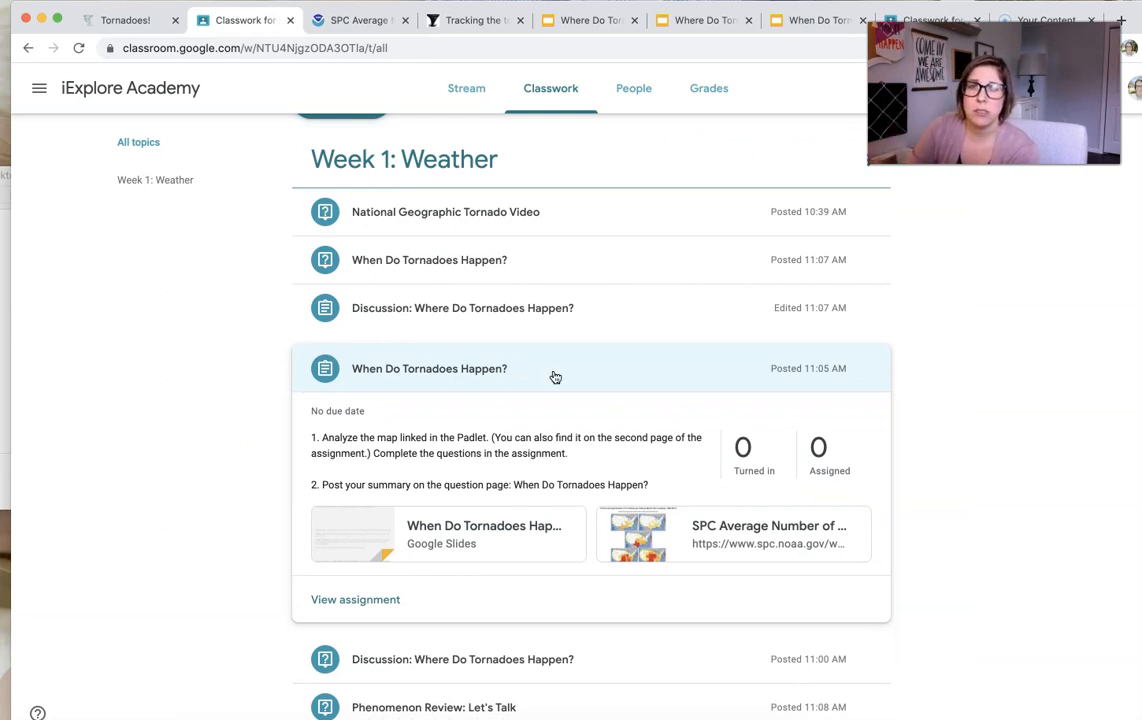
pyautogui.moveTo(552, 284)
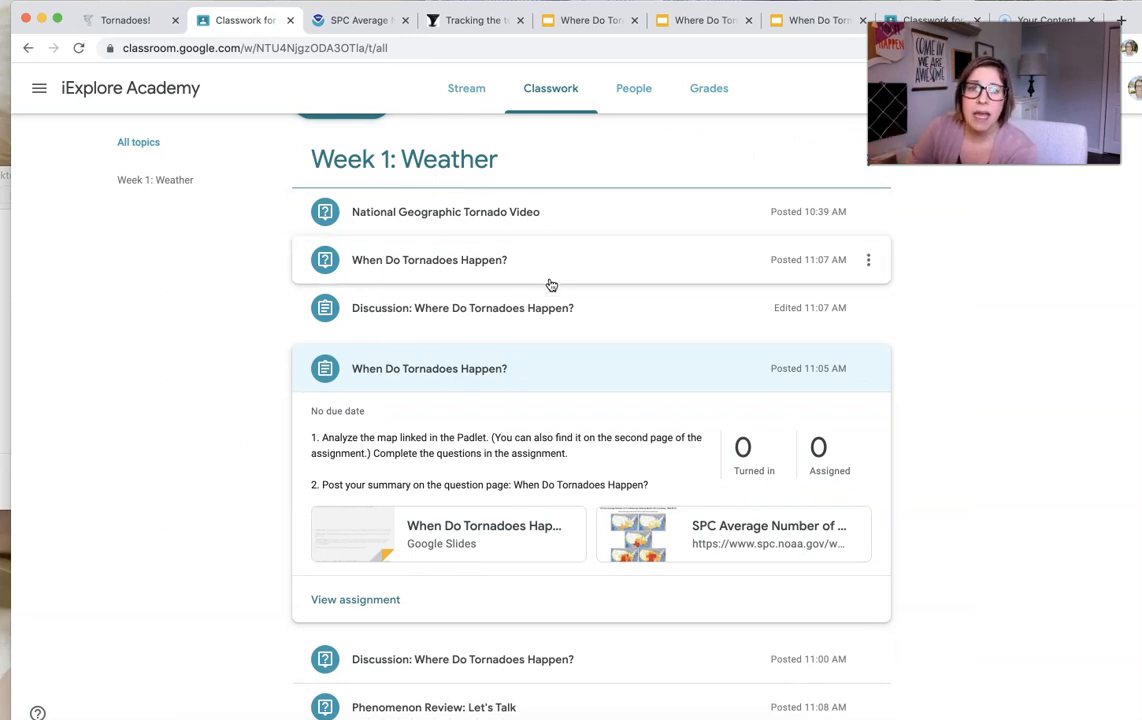
pyautogui.moveTo(532, 252)
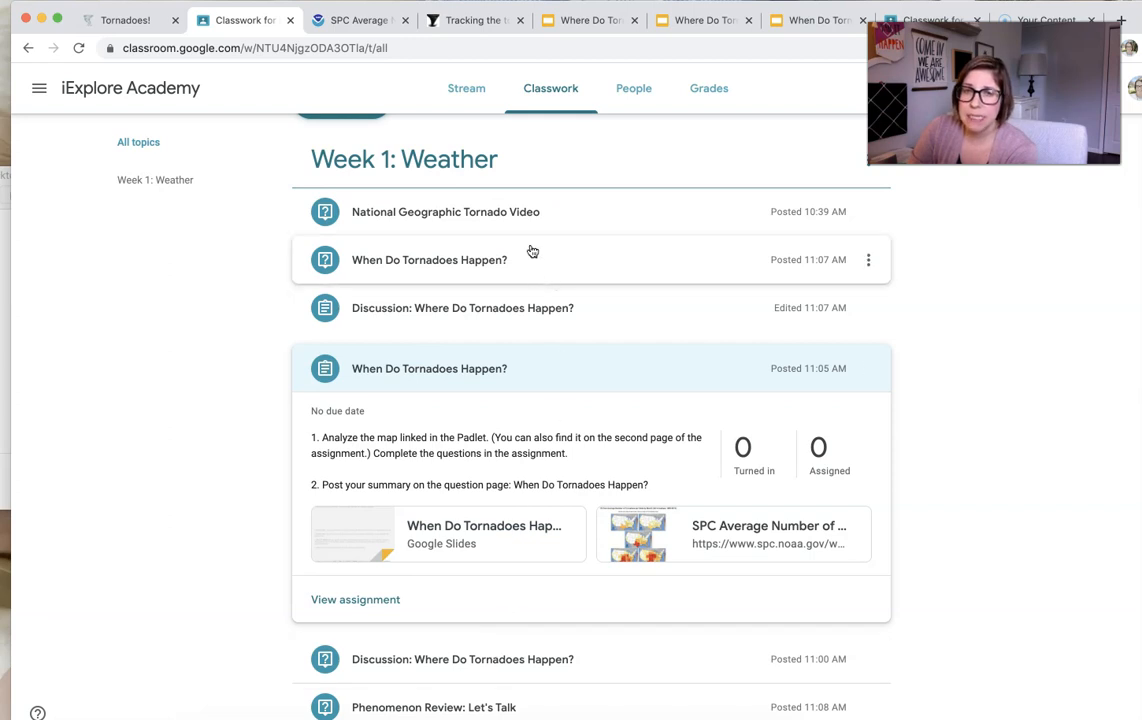
pyautogui.moveTo(518, 648)
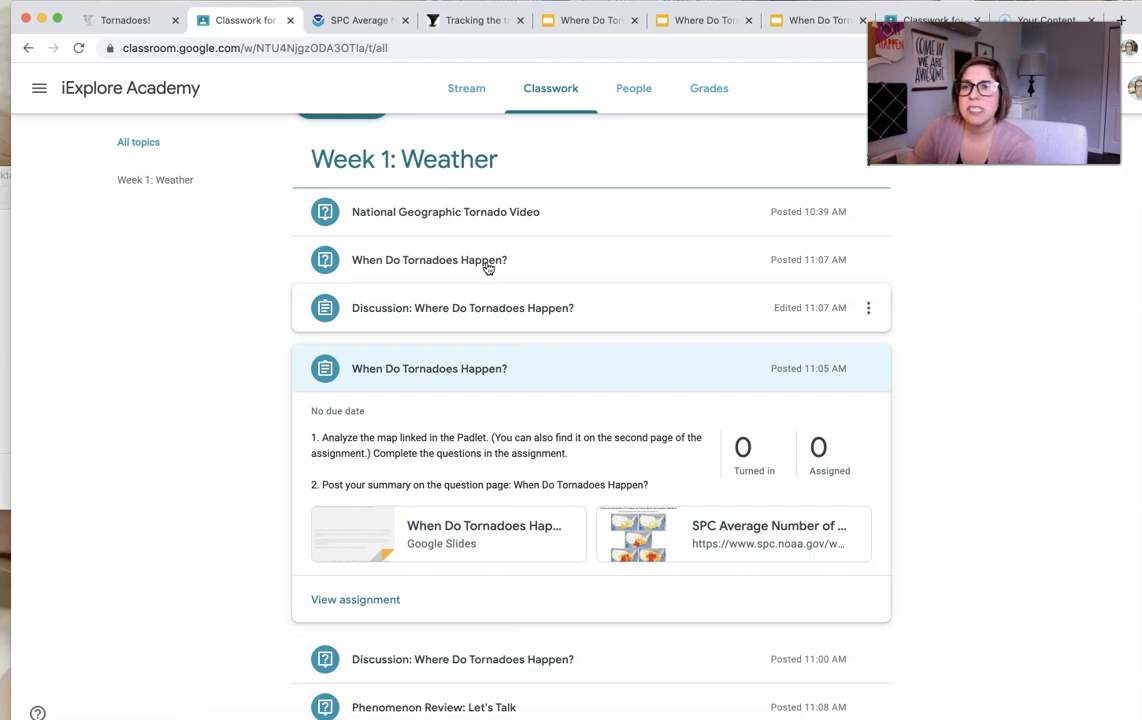
pyautogui.moveTo(572, 348)
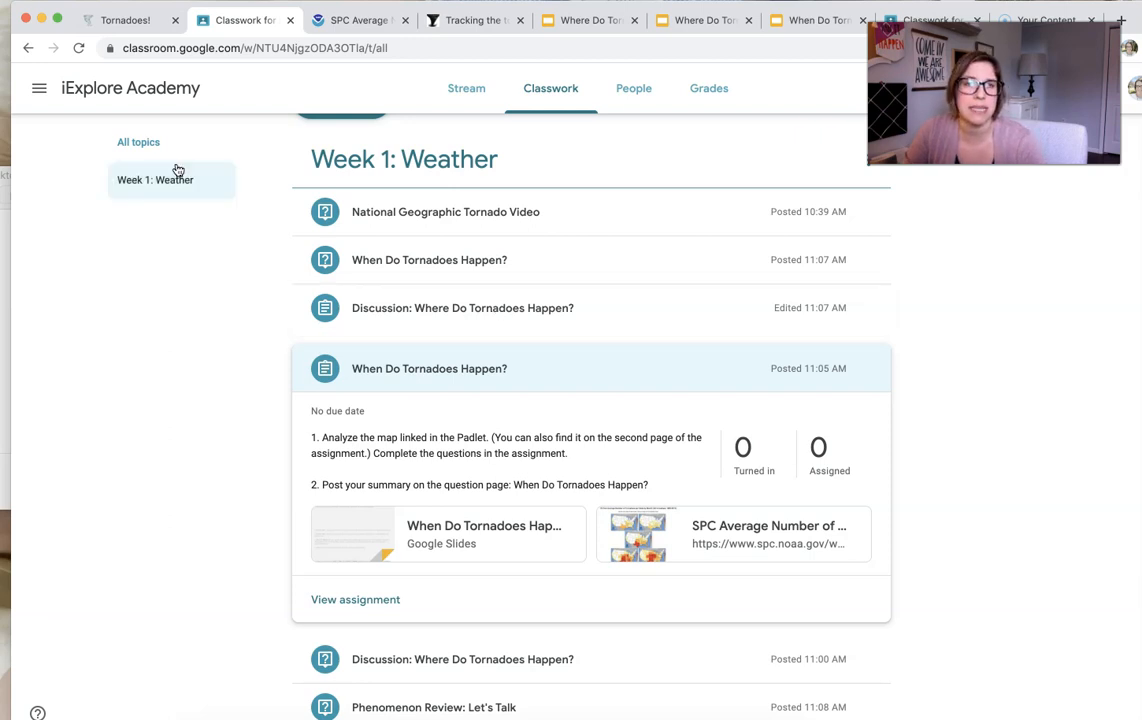
# Return to the Tornadoes! Padlet board from the Classwork tab.
pyautogui.click(128, 20)
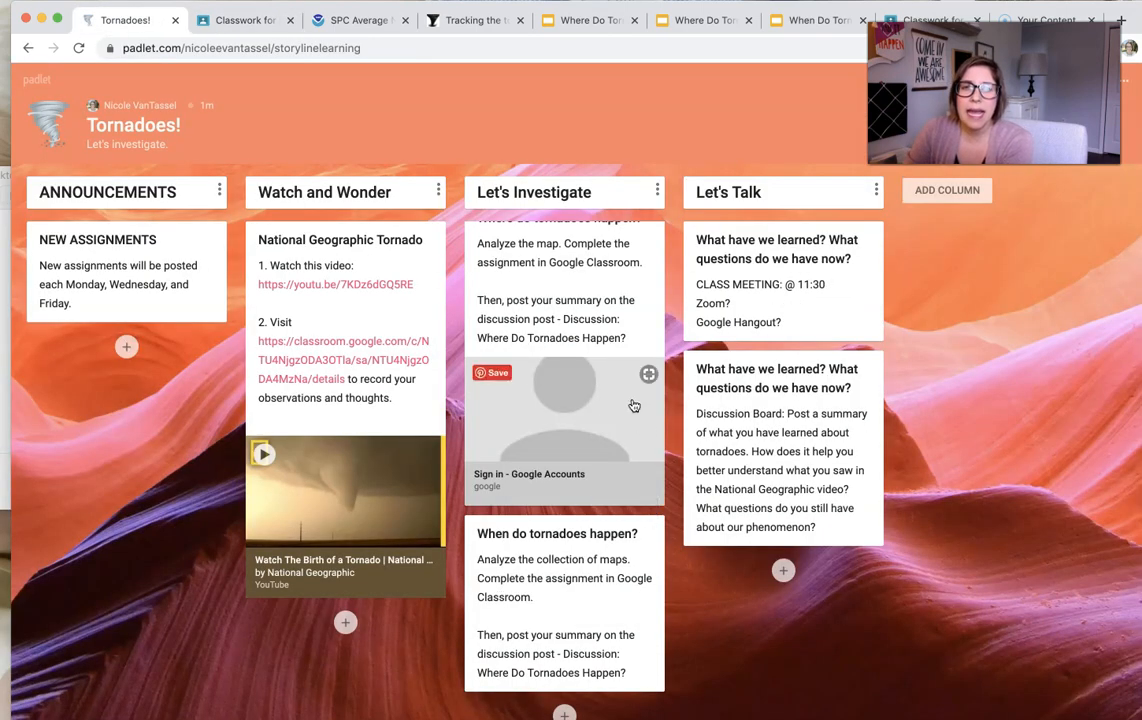
pyautogui.moveTo(770, 178)
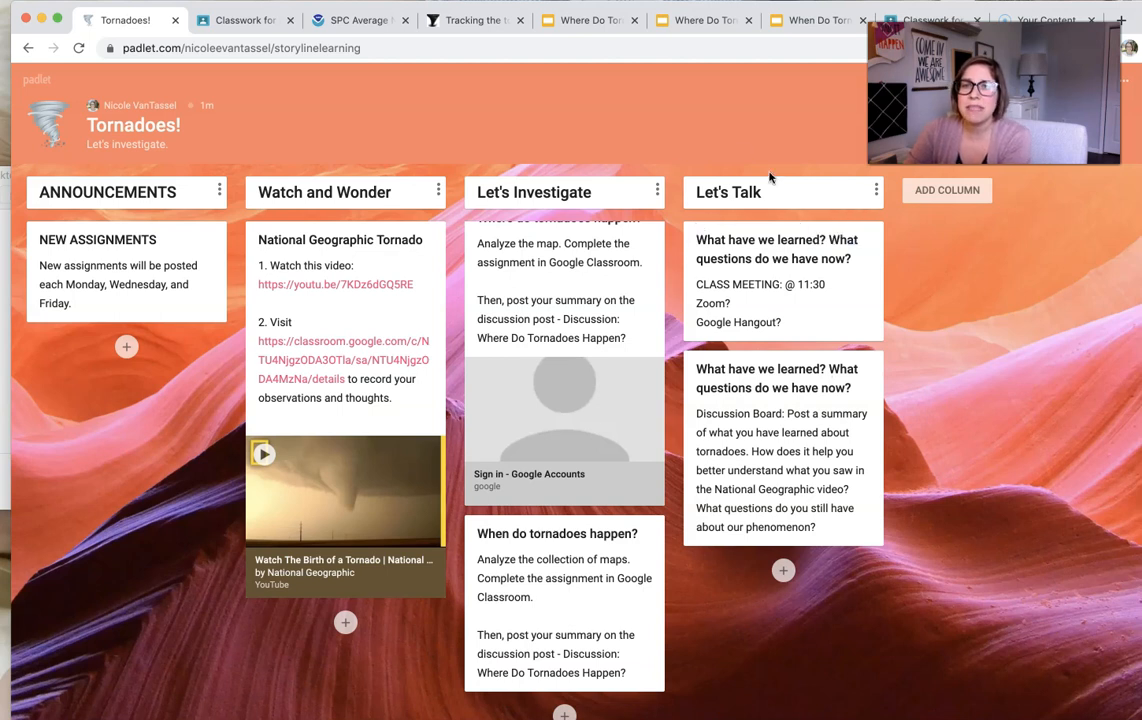
pyautogui.moveTo(348, 250)
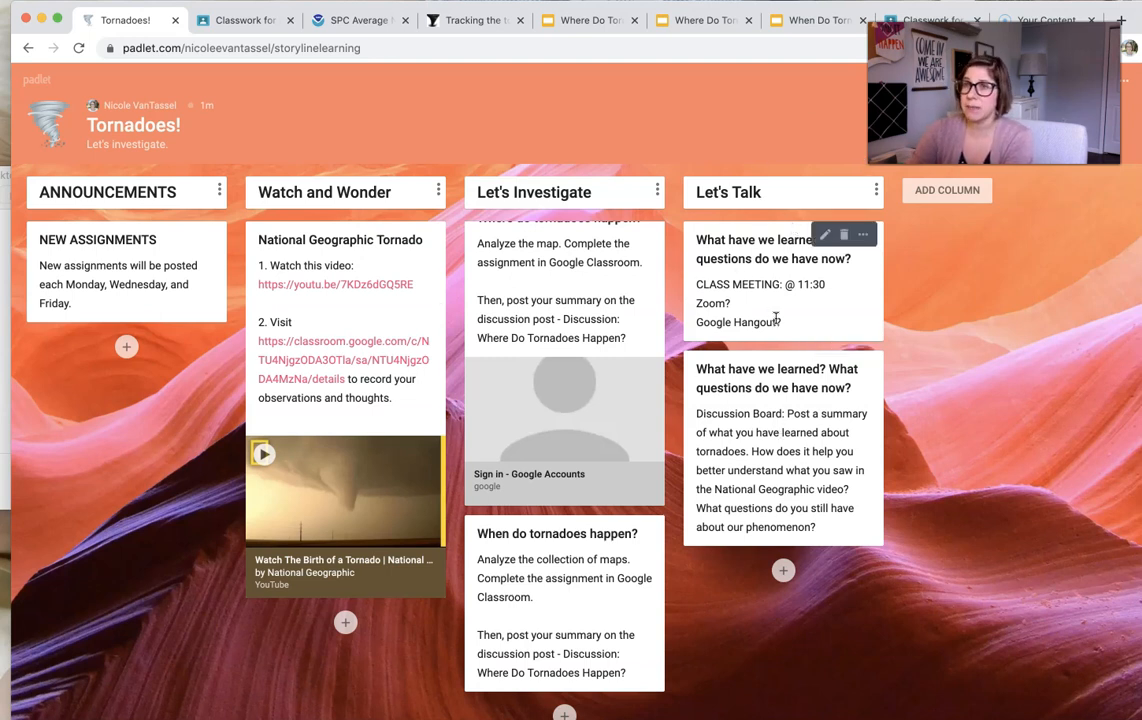
pyautogui.moveTo(716, 316)
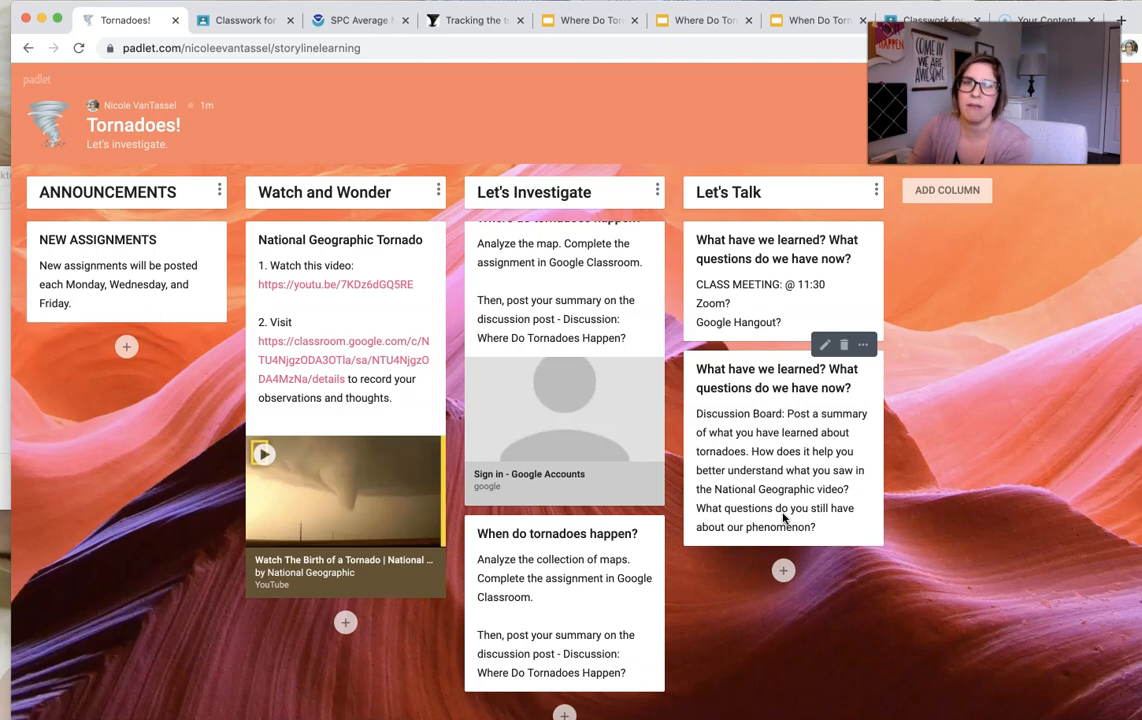
pyautogui.moveTo(292, 536)
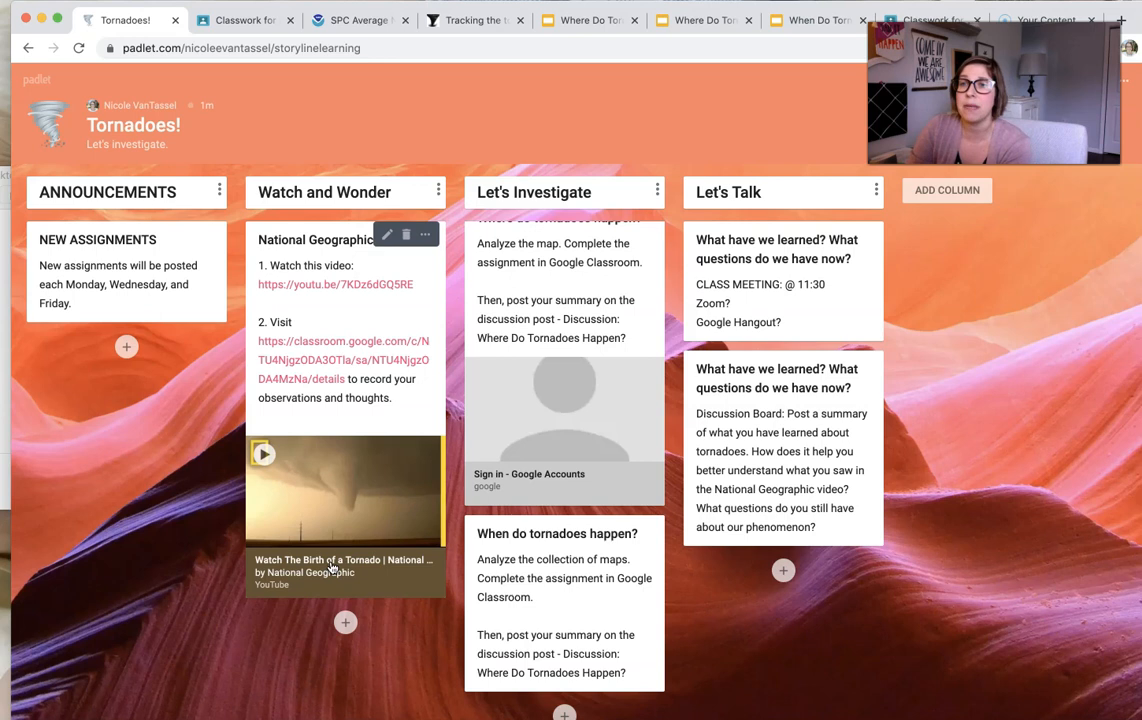
pyautogui.moveTo(332, 570)
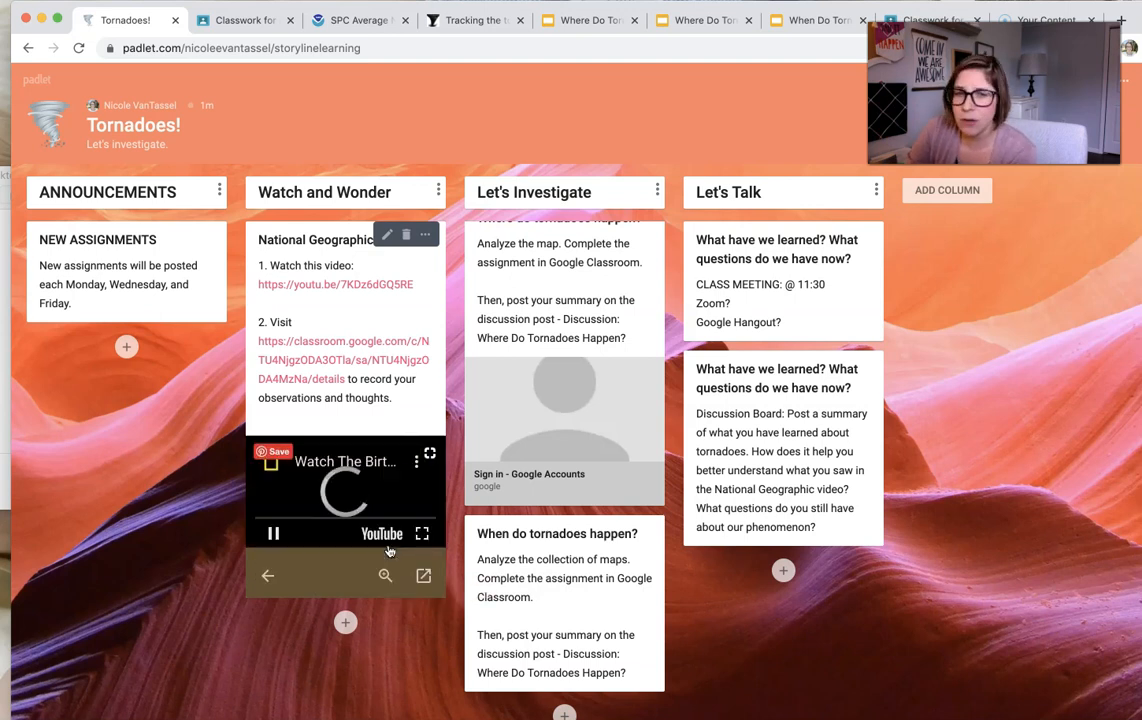
# Pause the National Geographic tornado video in the Watch and Wonder post.
pyautogui.click(272, 534)
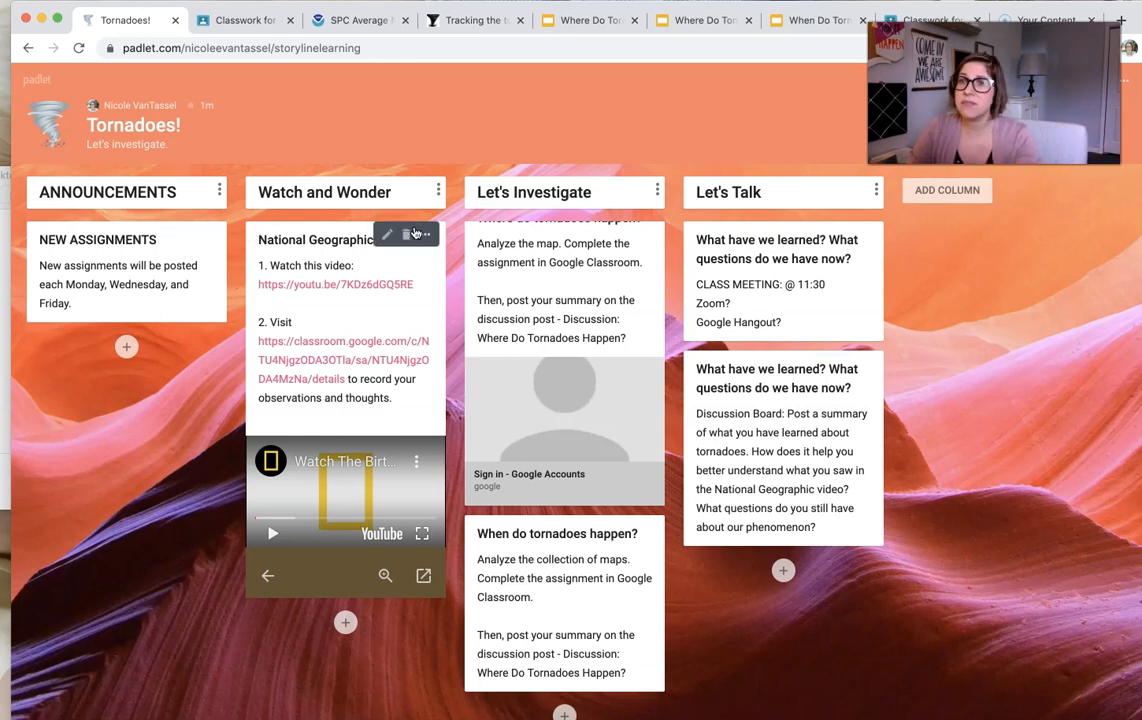
pyautogui.moveTo(378, 304)
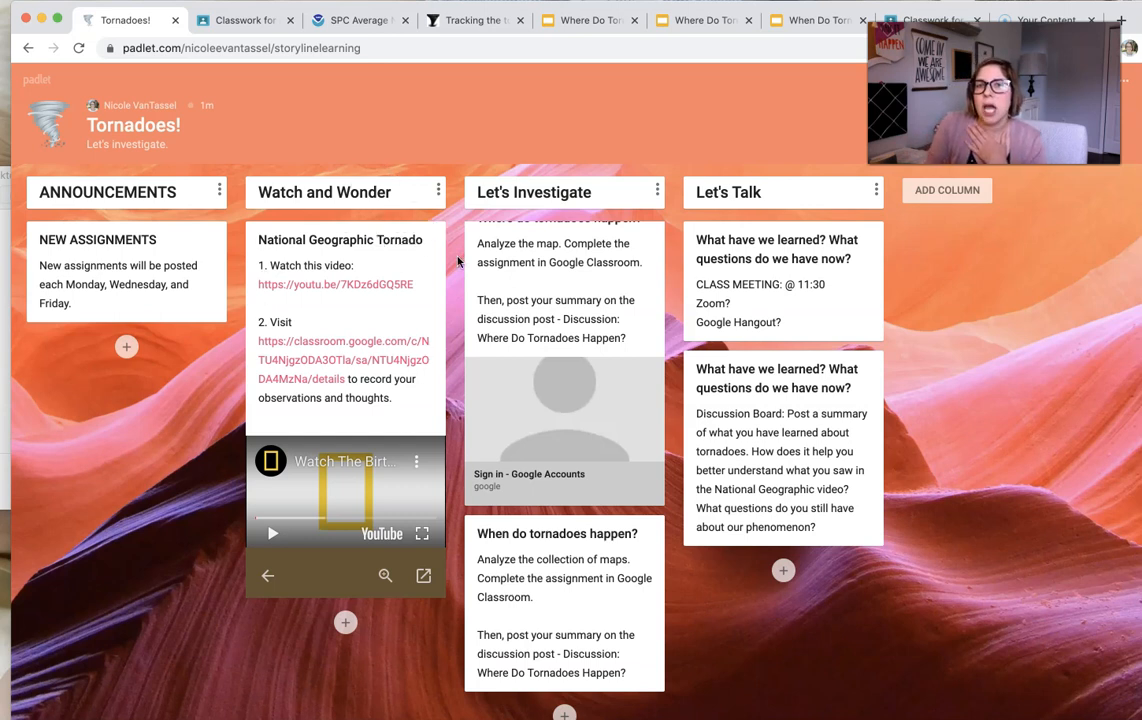
pyautogui.moveTo(380, 208)
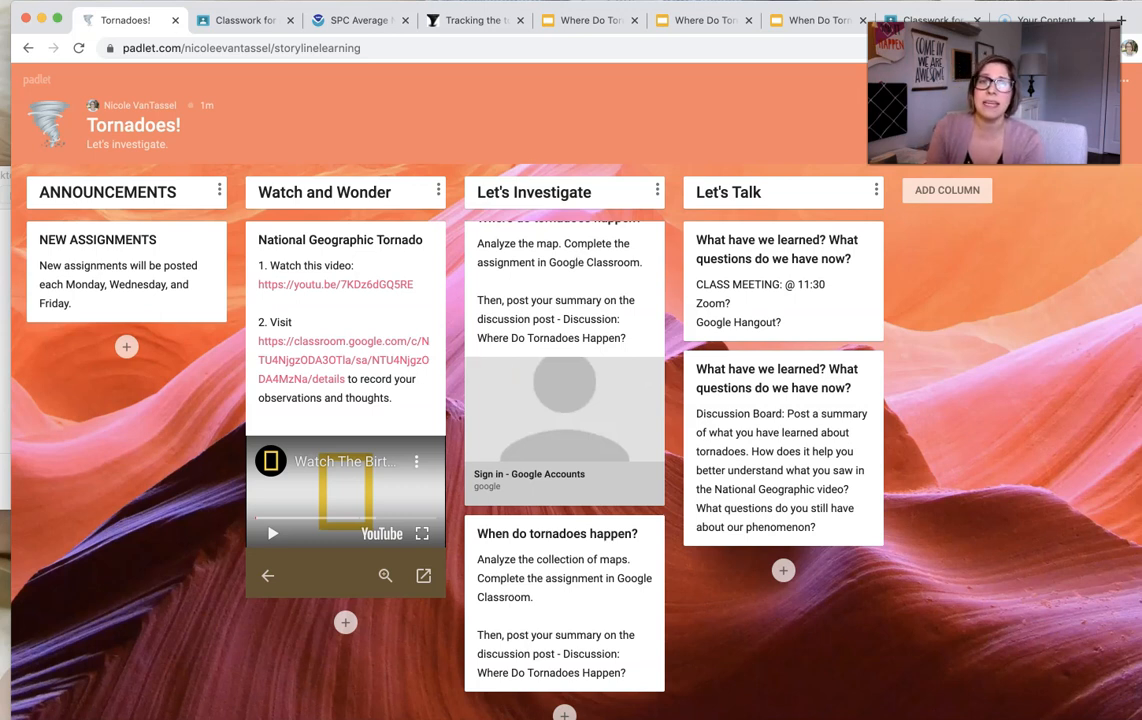
# Glance at the When Do Tornadoes Happen? assignment in Classwork, then return to the Tornadoes! board.
pyautogui.click(244, 20)
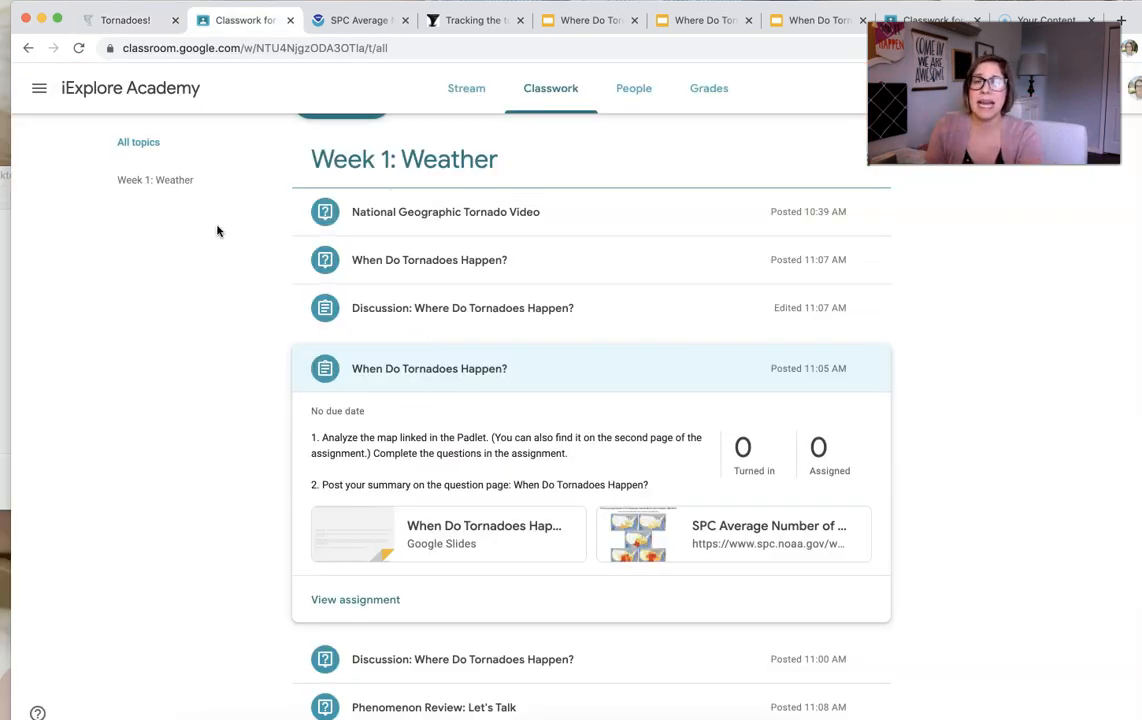
pyautogui.moveTo(400, 602)
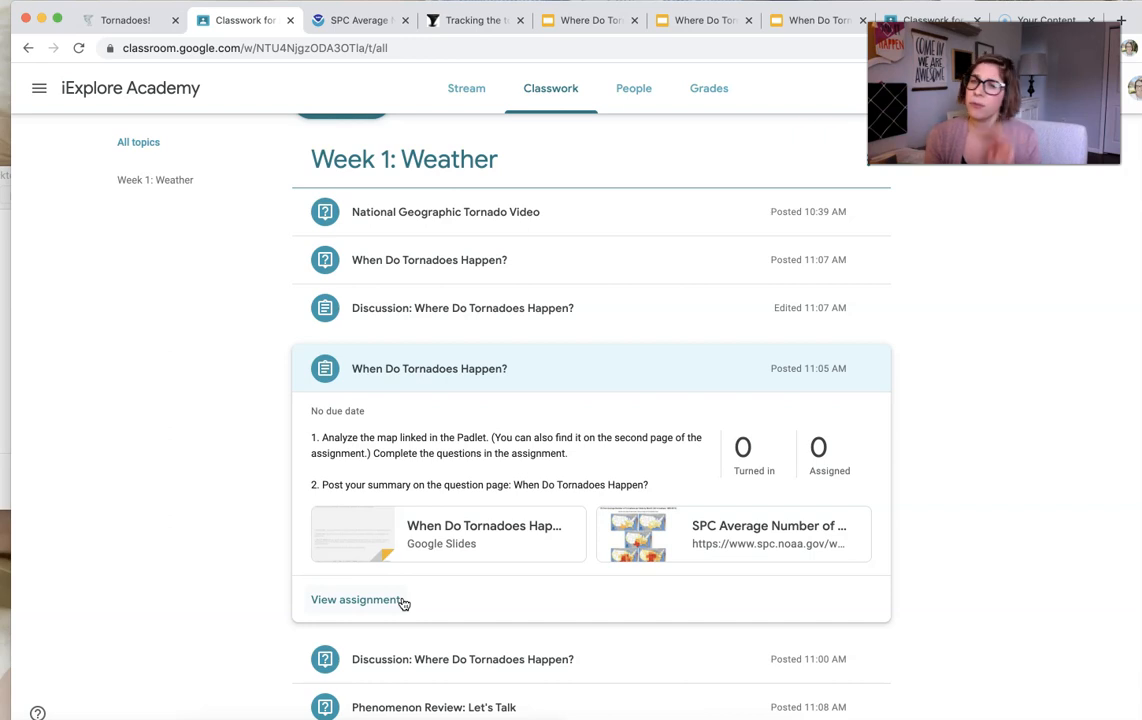
pyautogui.click(128, 20)
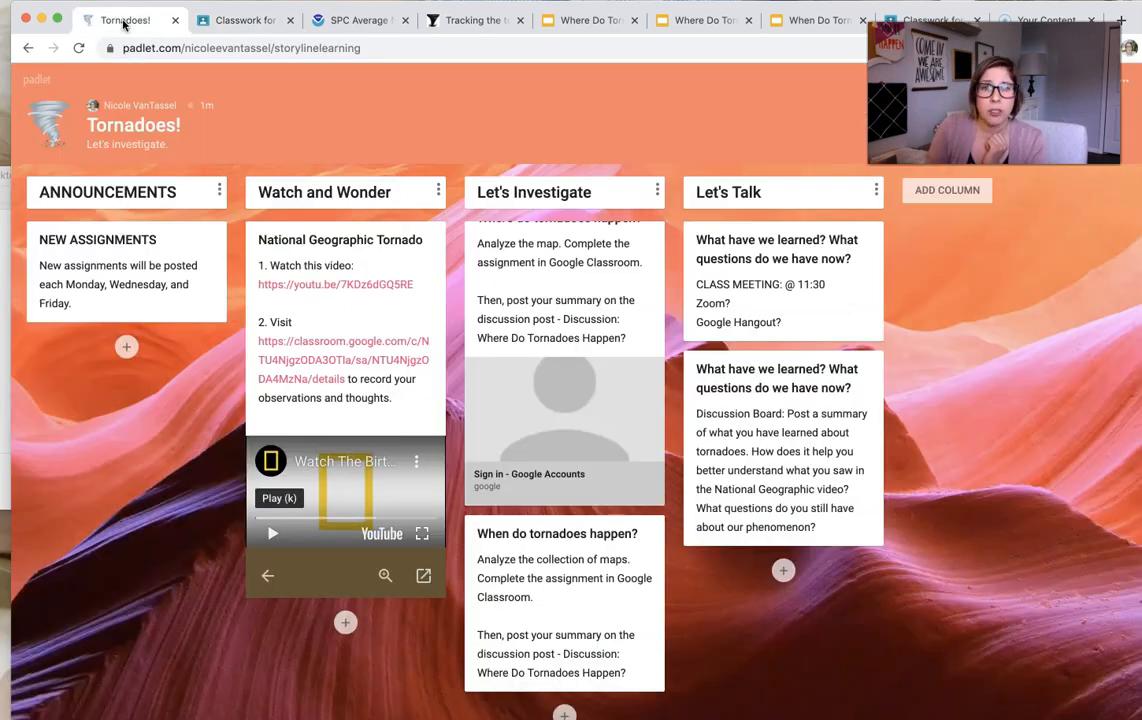